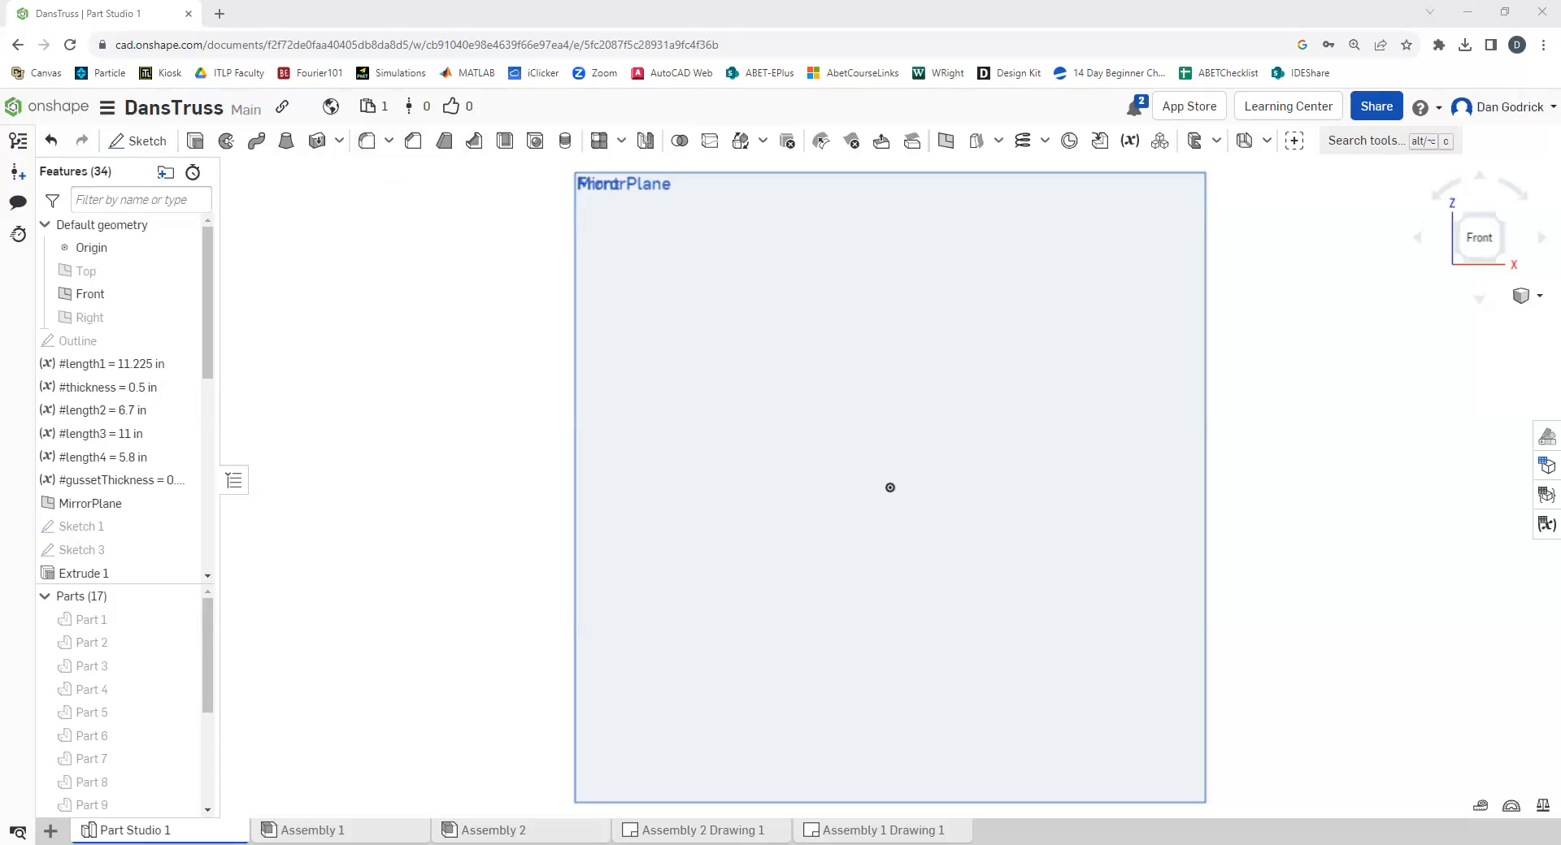
{"action": "mouse_move", "coordinate": [78, 339]}
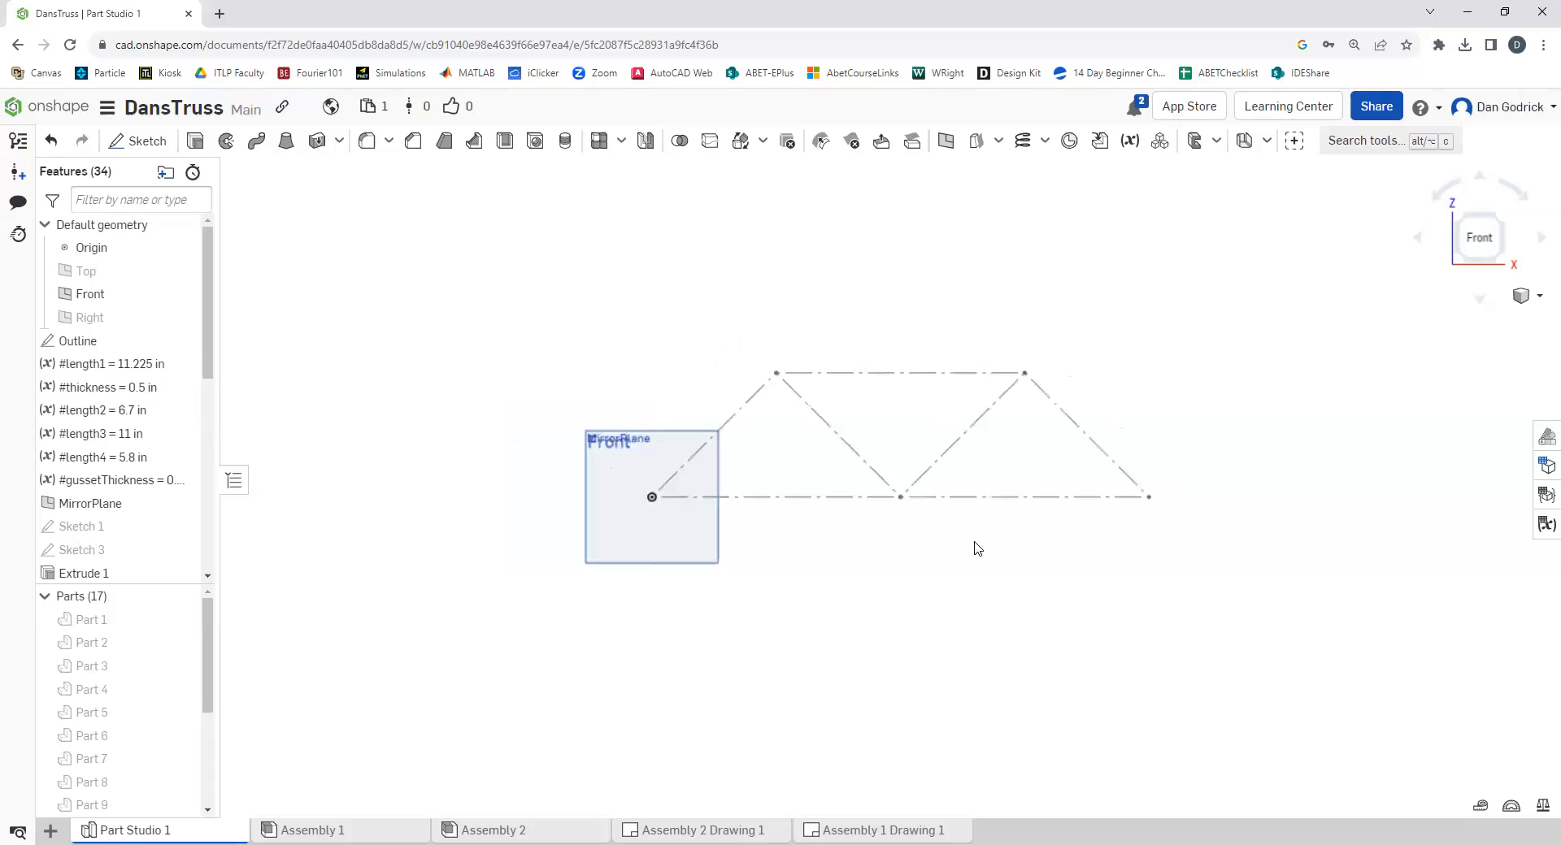
Zoom out until the full truss outline is visible and select the Outline sketch in the feature list
{"action": "scroll", "scroll_direction": "up", "scroll_amount": 3}
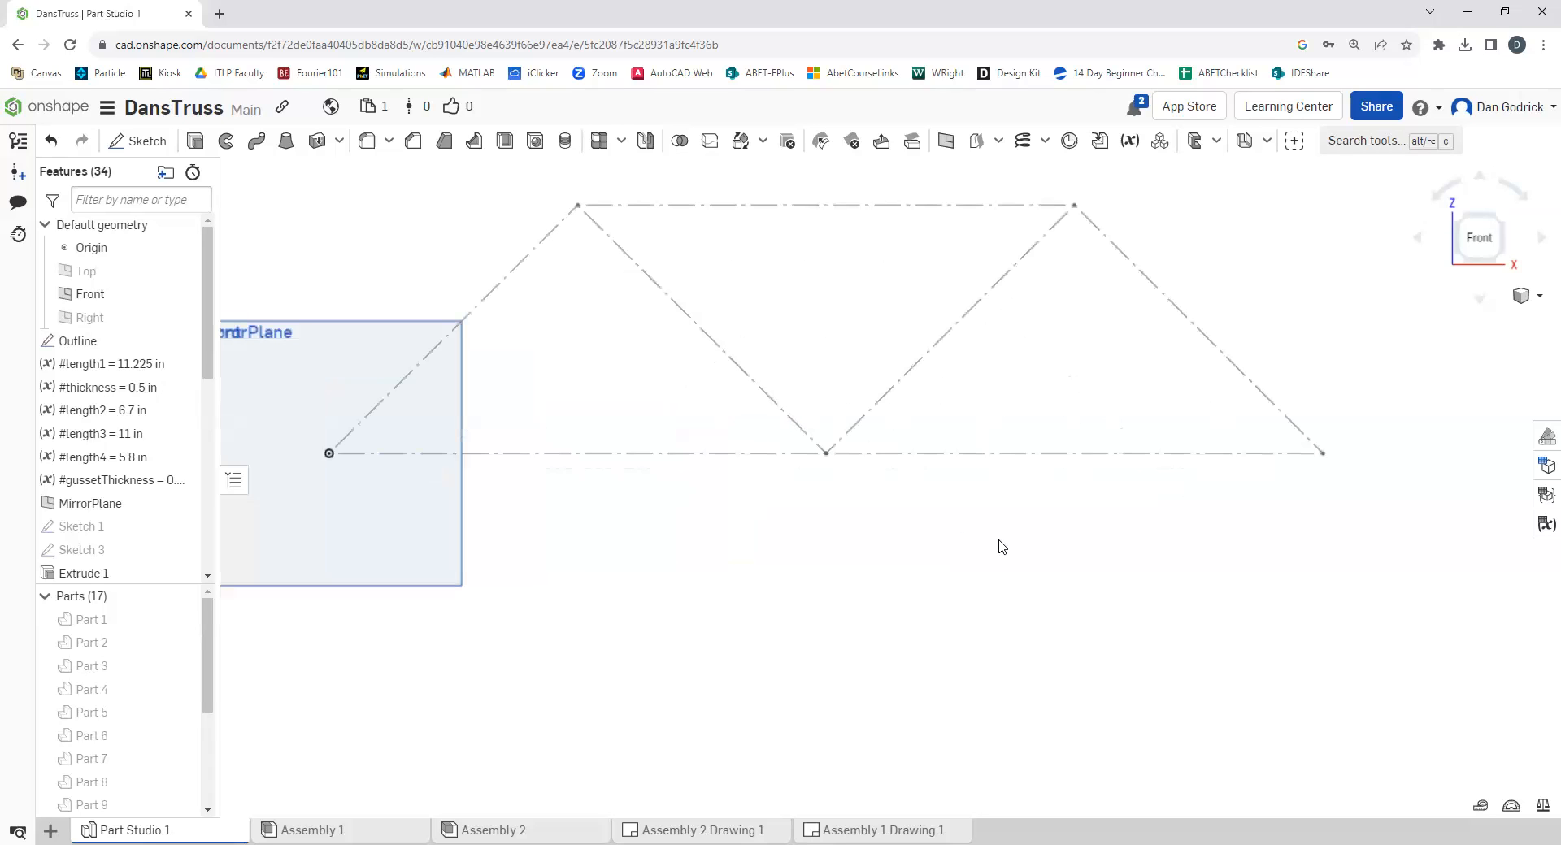
{"action": "left_click", "coordinate": [587, 455]}
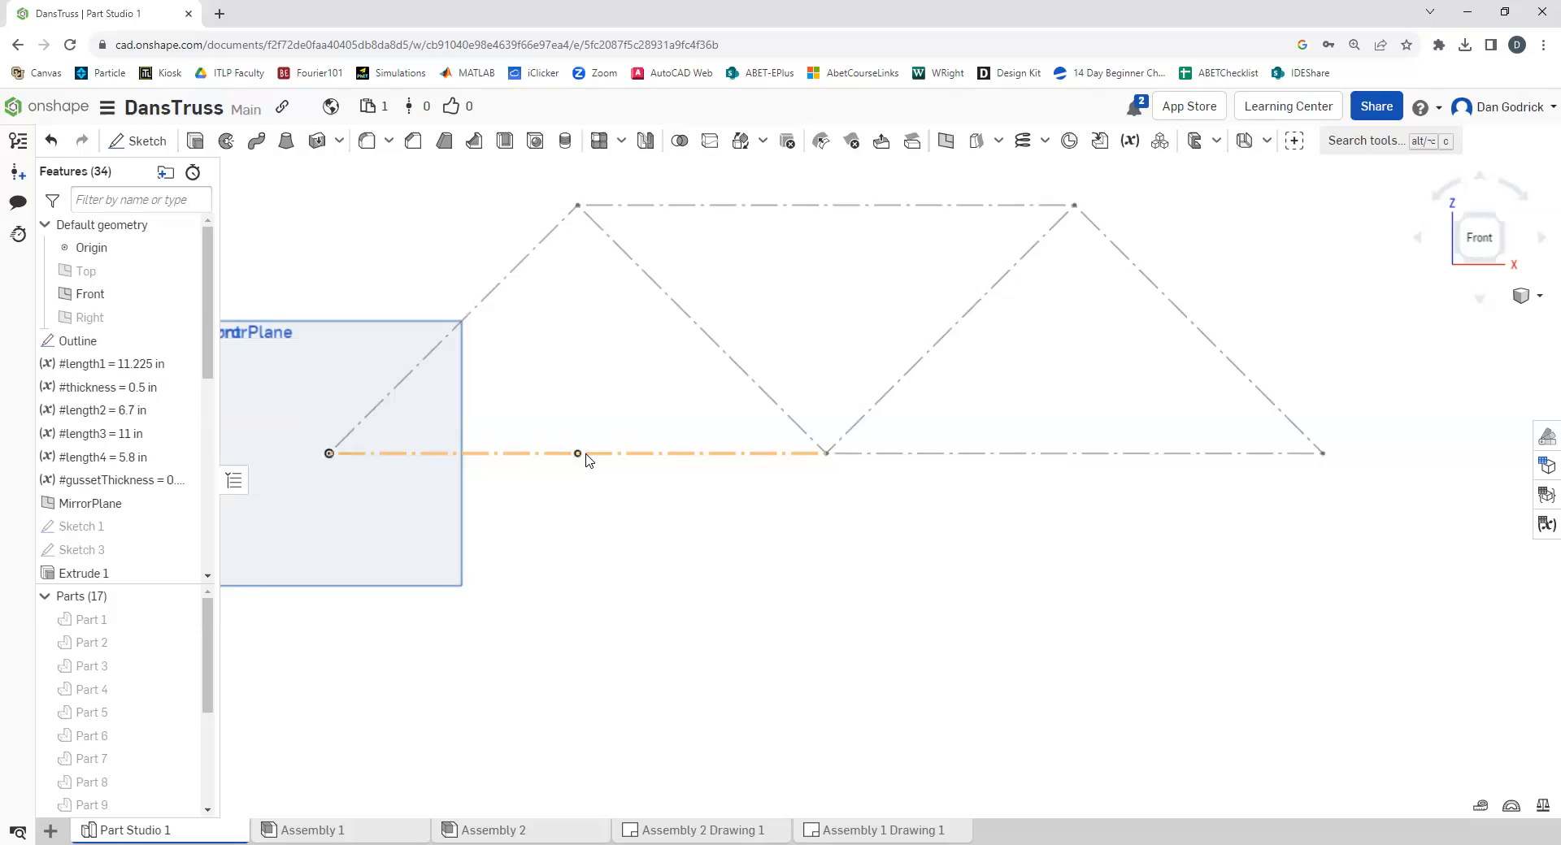
{"action": "left_click", "coordinate": [761, 567]}
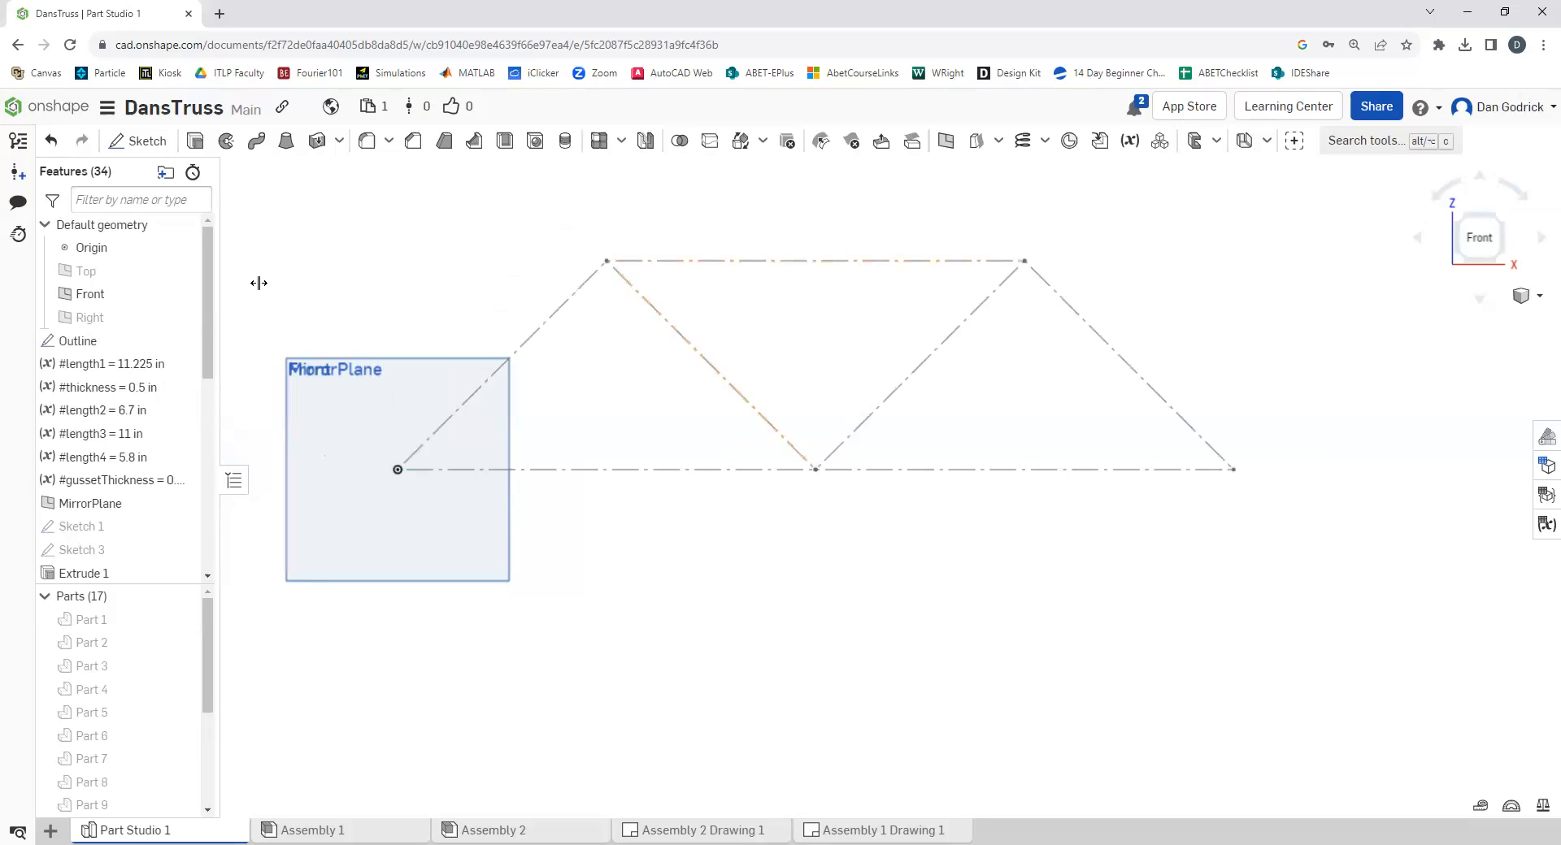
{"action": "left_click", "coordinate": [78, 340]}
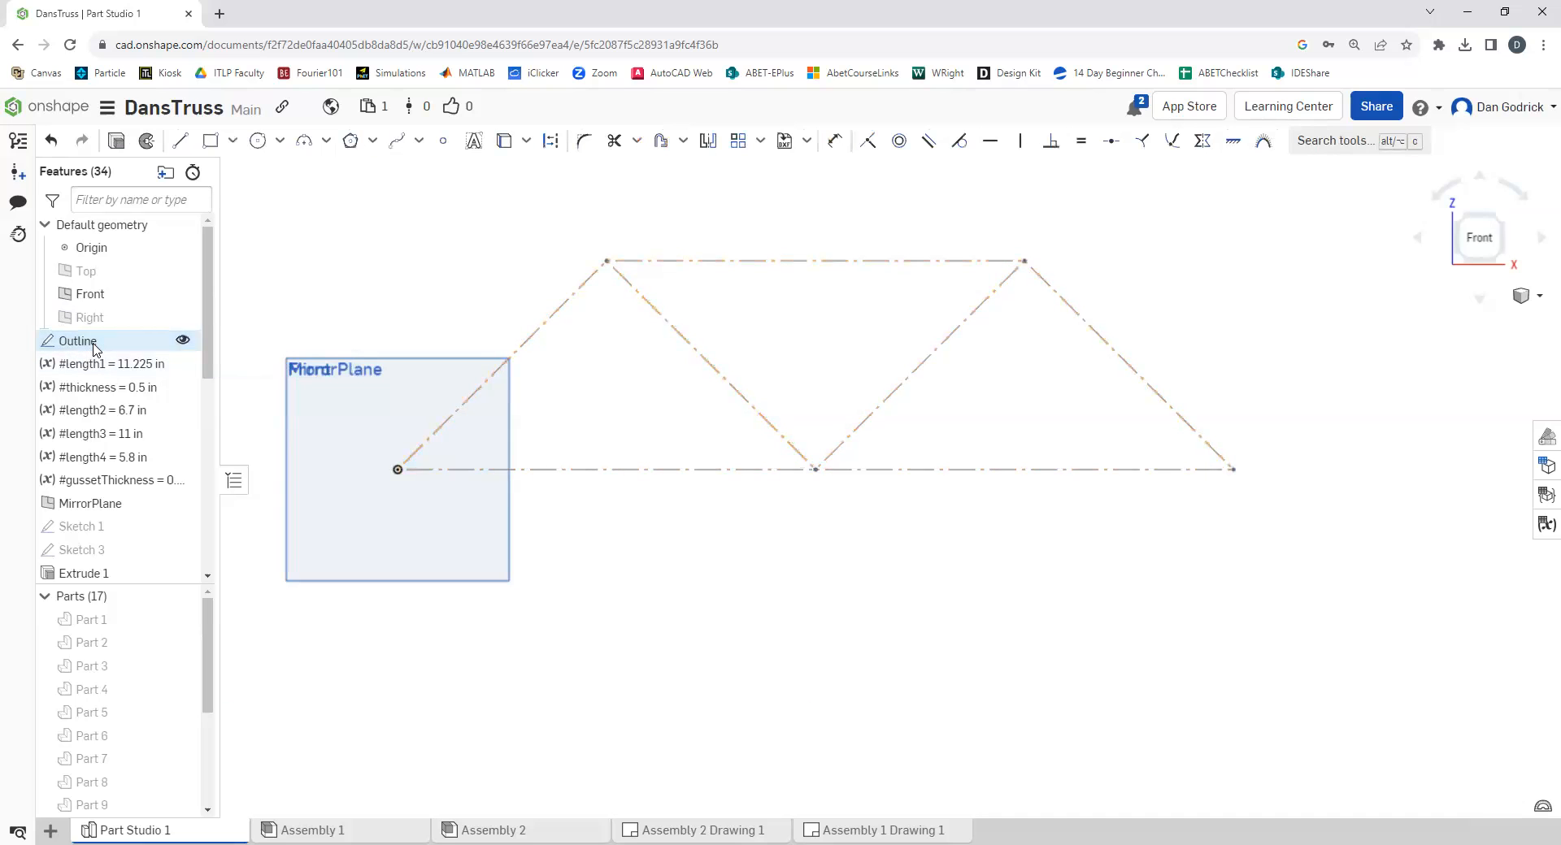
Edit the Outline sketch and inspect its lines, revealing the 45° angles and 11.25 in spans
{"action": "double_click", "coordinate": [78, 339]}
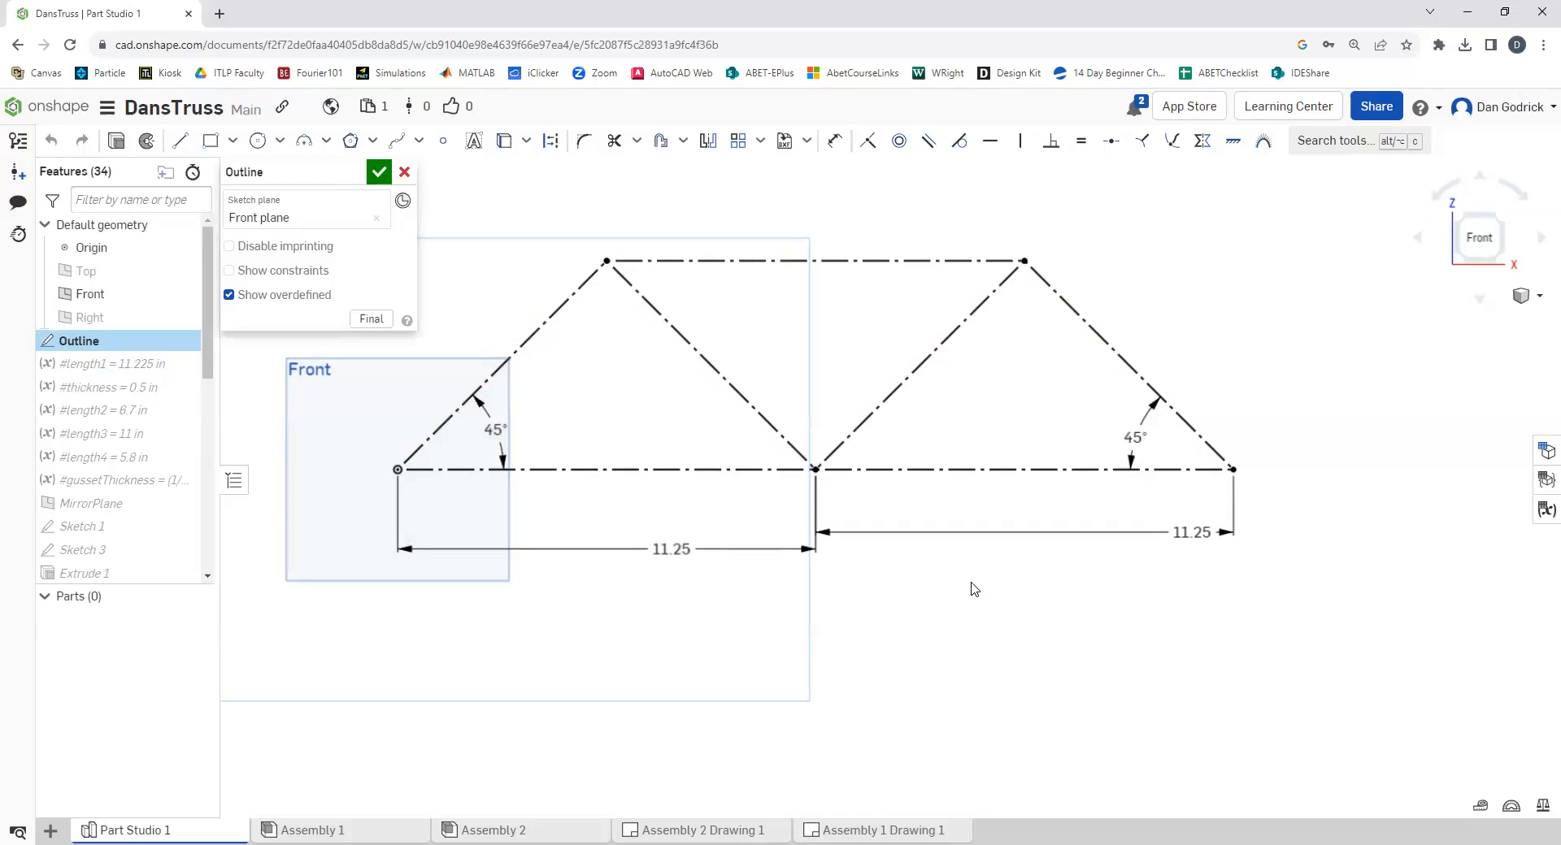
{"action": "mouse_move", "coordinate": [861, 616]}
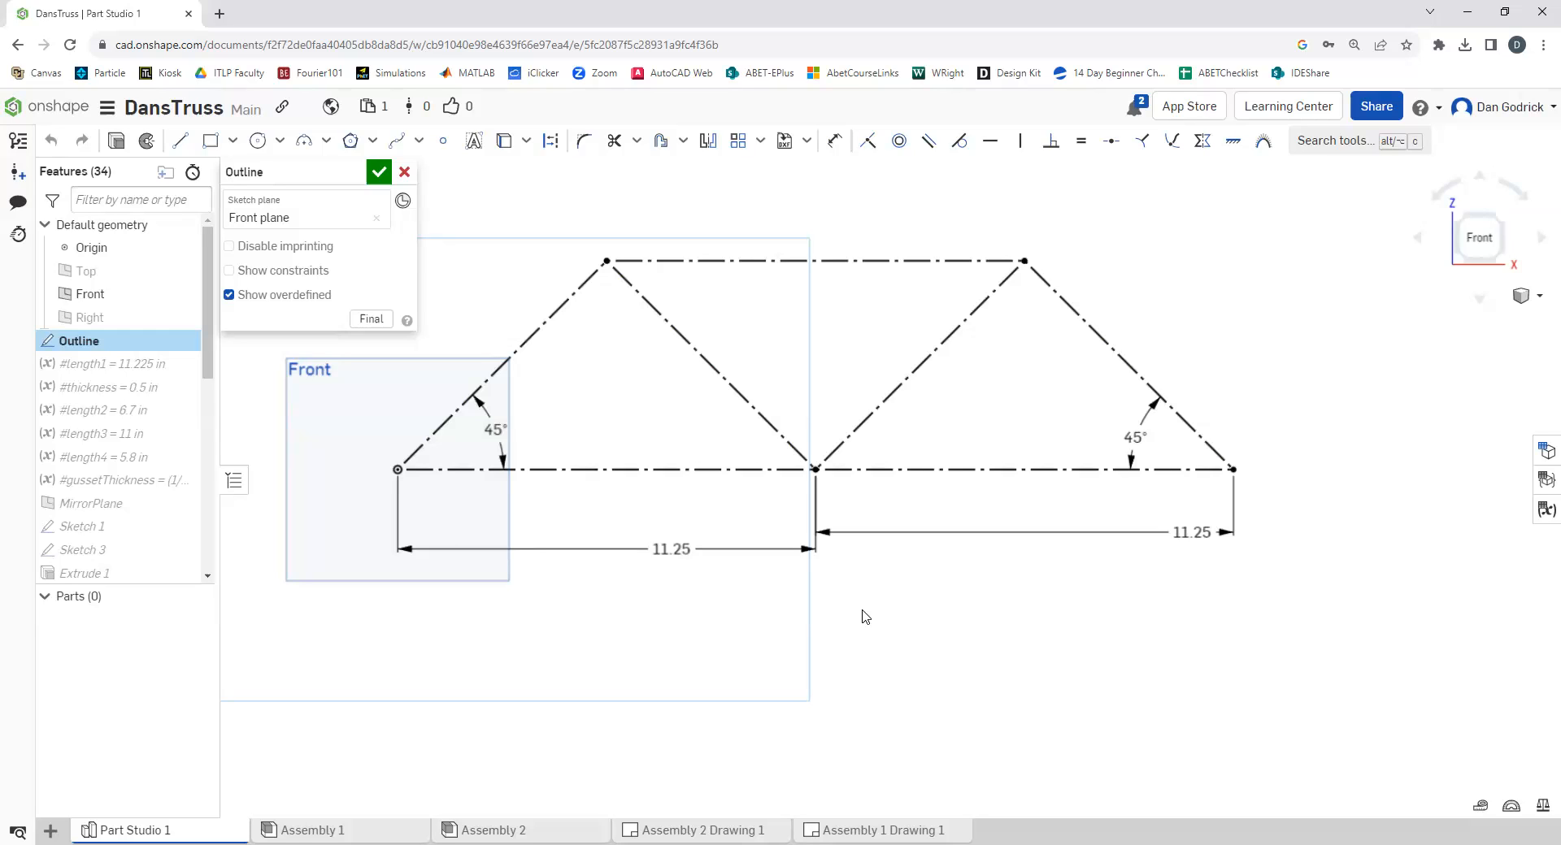
{"action": "mouse_move", "coordinate": [449, 496]}
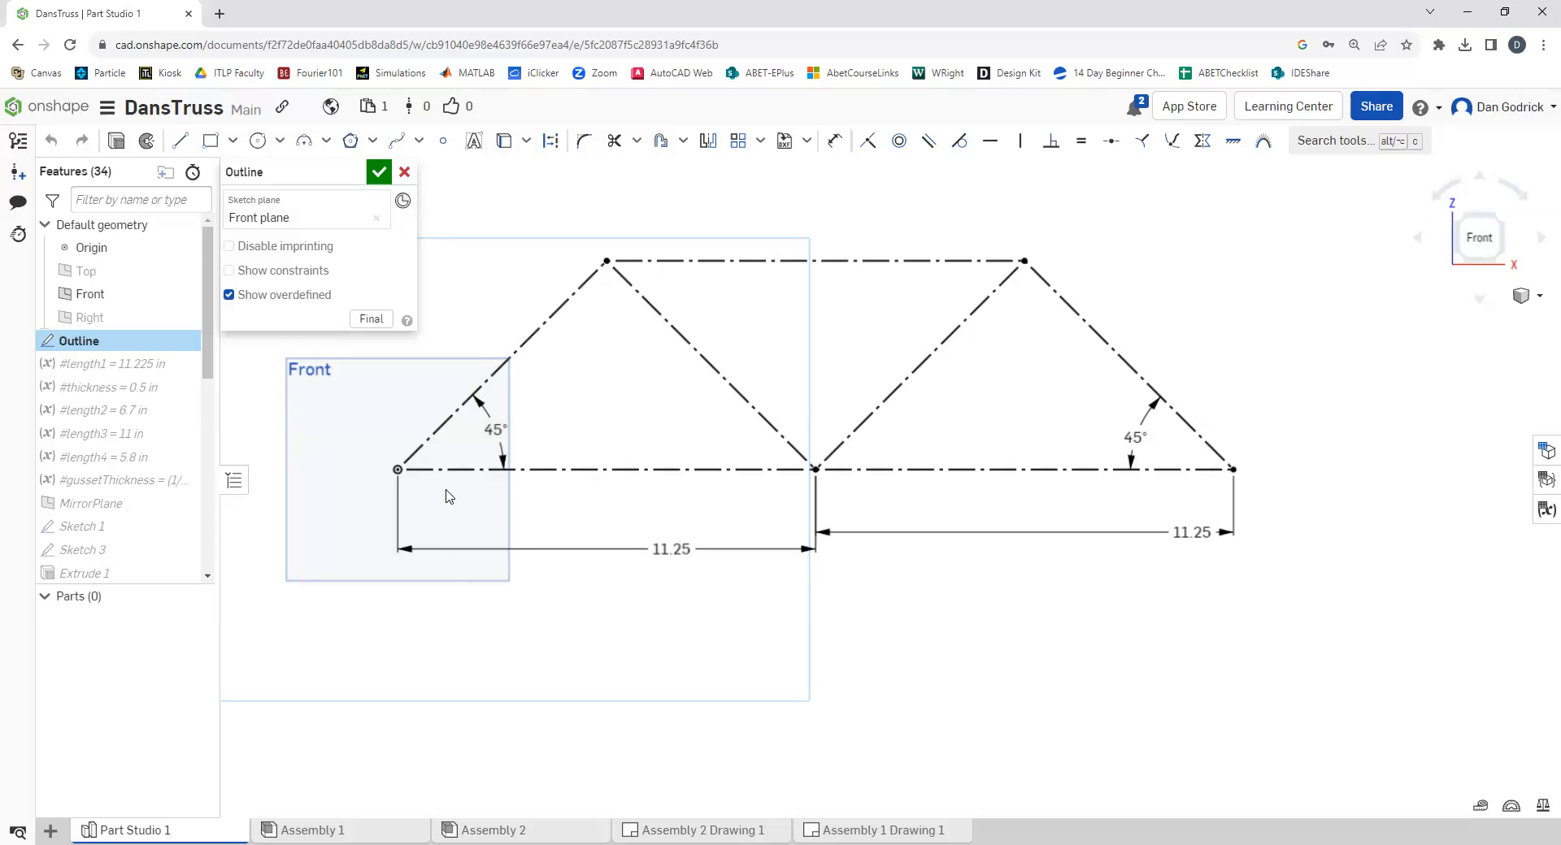
{"action": "left_click", "coordinate": [671, 548]}
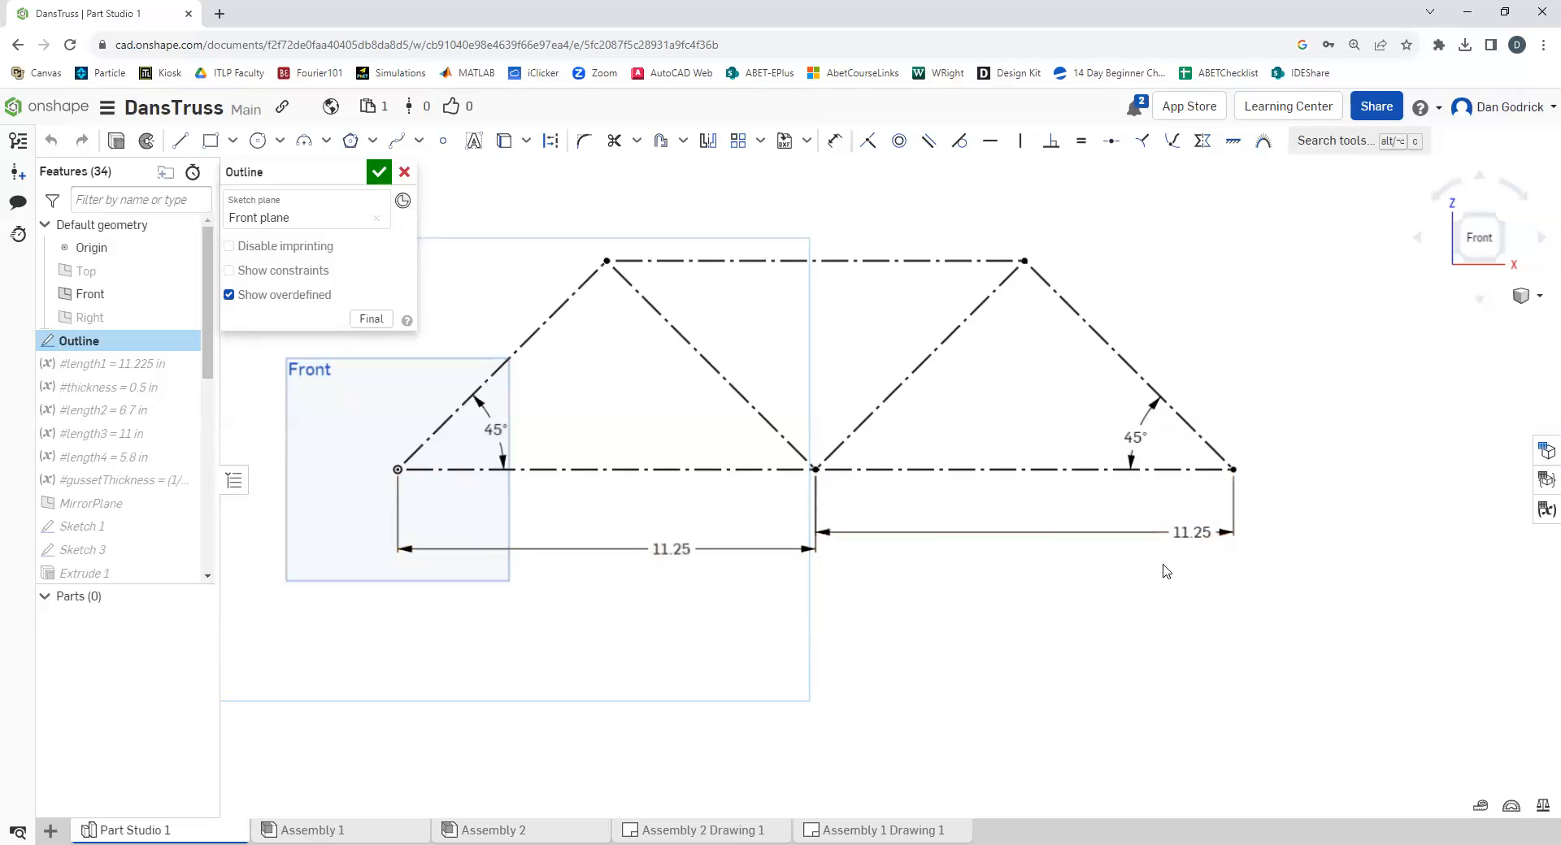
{"action": "mouse_move", "coordinate": [1067, 577]}
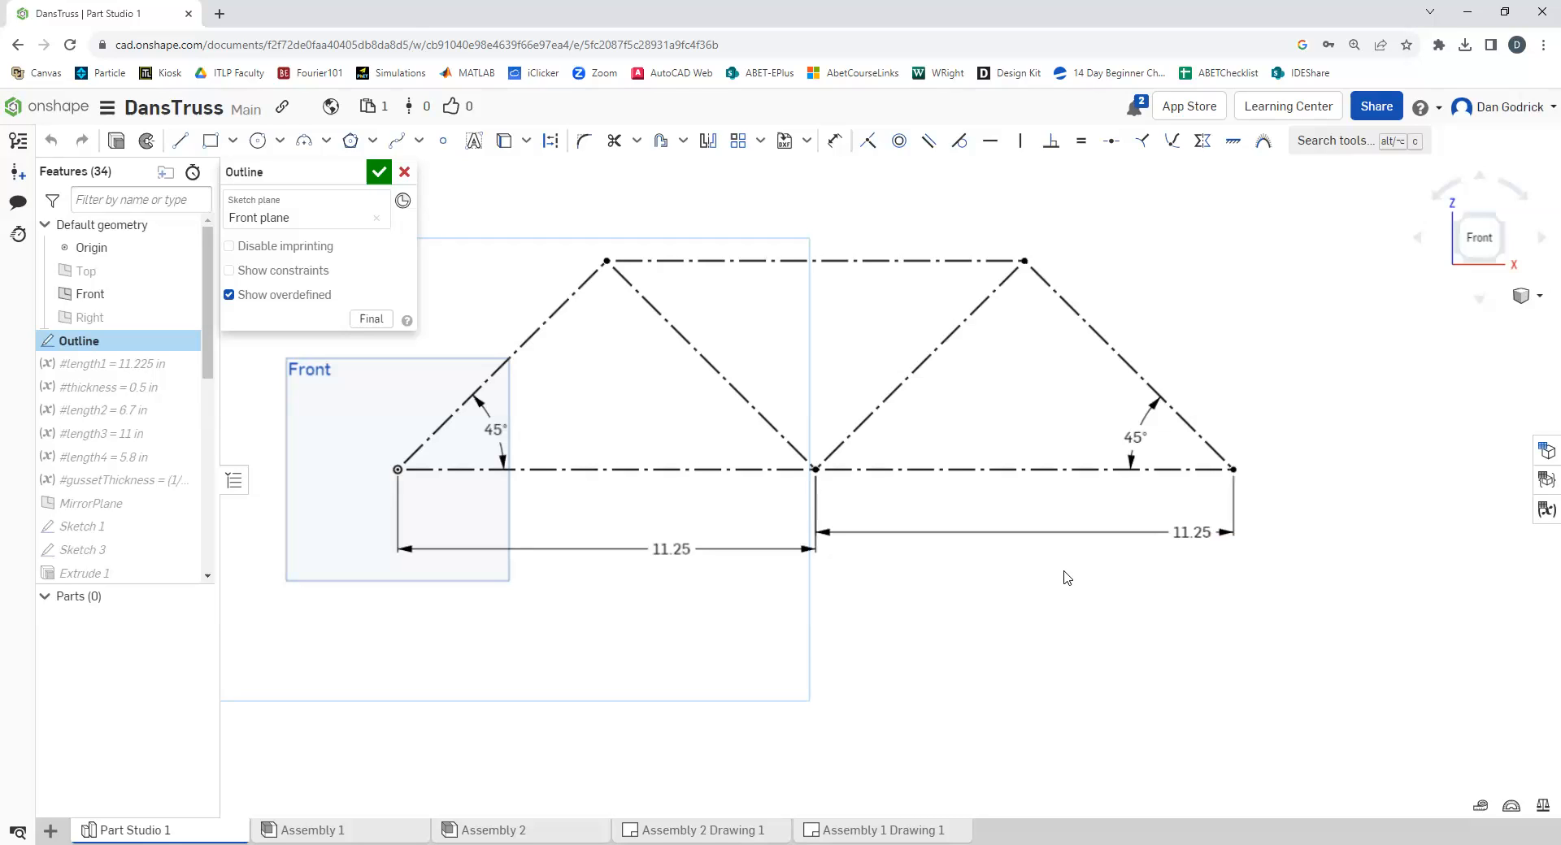
{"action": "left_click", "coordinate": [686, 468]}
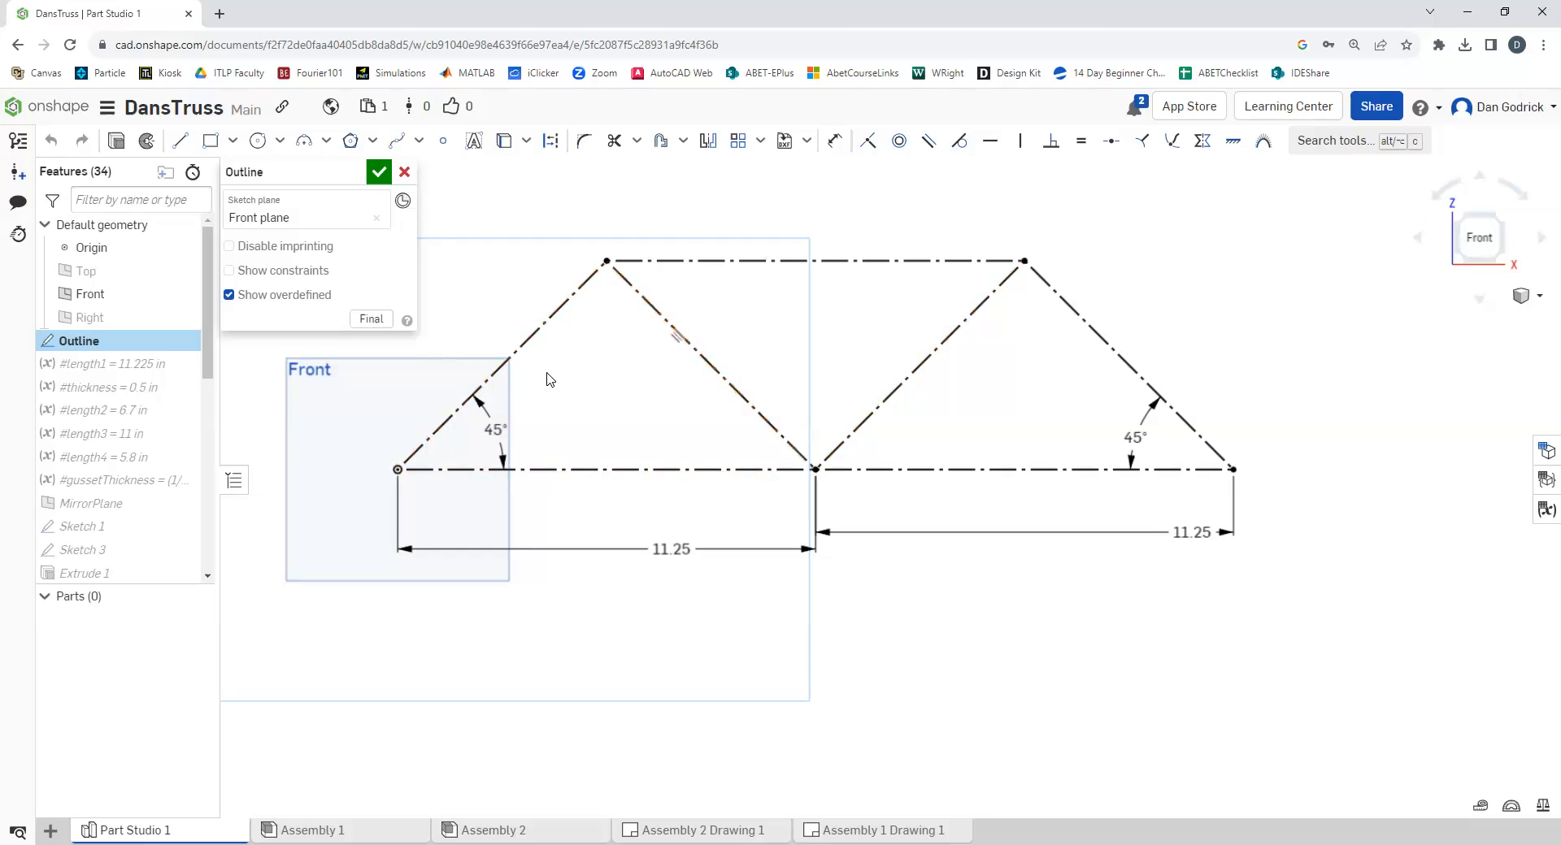
{"action": "left_click", "coordinate": [712, 366]}
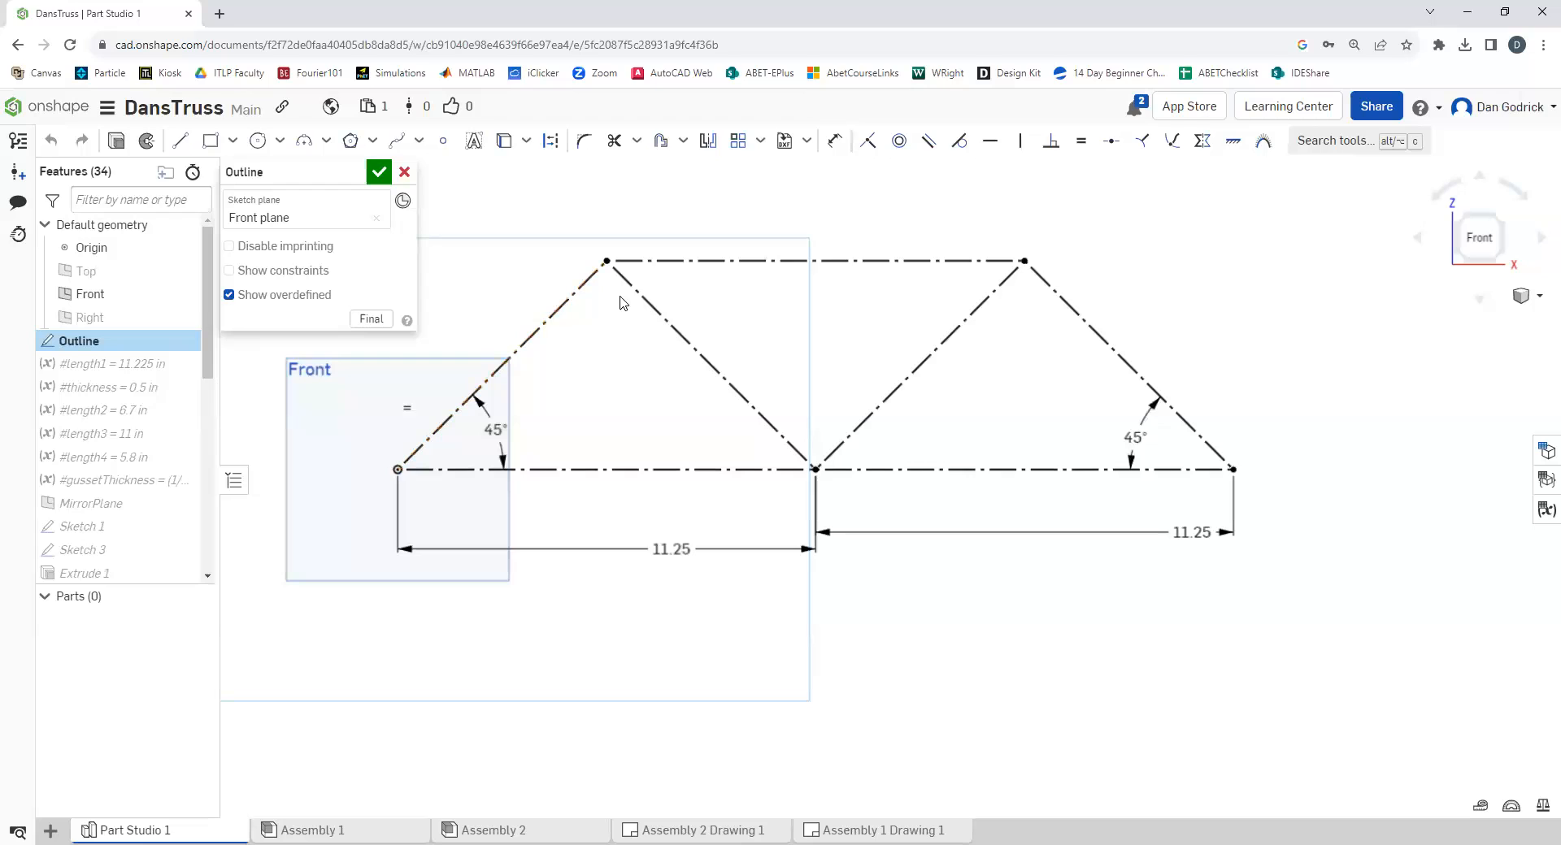
{"action": "left_click", "coordinate": [606, 262]}
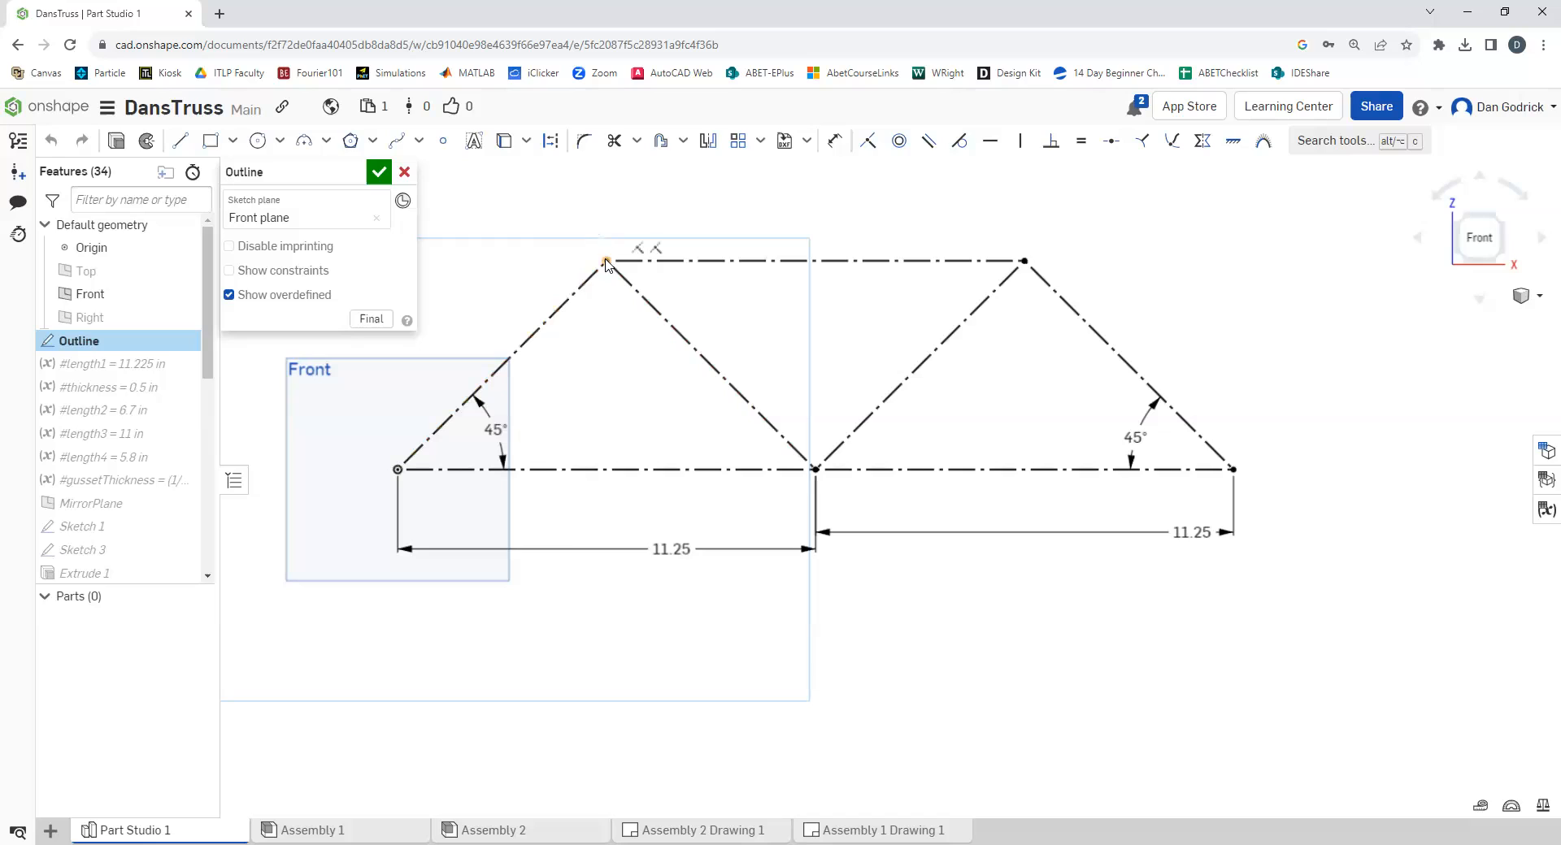
{"action": "left_click", "coordinate": [708, 364]}
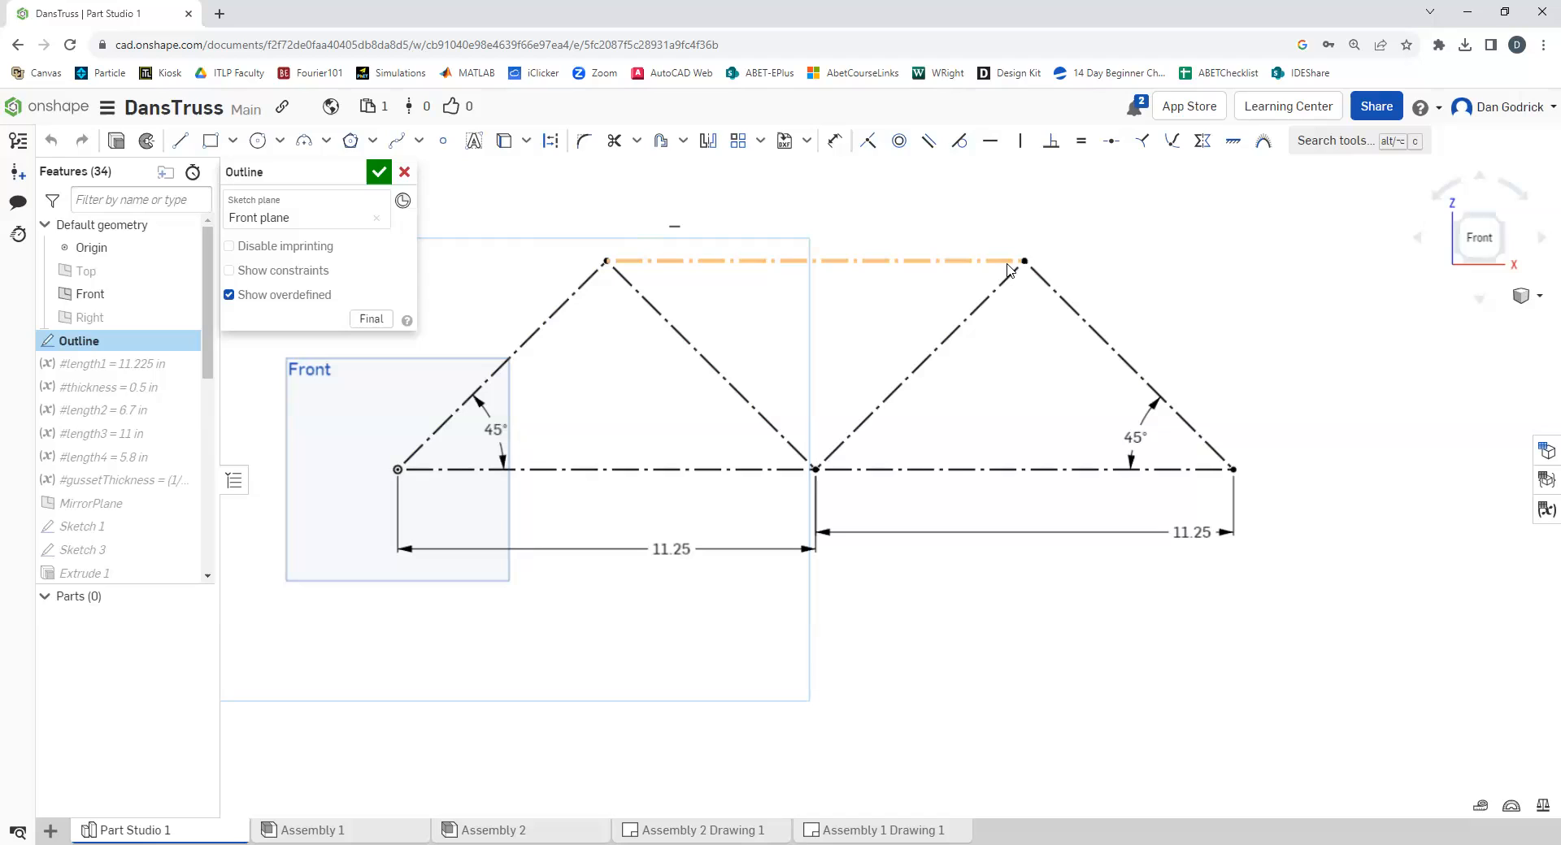
{"action": "mouse_move", "coordinate": [982, 317]}
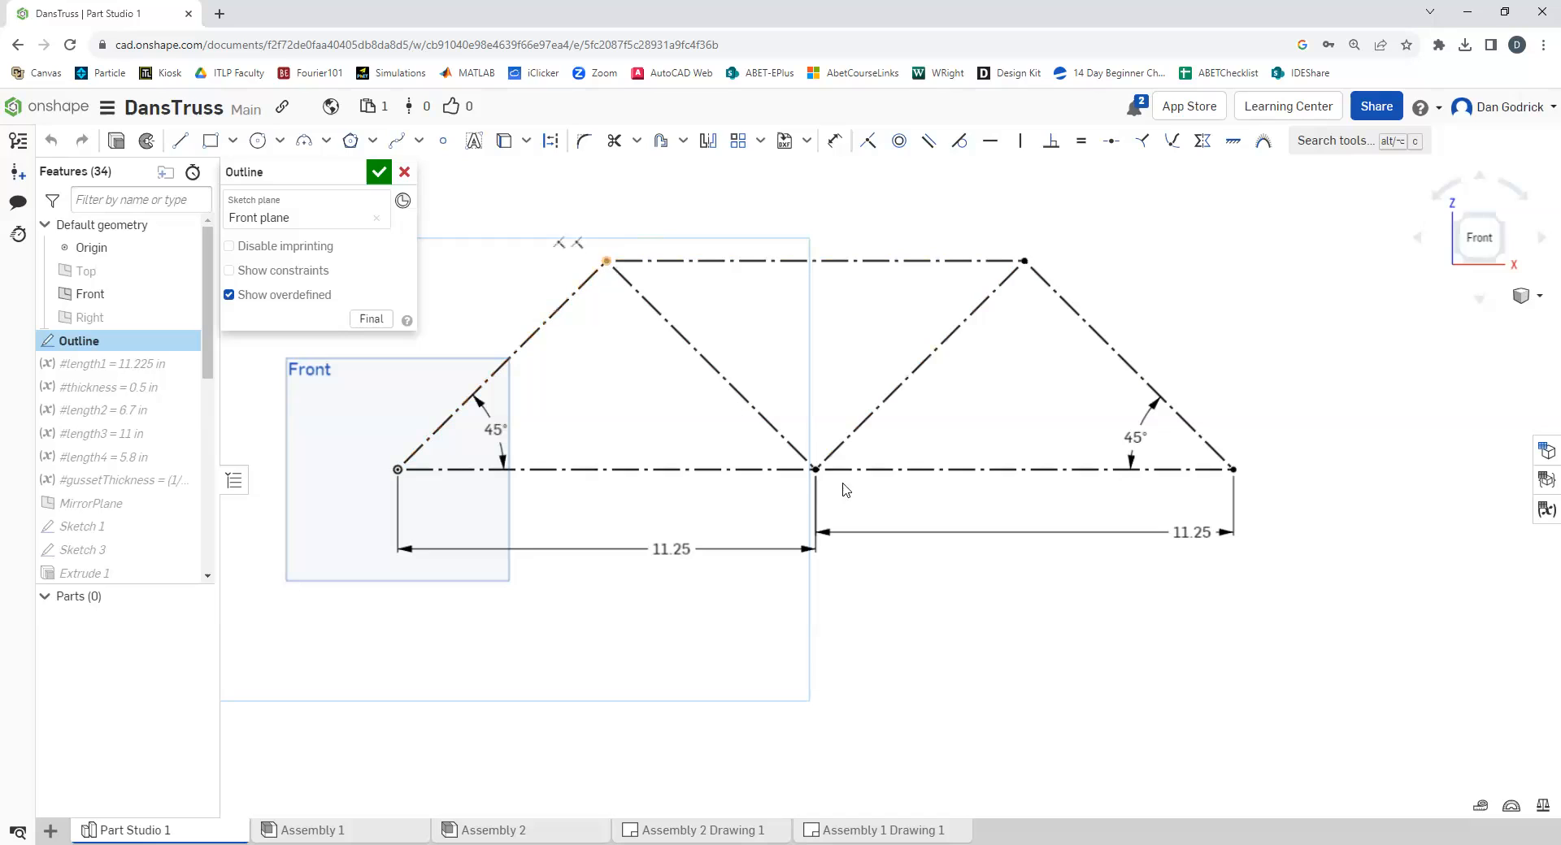
{"action": "mouse_move", "coordinate": [1026, 273]}
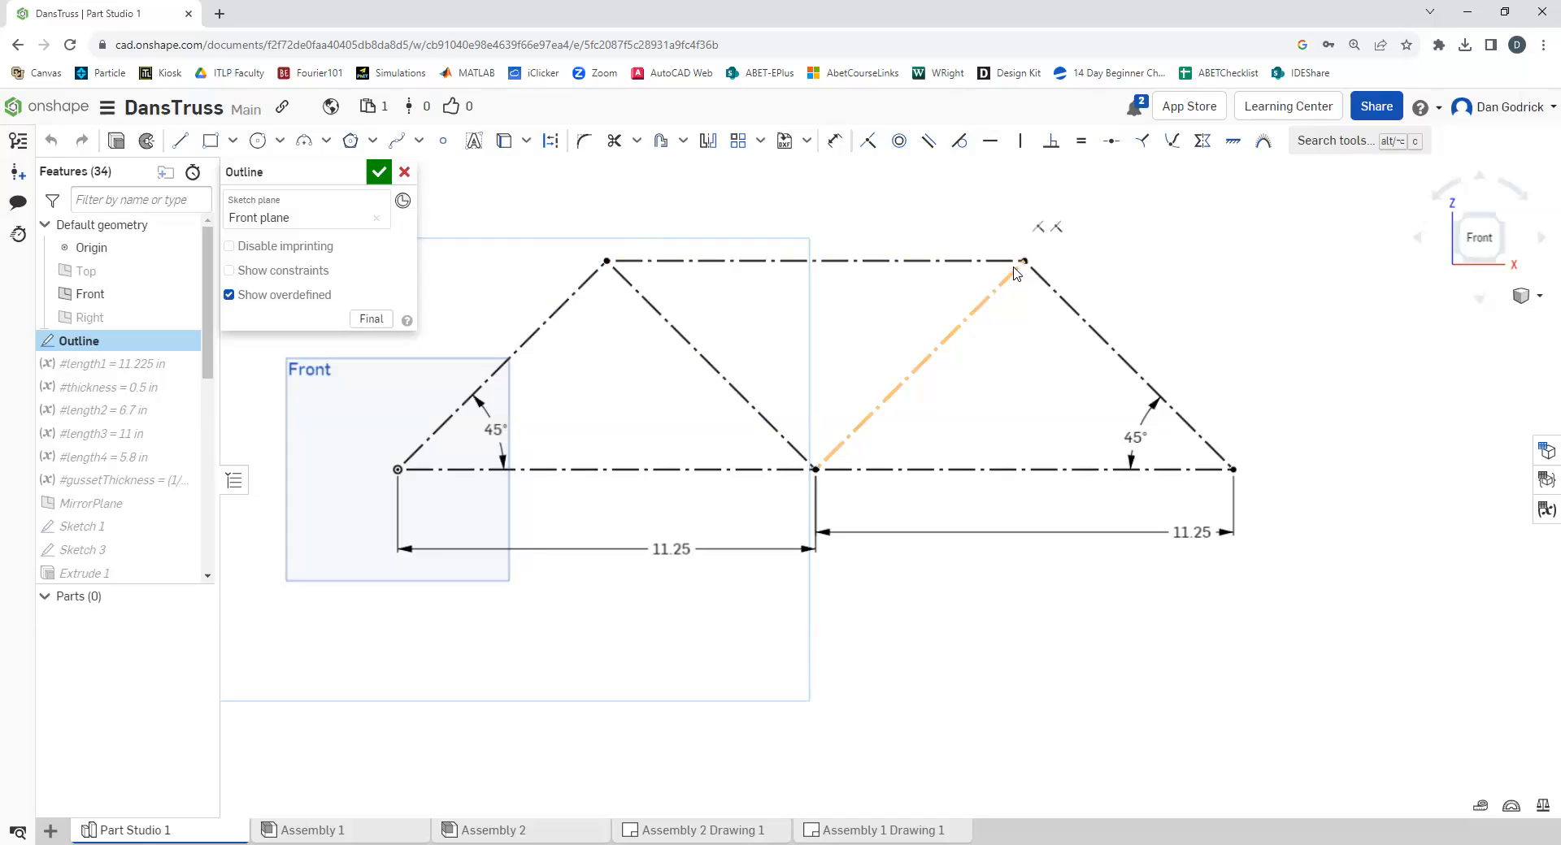
{"action": "mouse_move", "coordinate": [879, 398]}
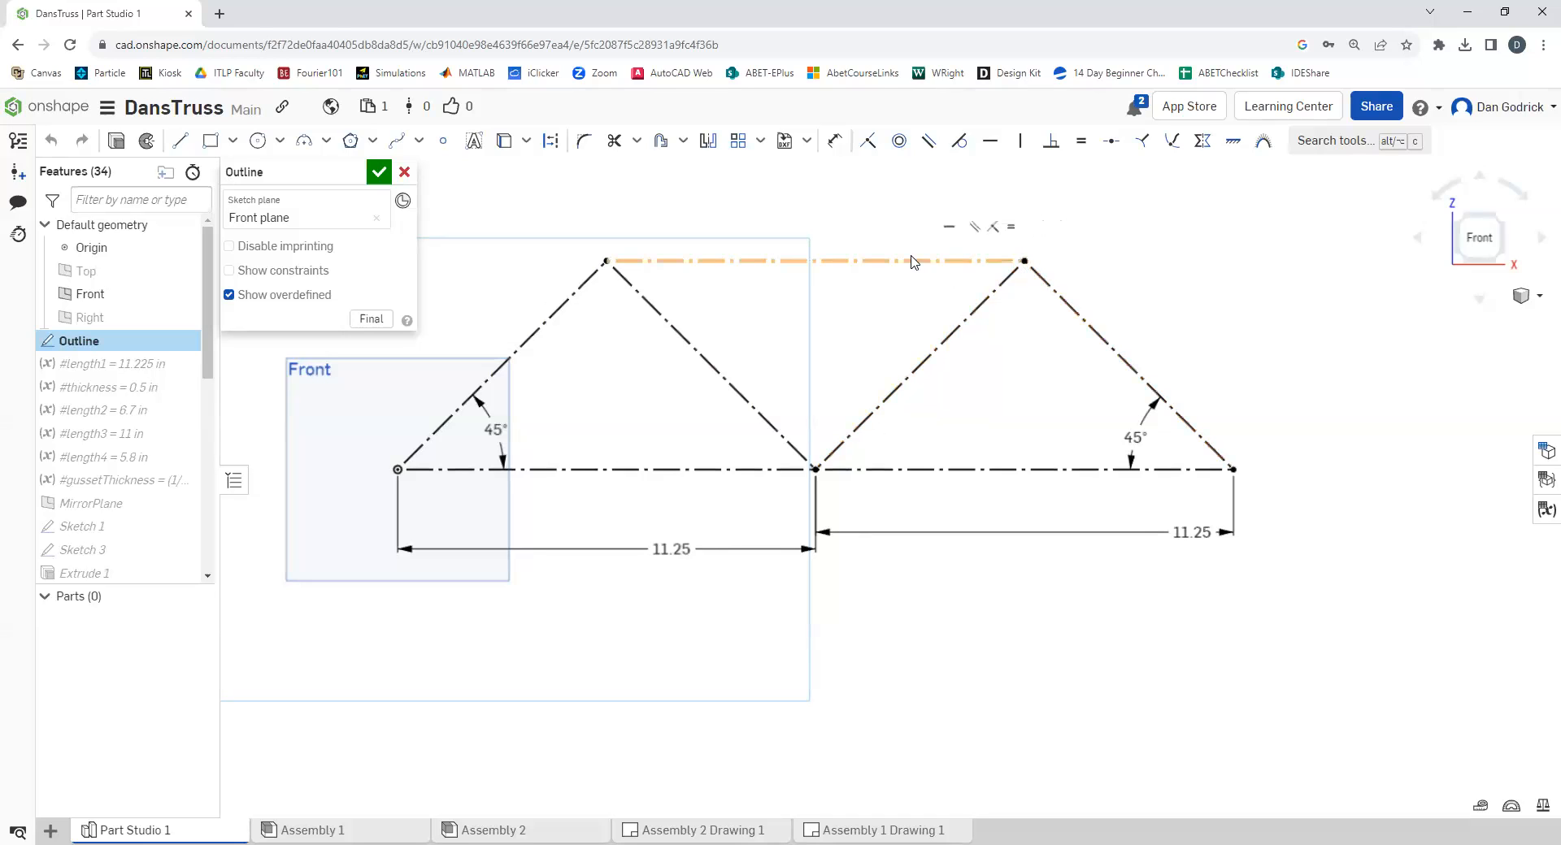
{"action": "left_click", "coordinate": [1125, 358]}
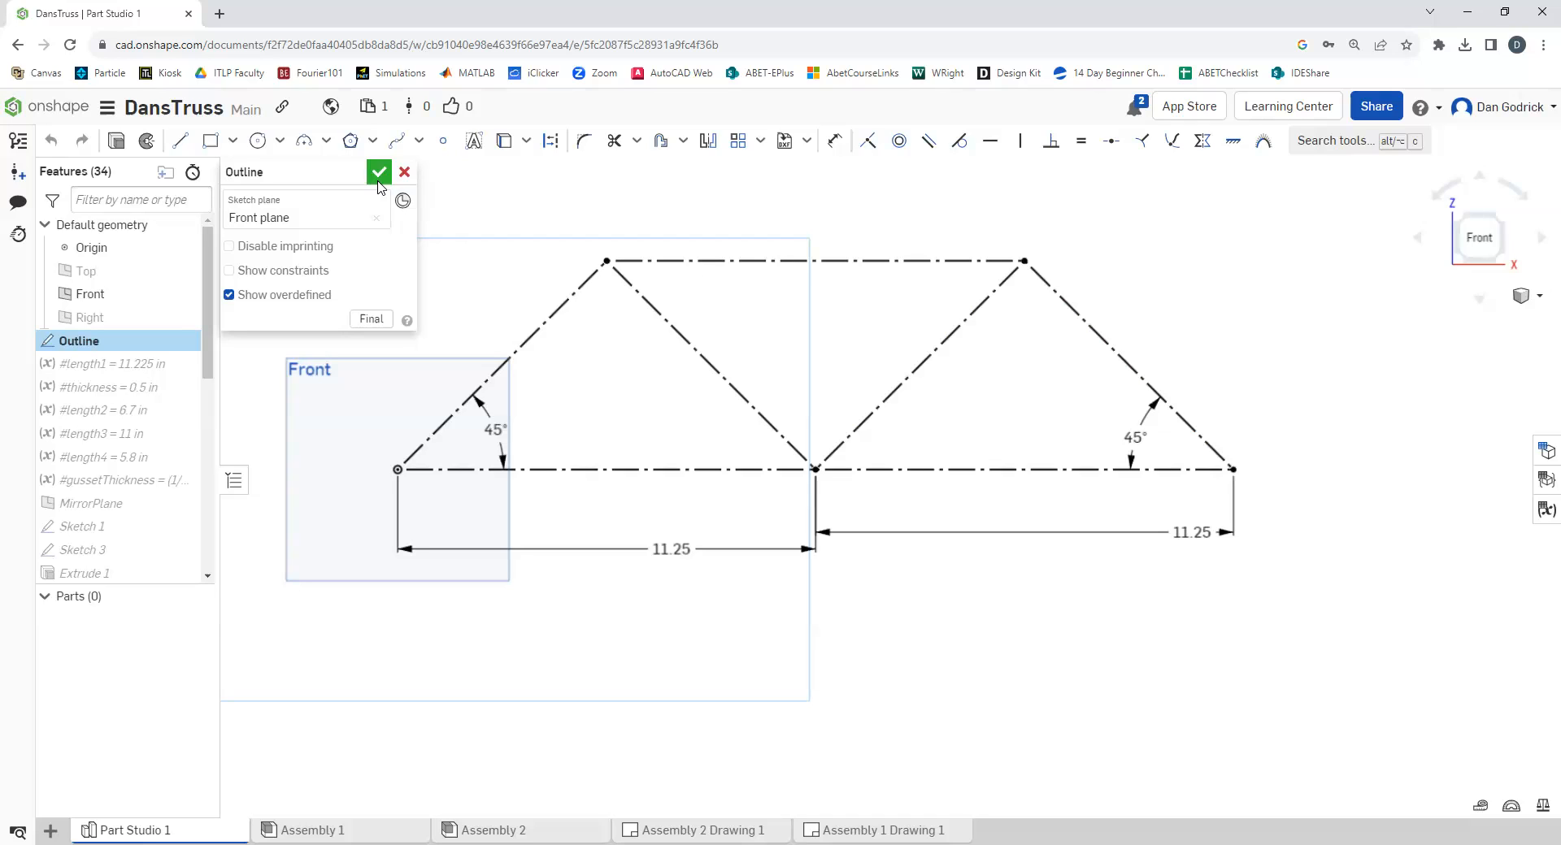
{"action": "left_click", "coordinate": [379, 171]}
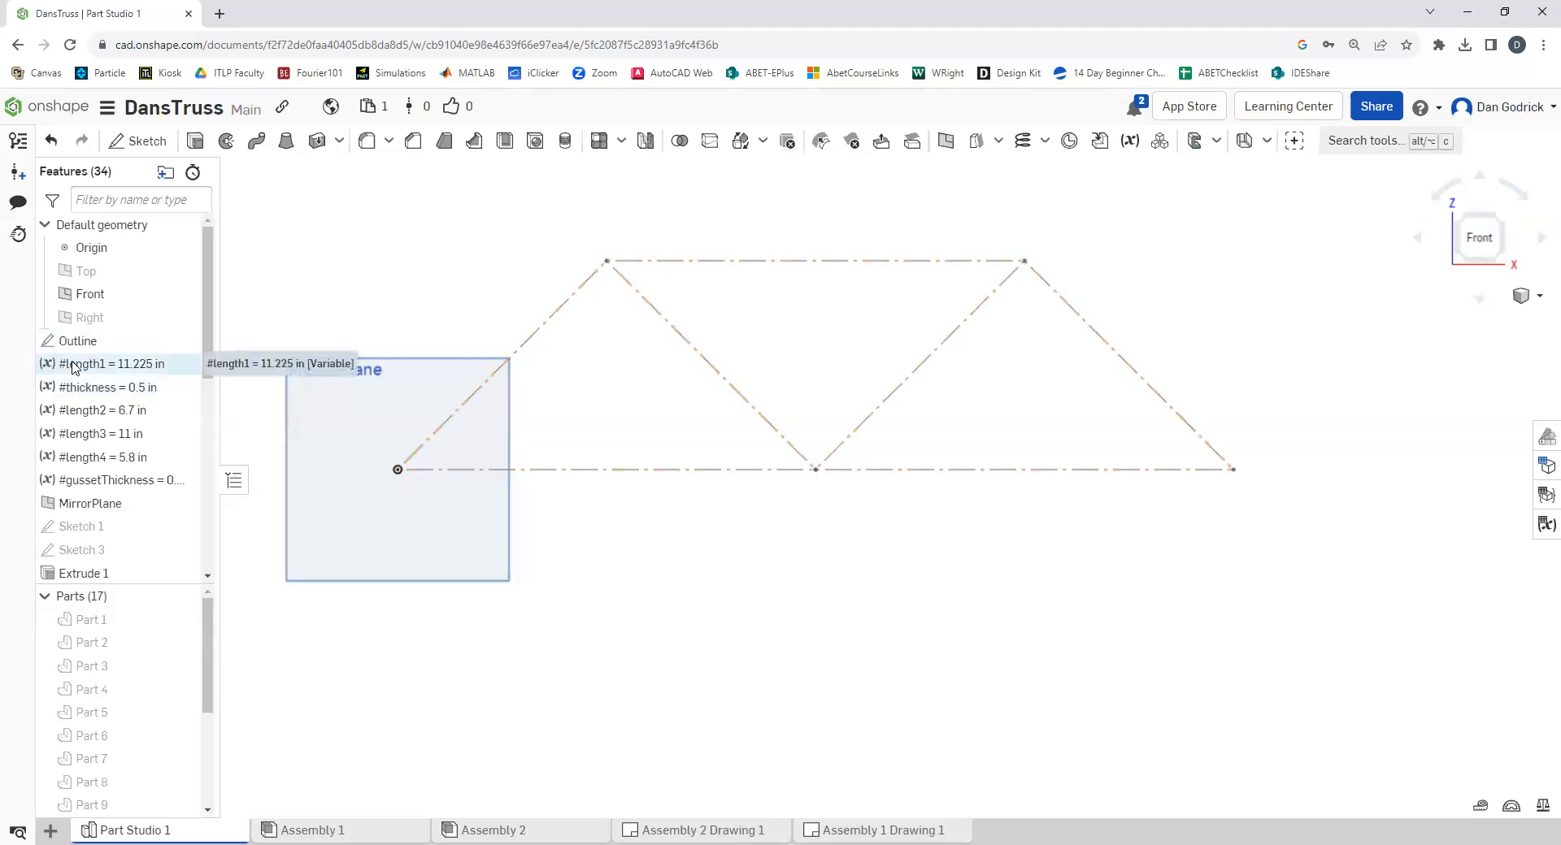
{"action": "mouse_move", "coordinate": [119, 479]}
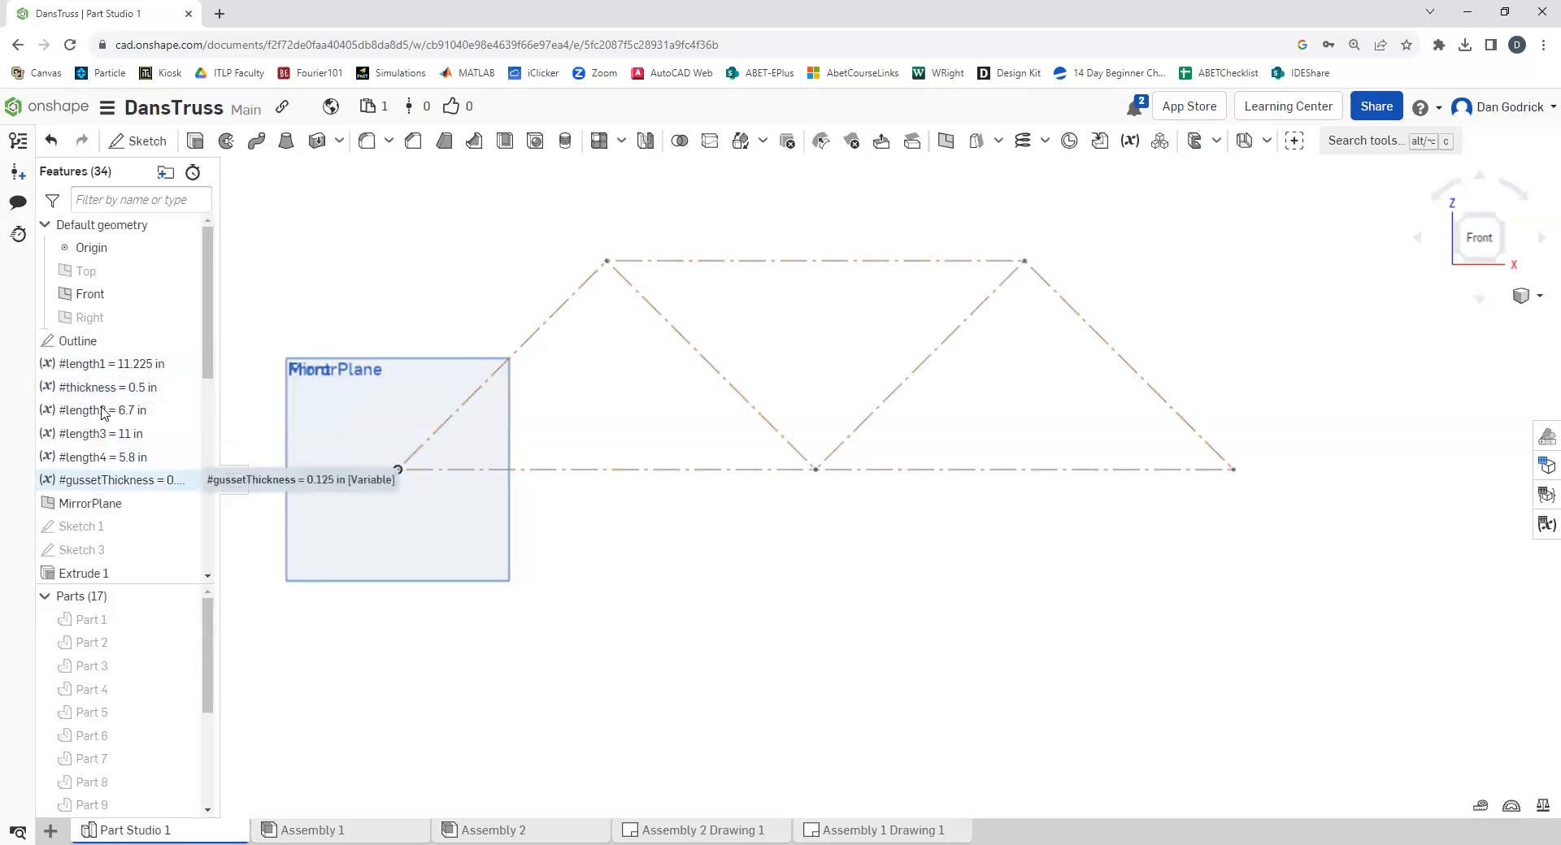
{"action": "mouse_move", "coordinate": [112, 364]}
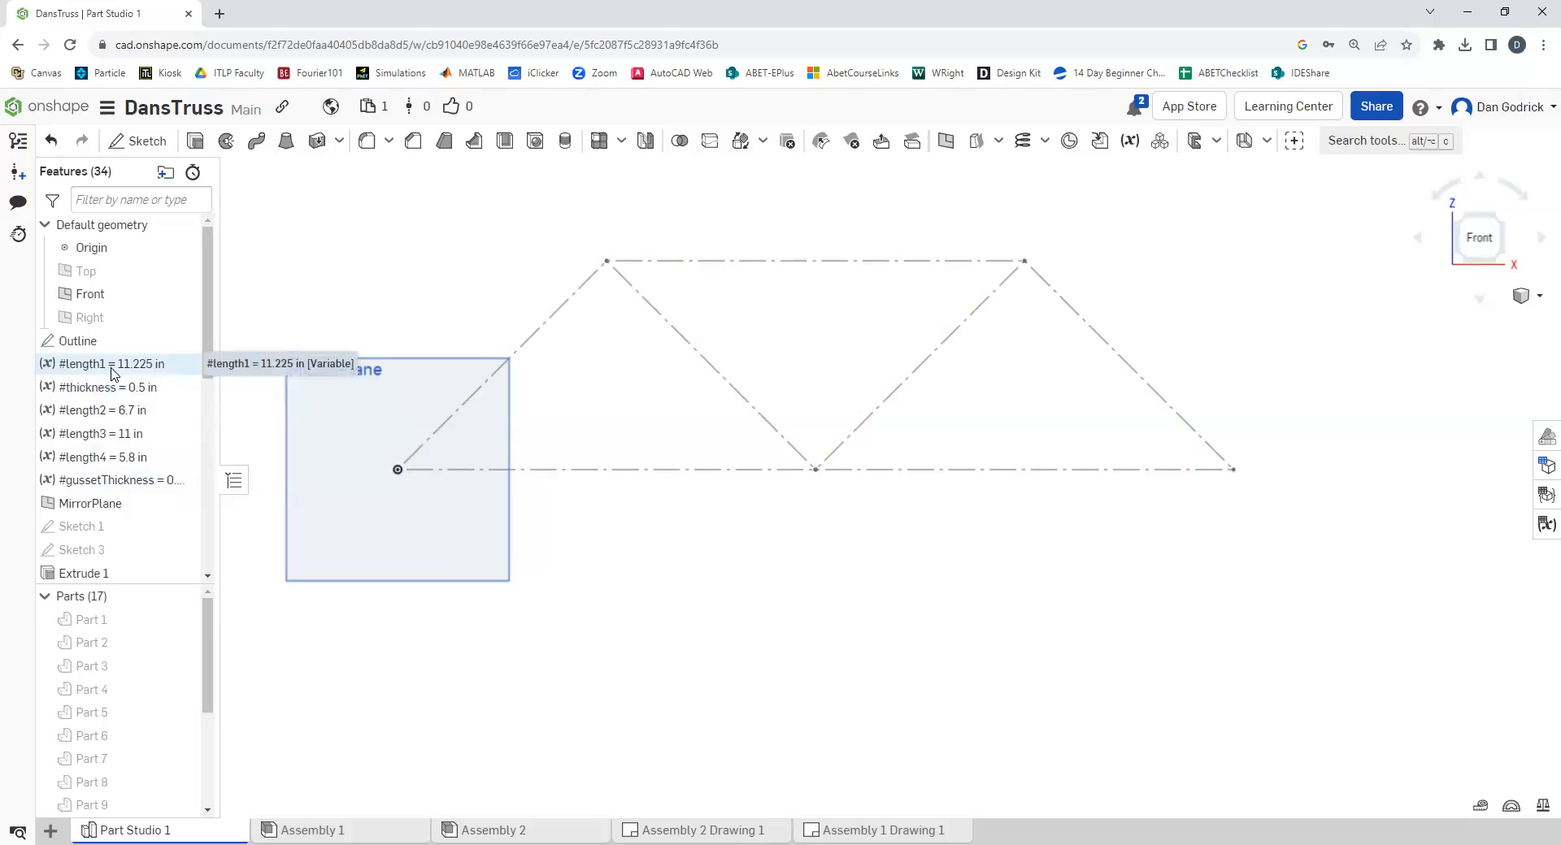
{"action": "mouse_move", "coordinate": [1128, 139]}
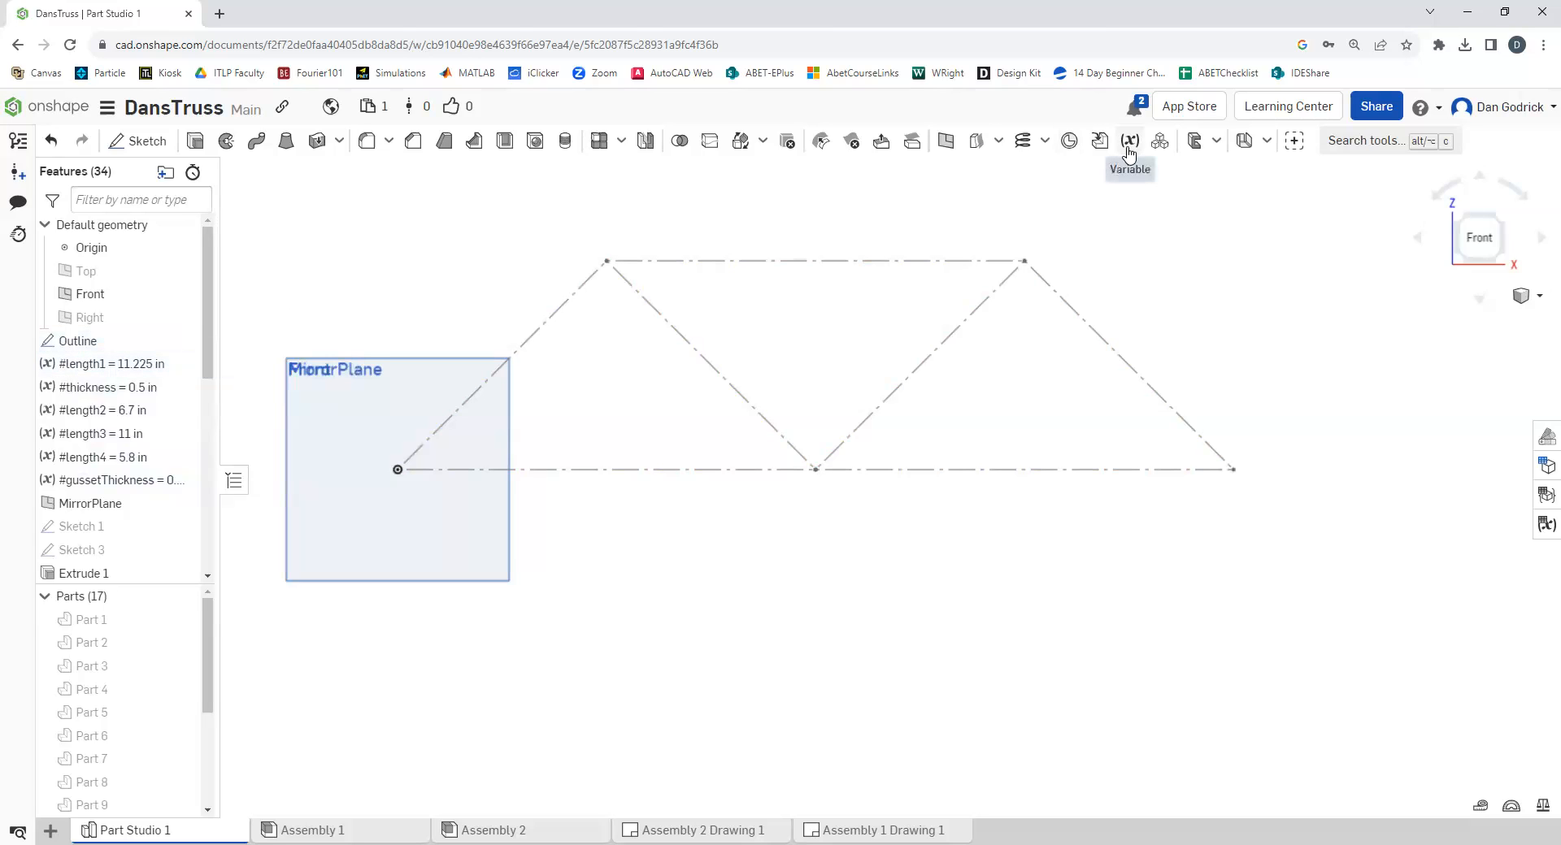
{"action": "mouse_move", "coordinate": [112, 364]}
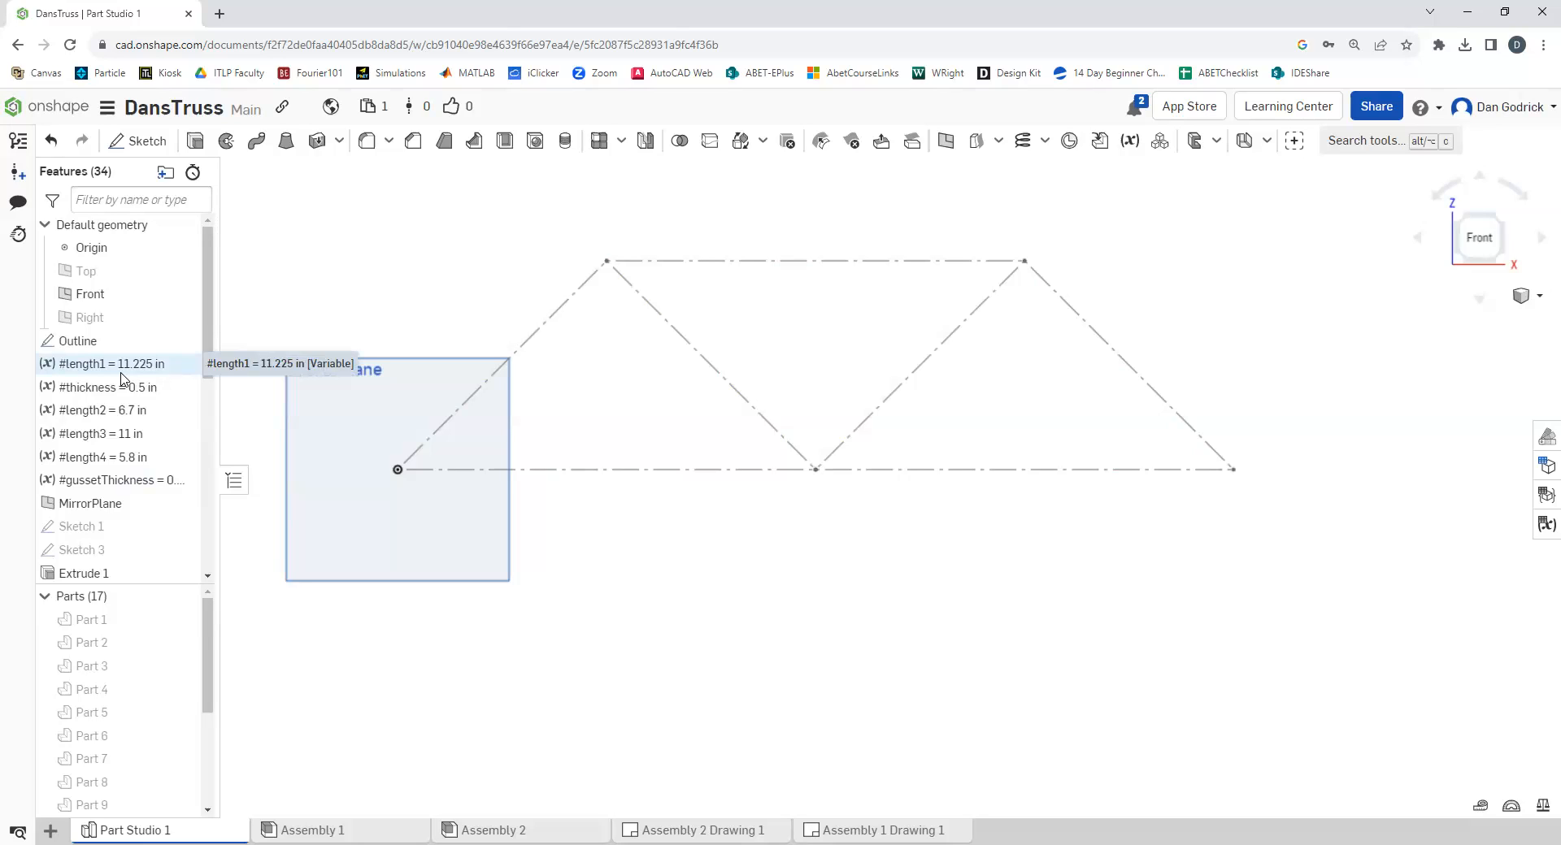
{"action": "mouse_move", "coordinate": [119, 410]}
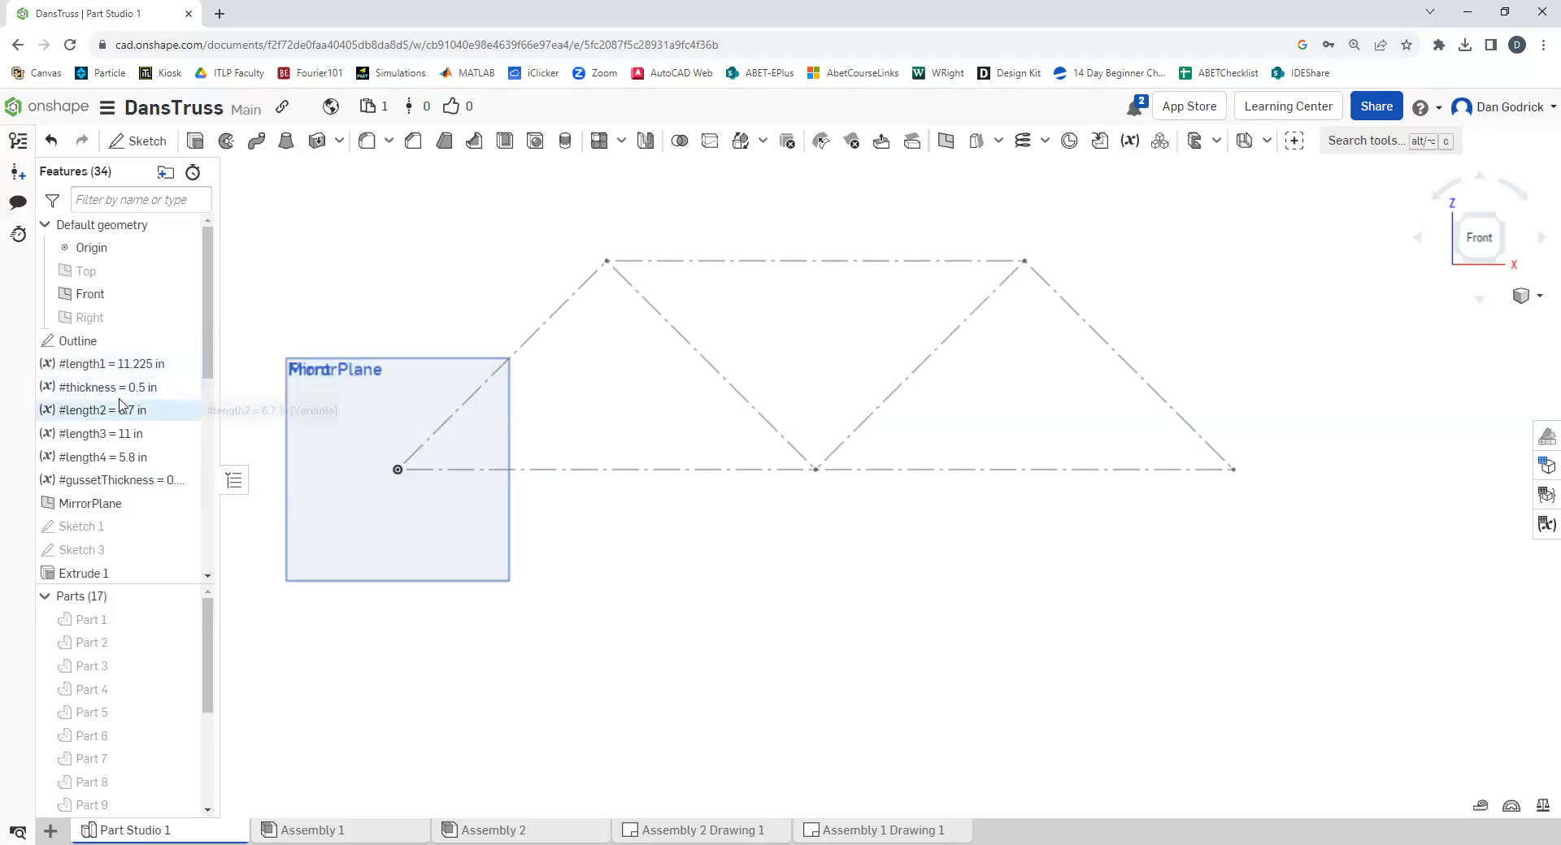
{"action": "mouse_move", "coordinate": [108, 387]}
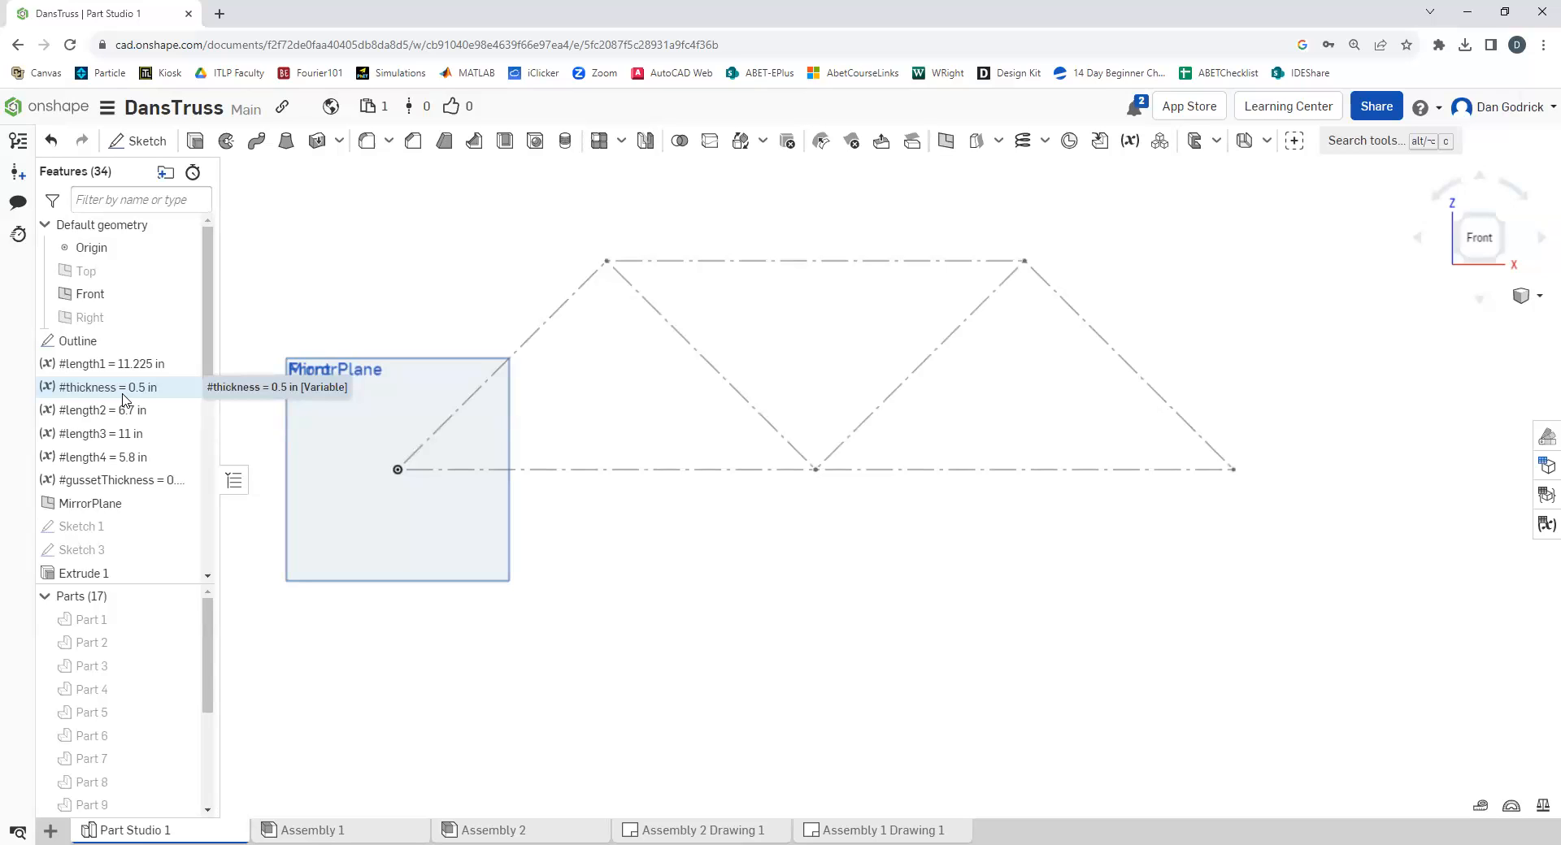
{"action": "mouse_move", "coordinate": [99, 409]}
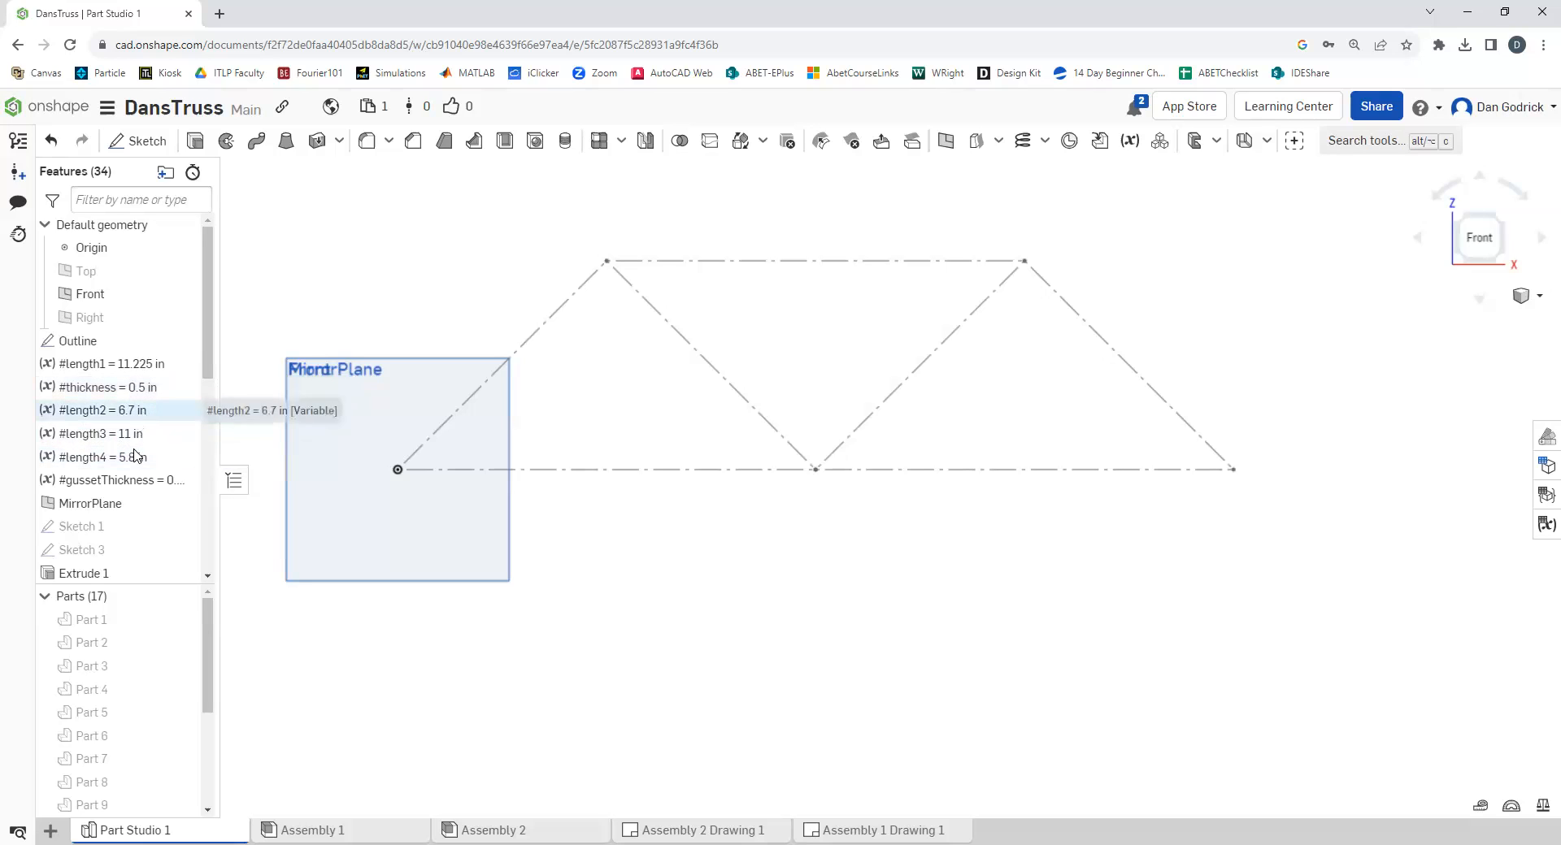
{"action": "mouse_move", "coordinate": [136, 432]}
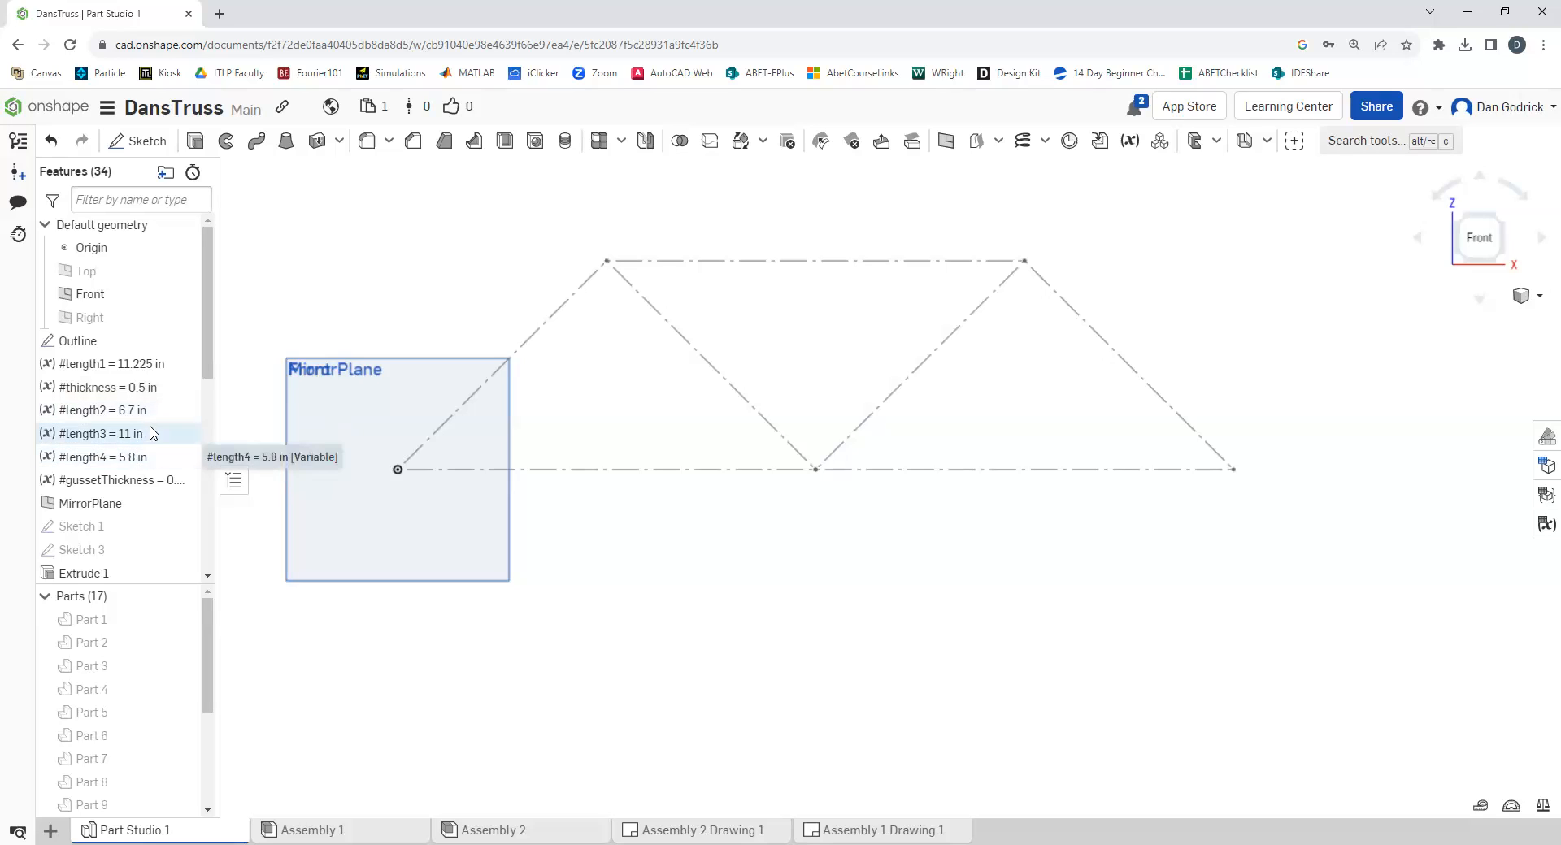
{"action": "mouse_move", "coordinate": [119, 480]}
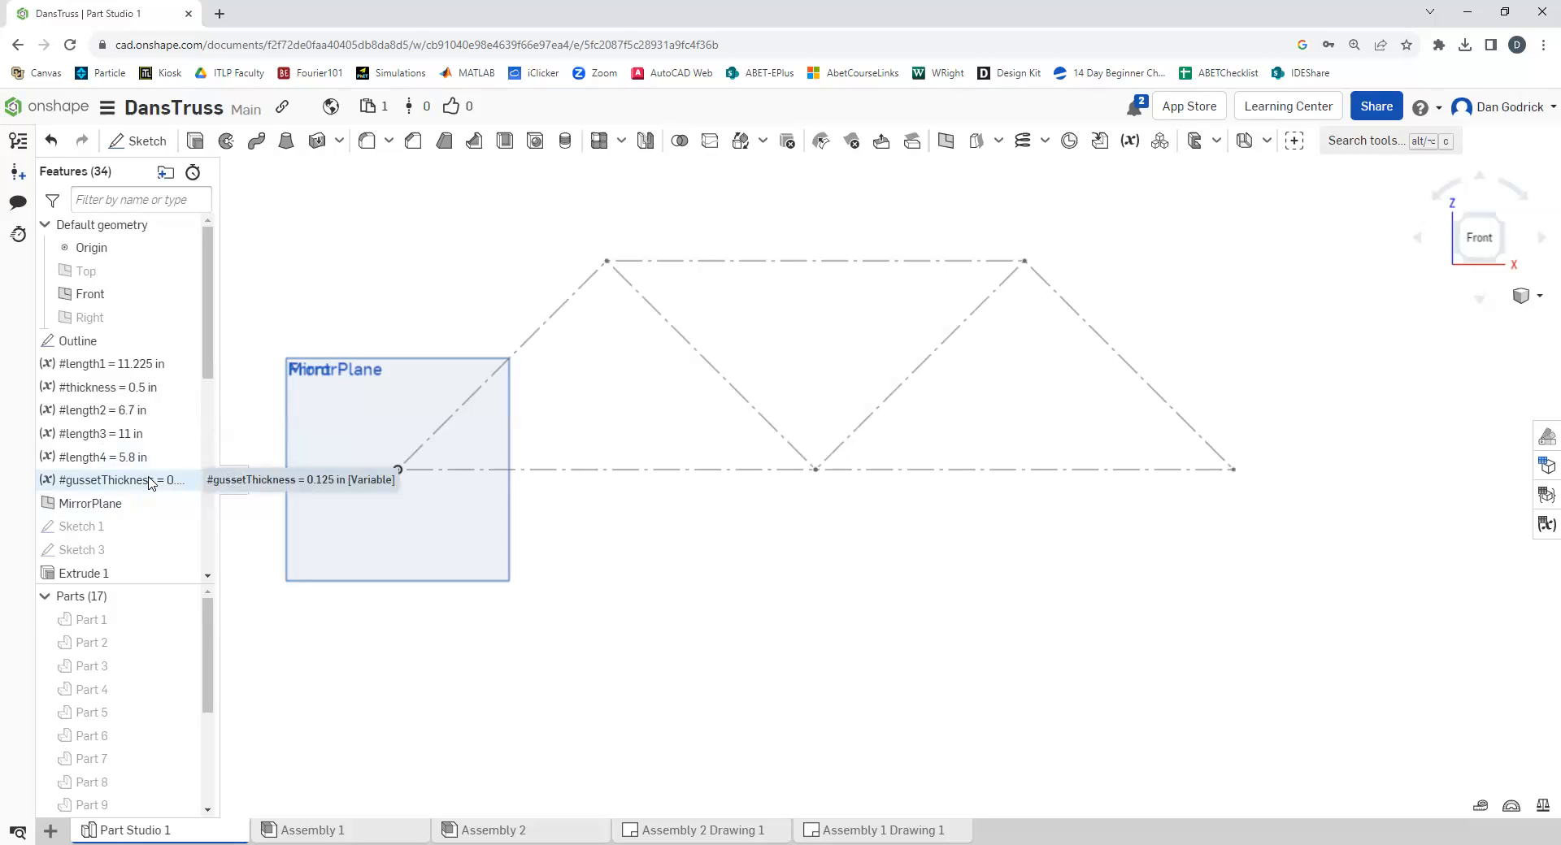
{"action": "mouse_move", "coordinate": [90, 502]}
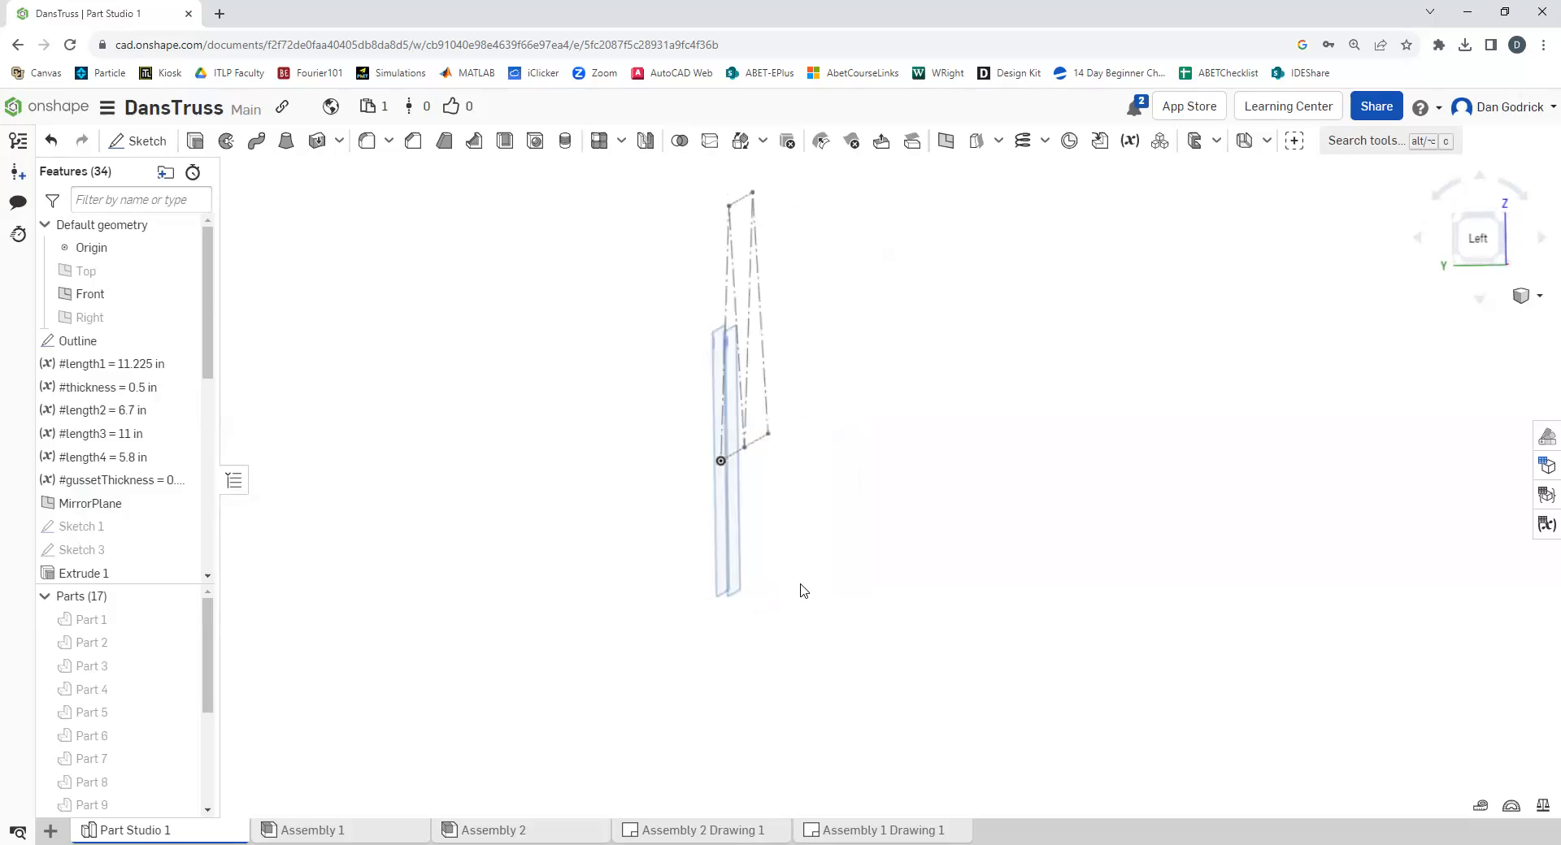
Scroll the feature list and select Sketch 1, the bottom chord's left half
{"action": "scroll", "scroll_direction": "down", "scroll_amount": 3}
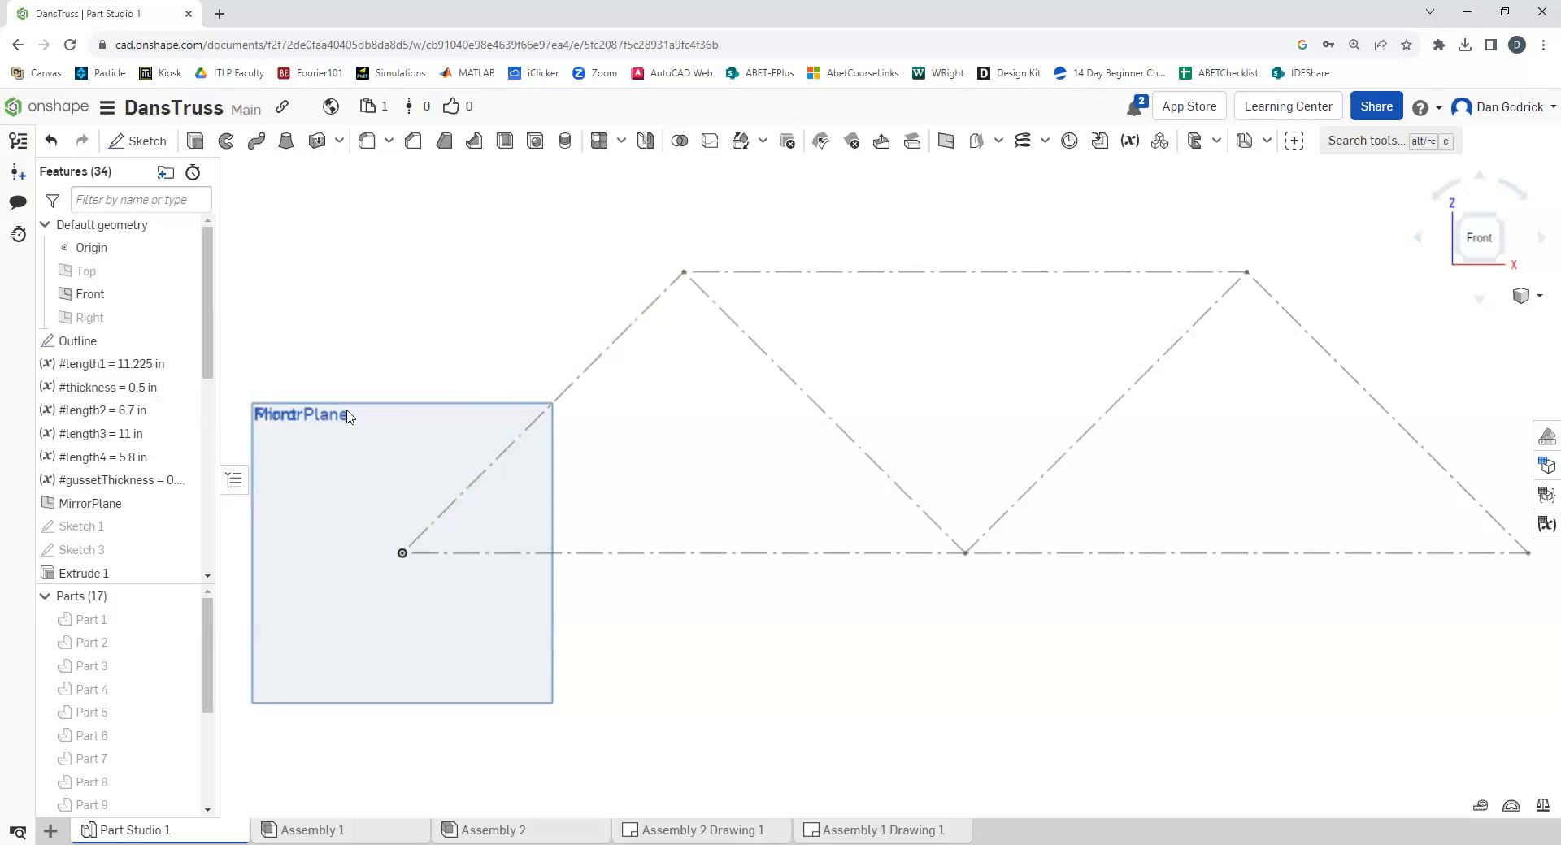
{"action": "mouse_move", "coordinate": [182, 527]}
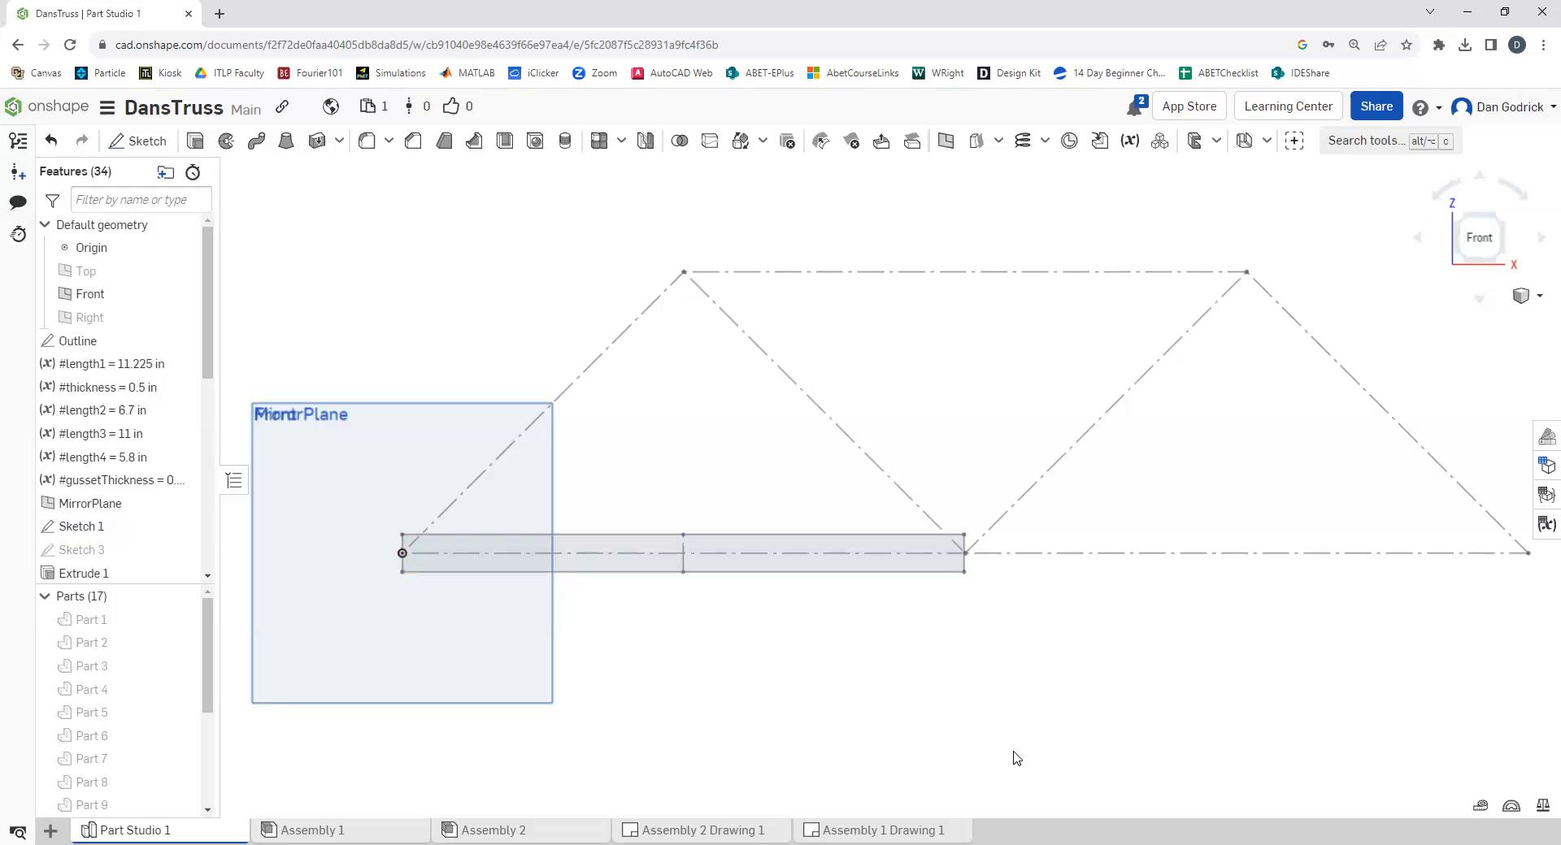
{"action": "left_click", "coordinate": [79, 526]}
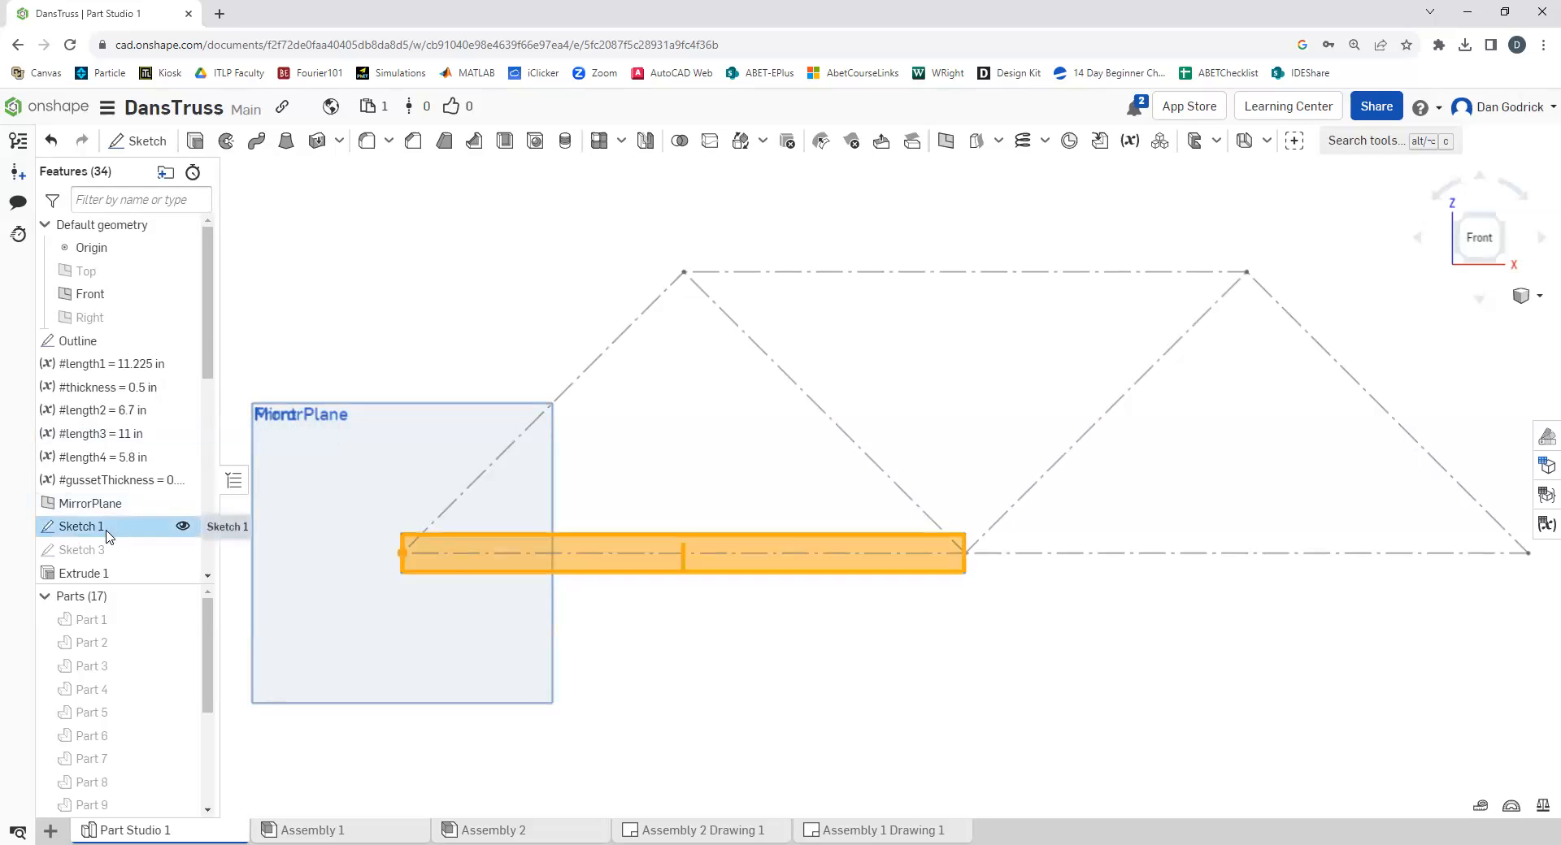
Edit Sketch 1 and inspect its 0.75 in height and 11.225 in length dimensions
{"action": "double_click", "coordinate": [80, 525]}
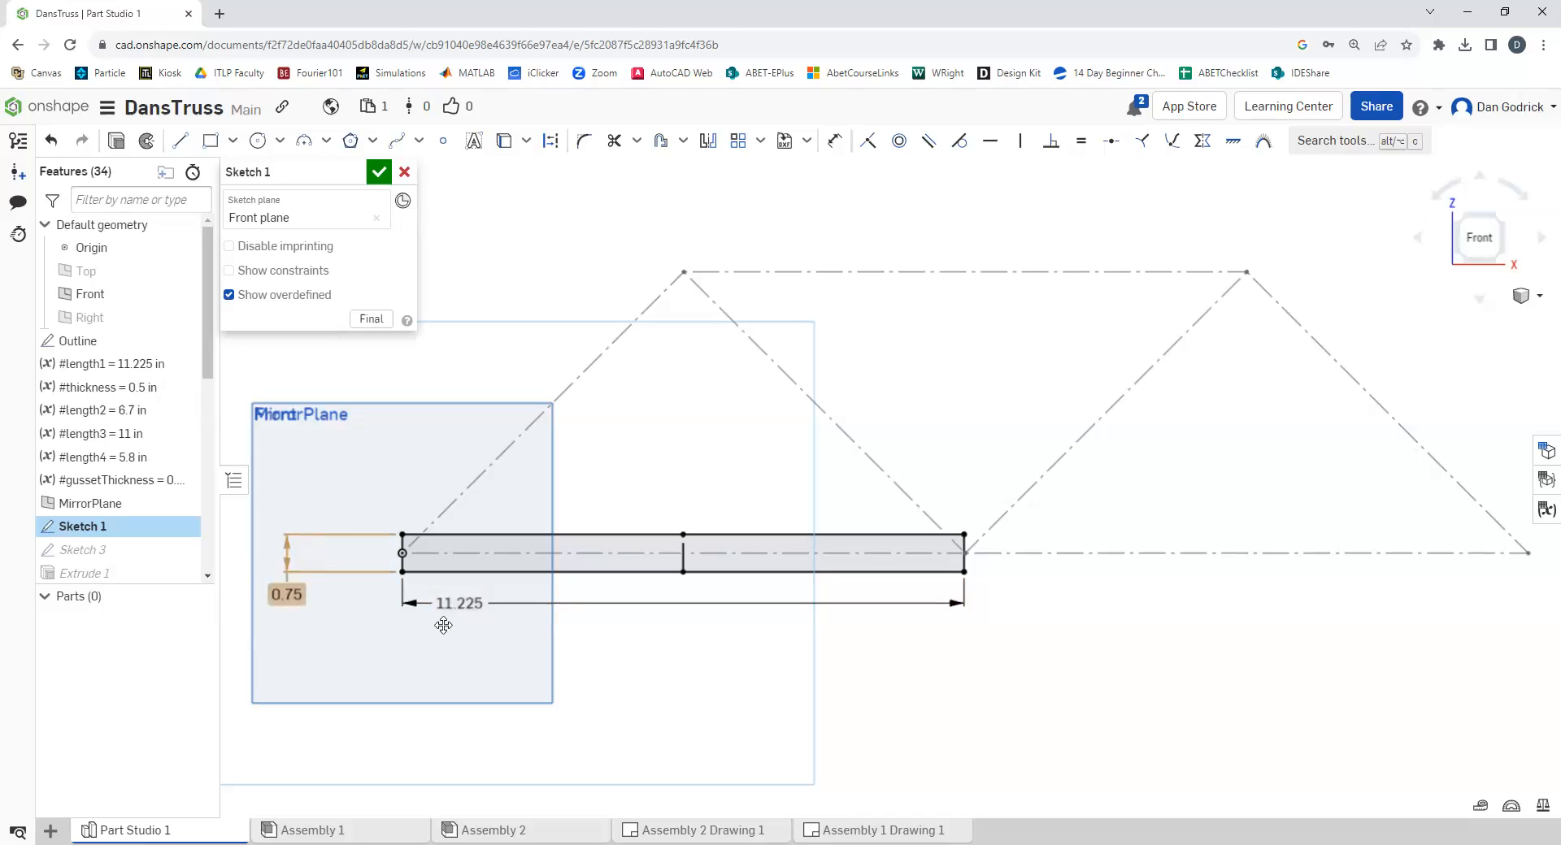
{"action": "left_click", "coordinate": [459, 604]}
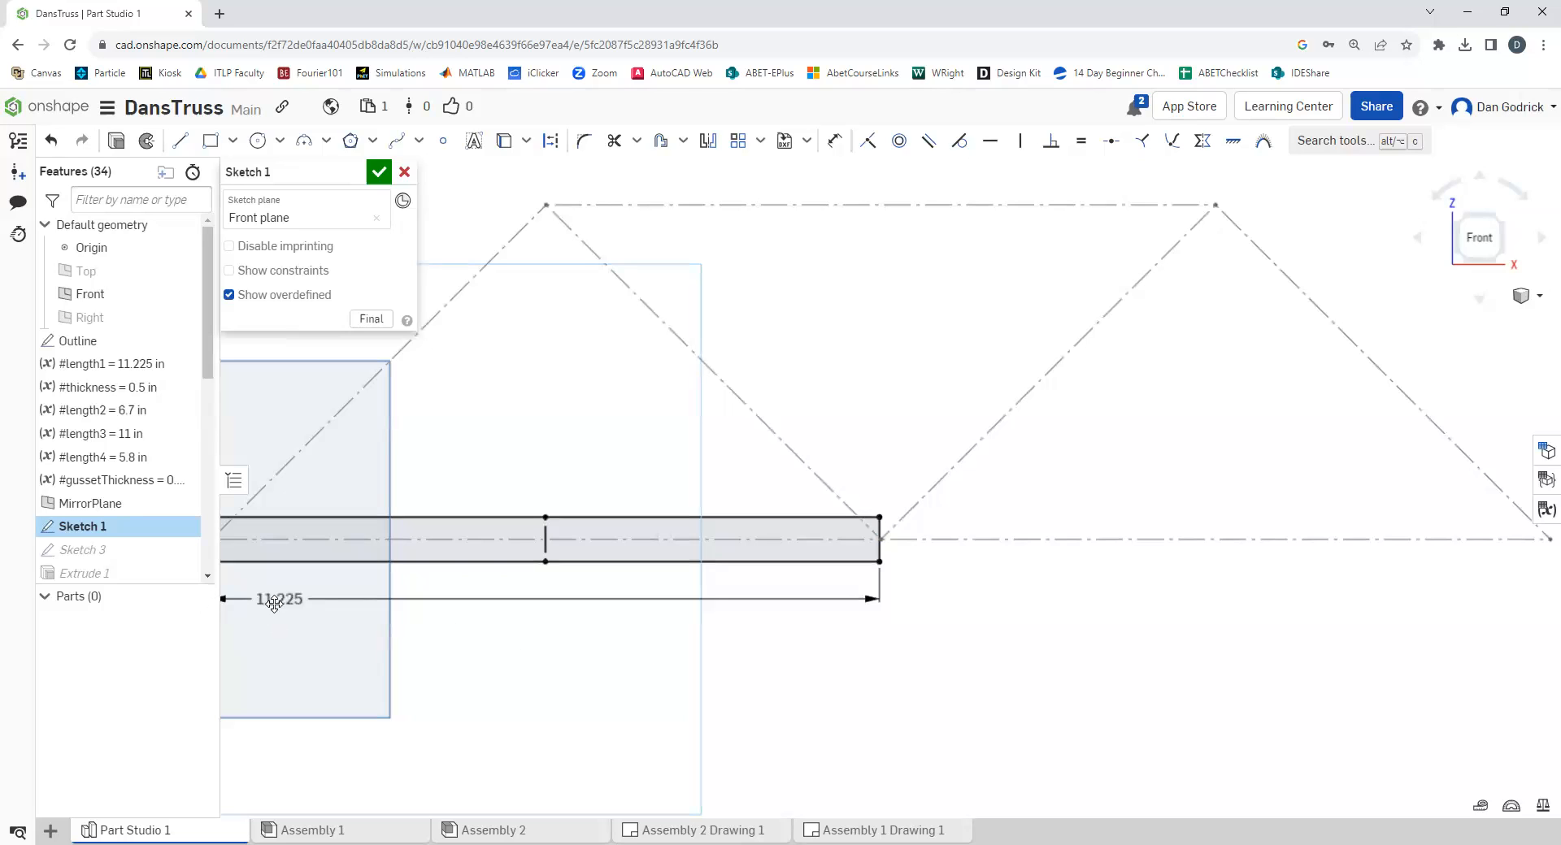
{"action": "left_click", "coordinate": [278, 598]}
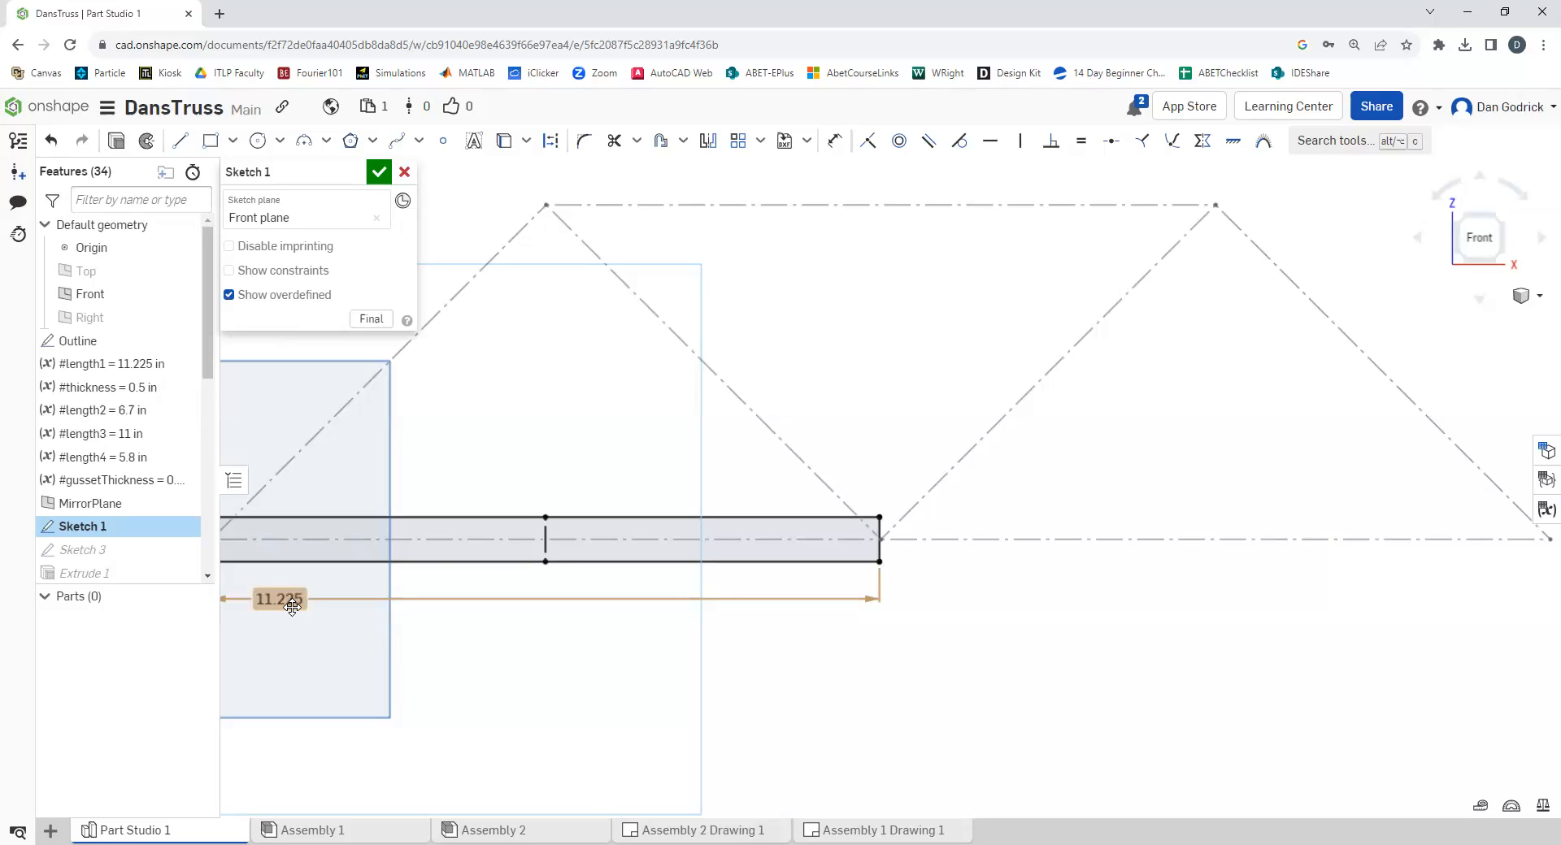
{"action": "mouse_move", "coordinate": [587, 684]}
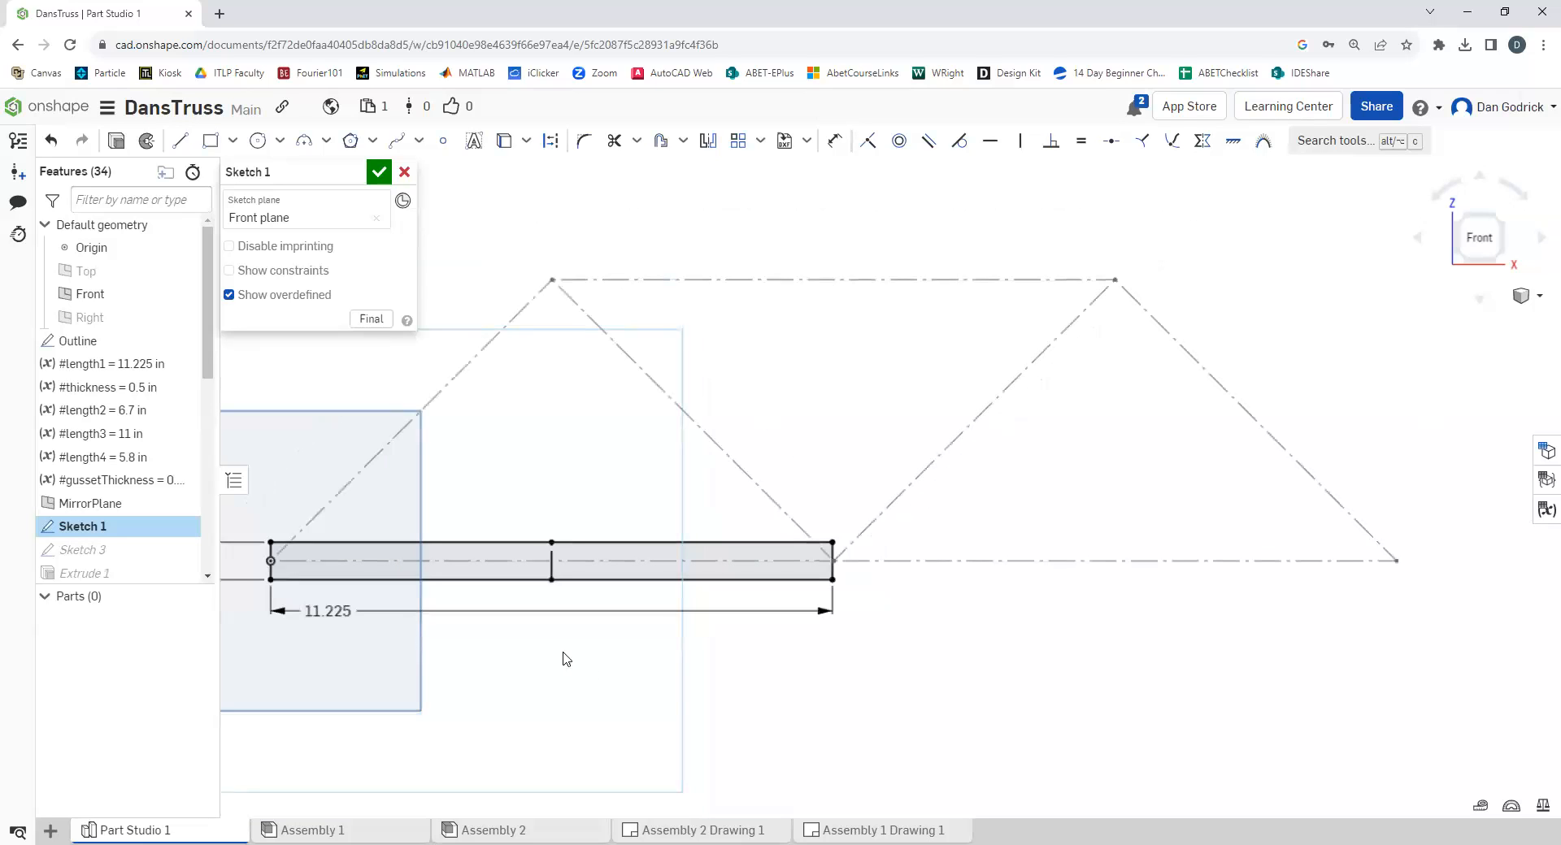
Show Sketch 3 beside Sketch 1 as the chord's two halves, then highlight Extrude 1, the left chord solid
{"action": "left_click", "coordinate": [83, 549]}
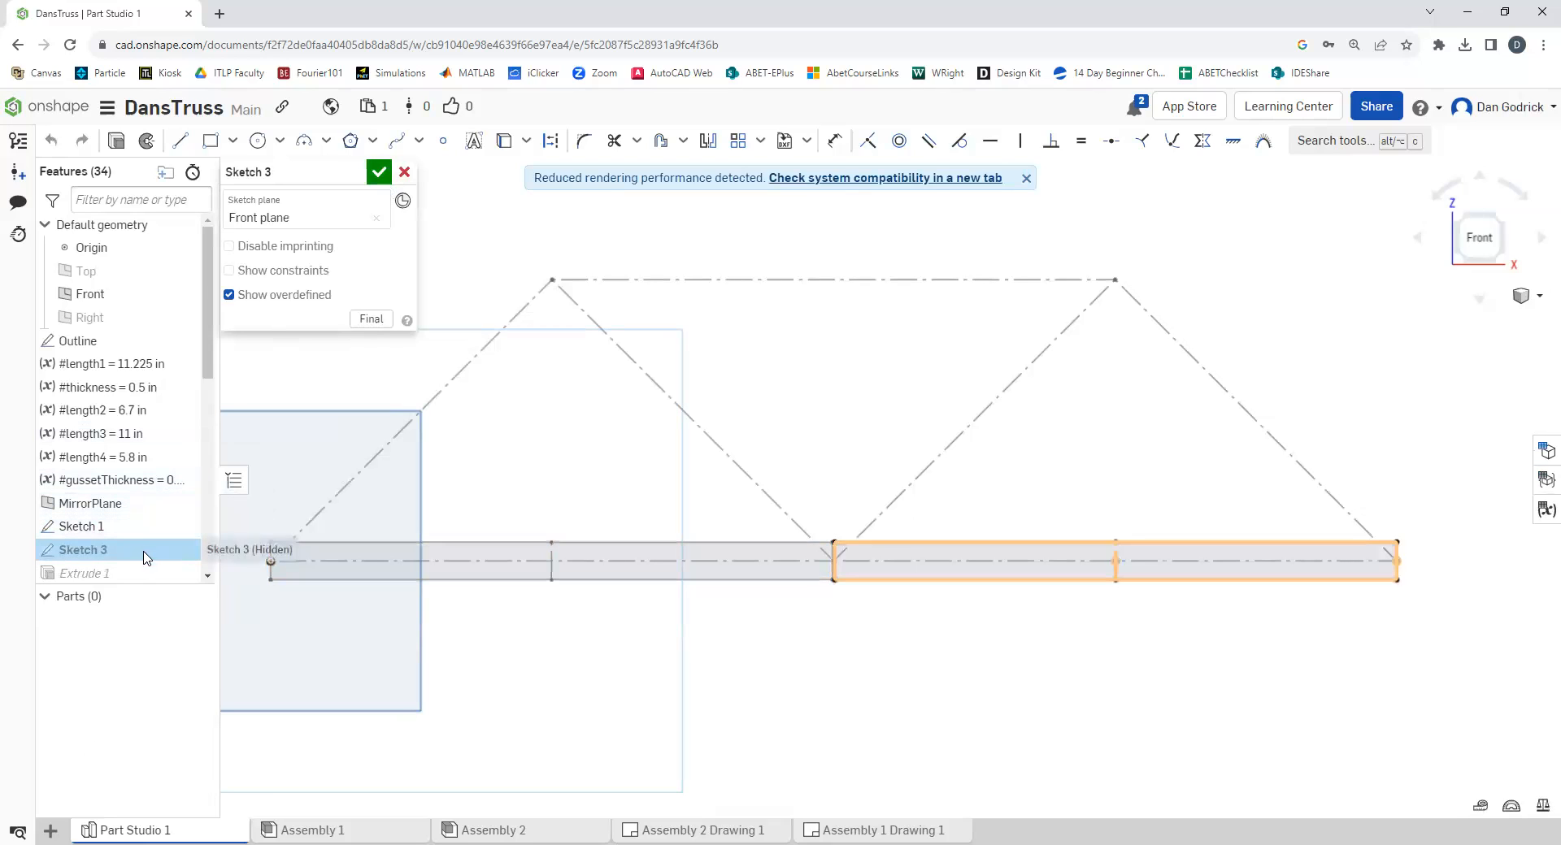
{"action": "left_click", "coordinate": [379, 171]}
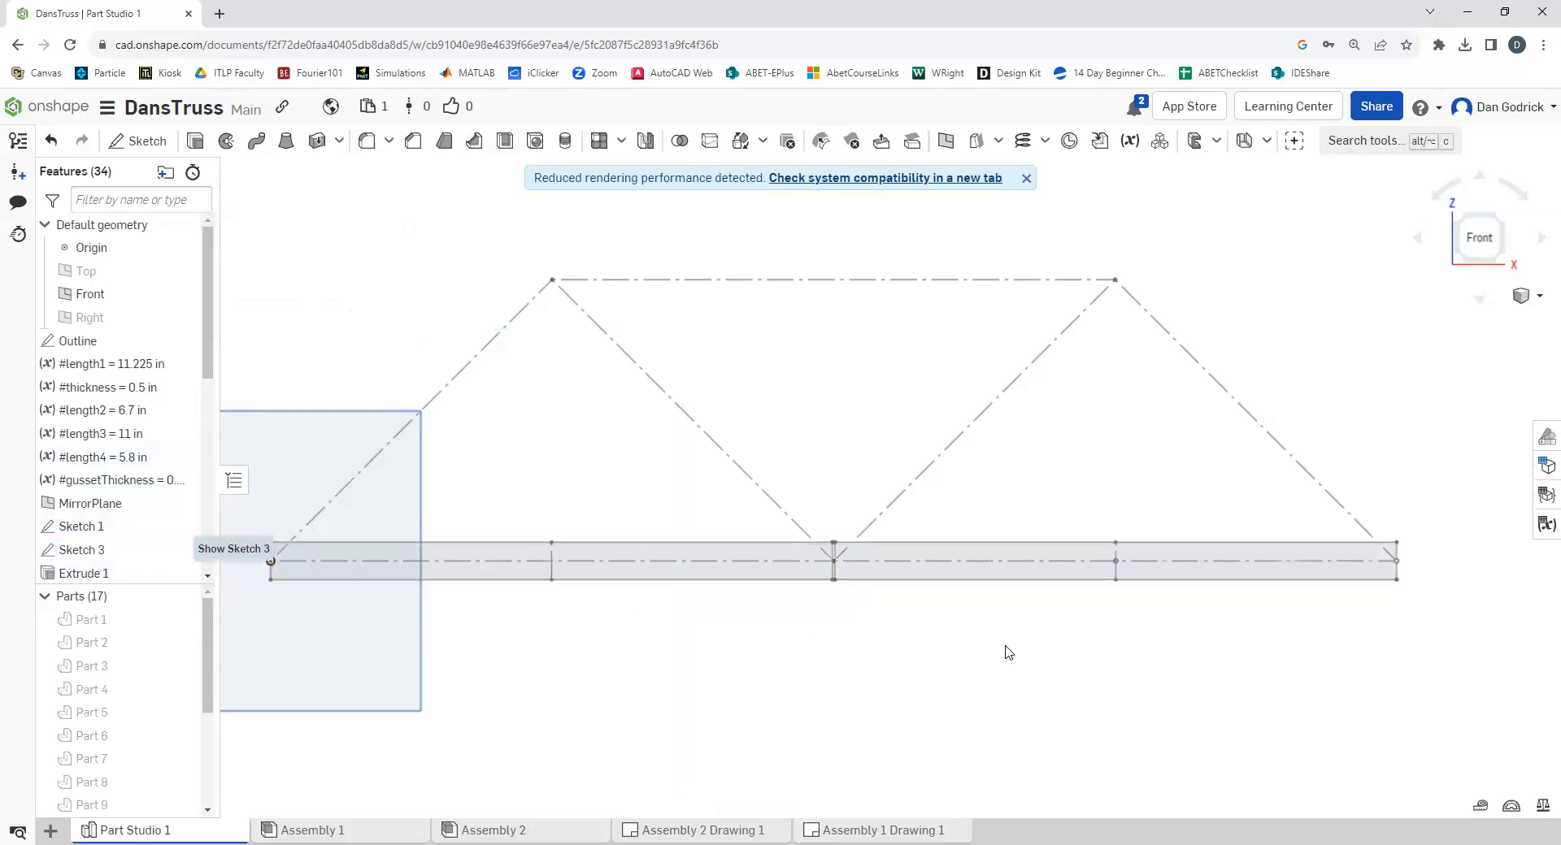
{"action": "left_click", "coordinate": [82, 525]}
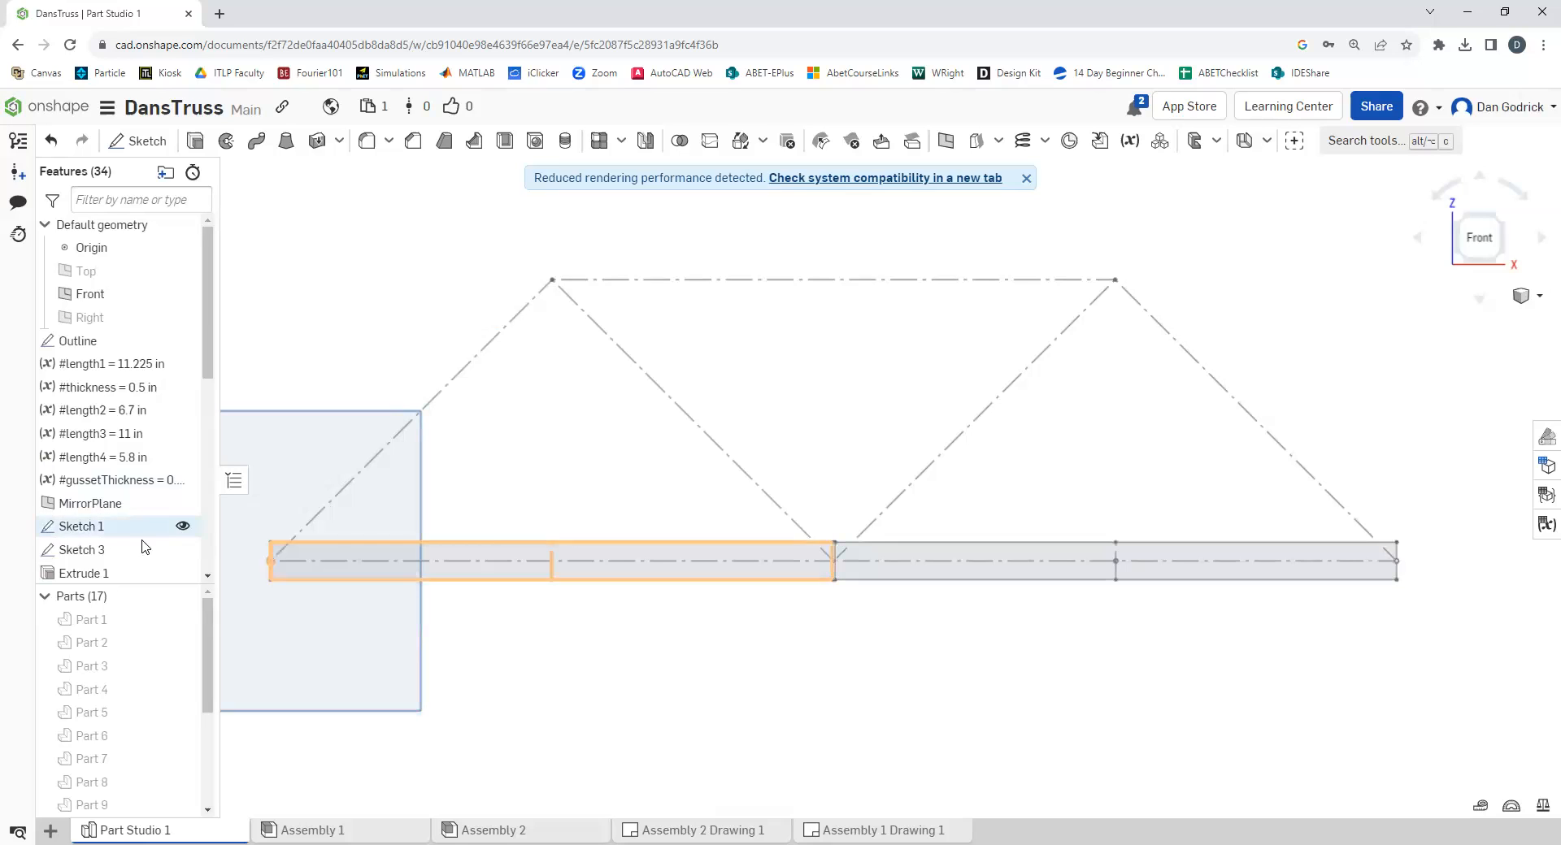
{"action": "left_click", "coordinate": [961, 568]}
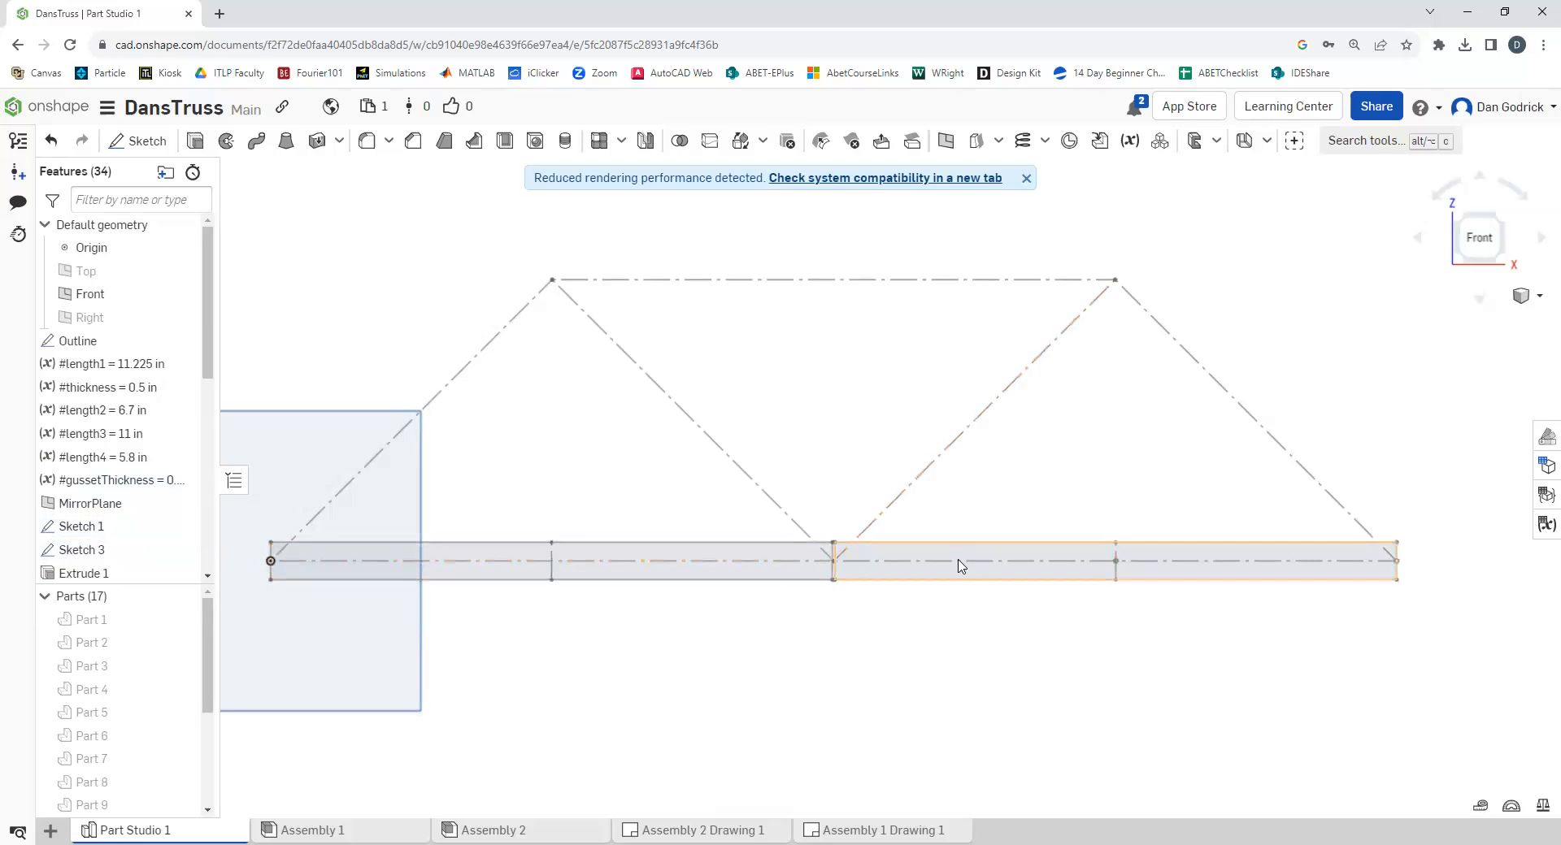
{"action": "scroll", "scroll_direction": "down", "scroll_amount": 3}
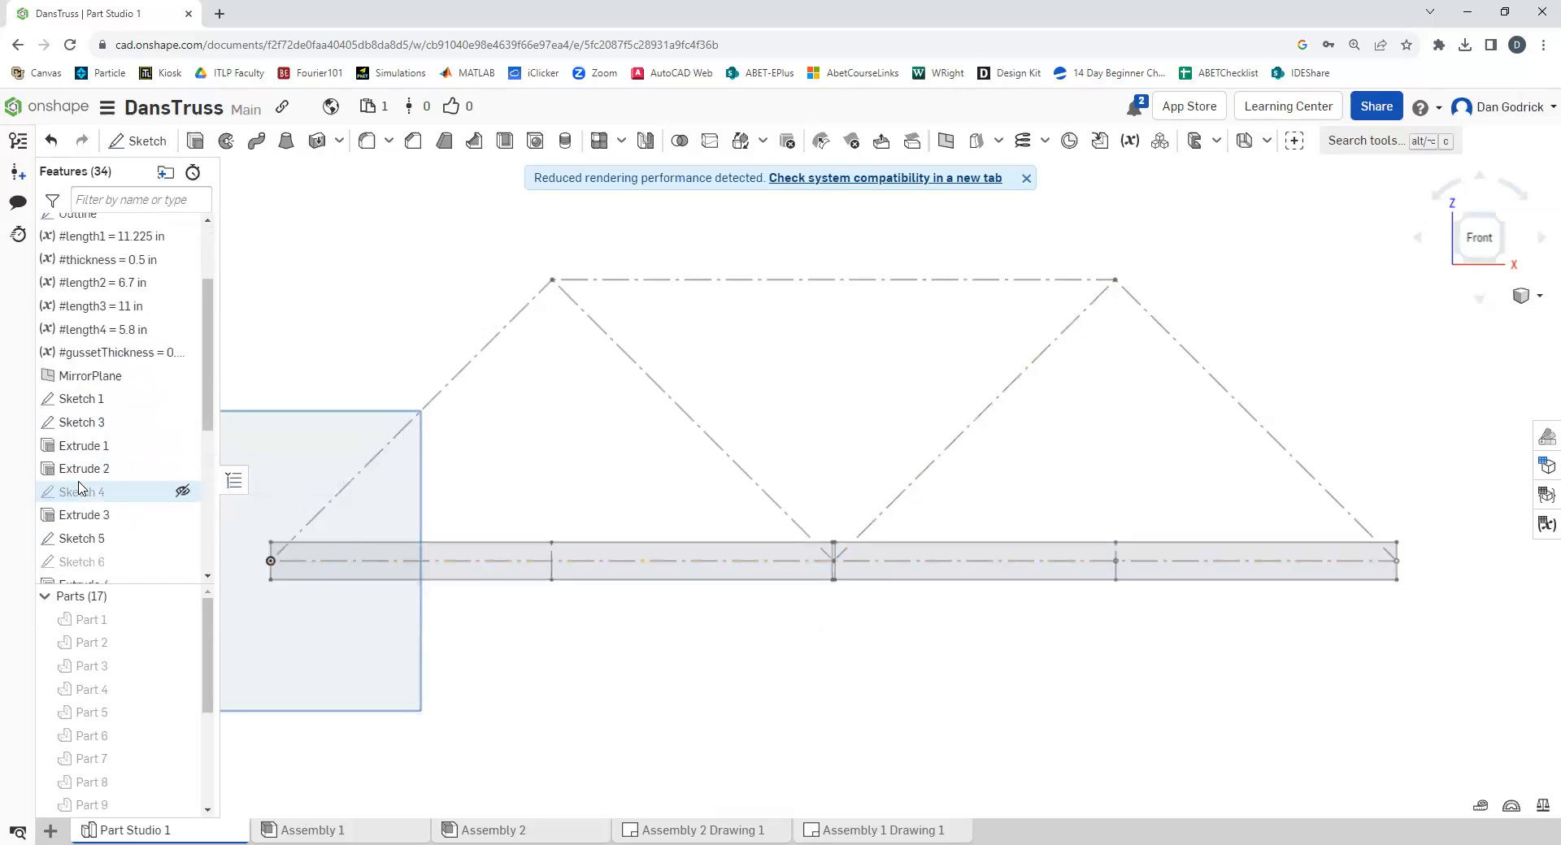
{"action": "left_click", "coordinate": [83, 412]}
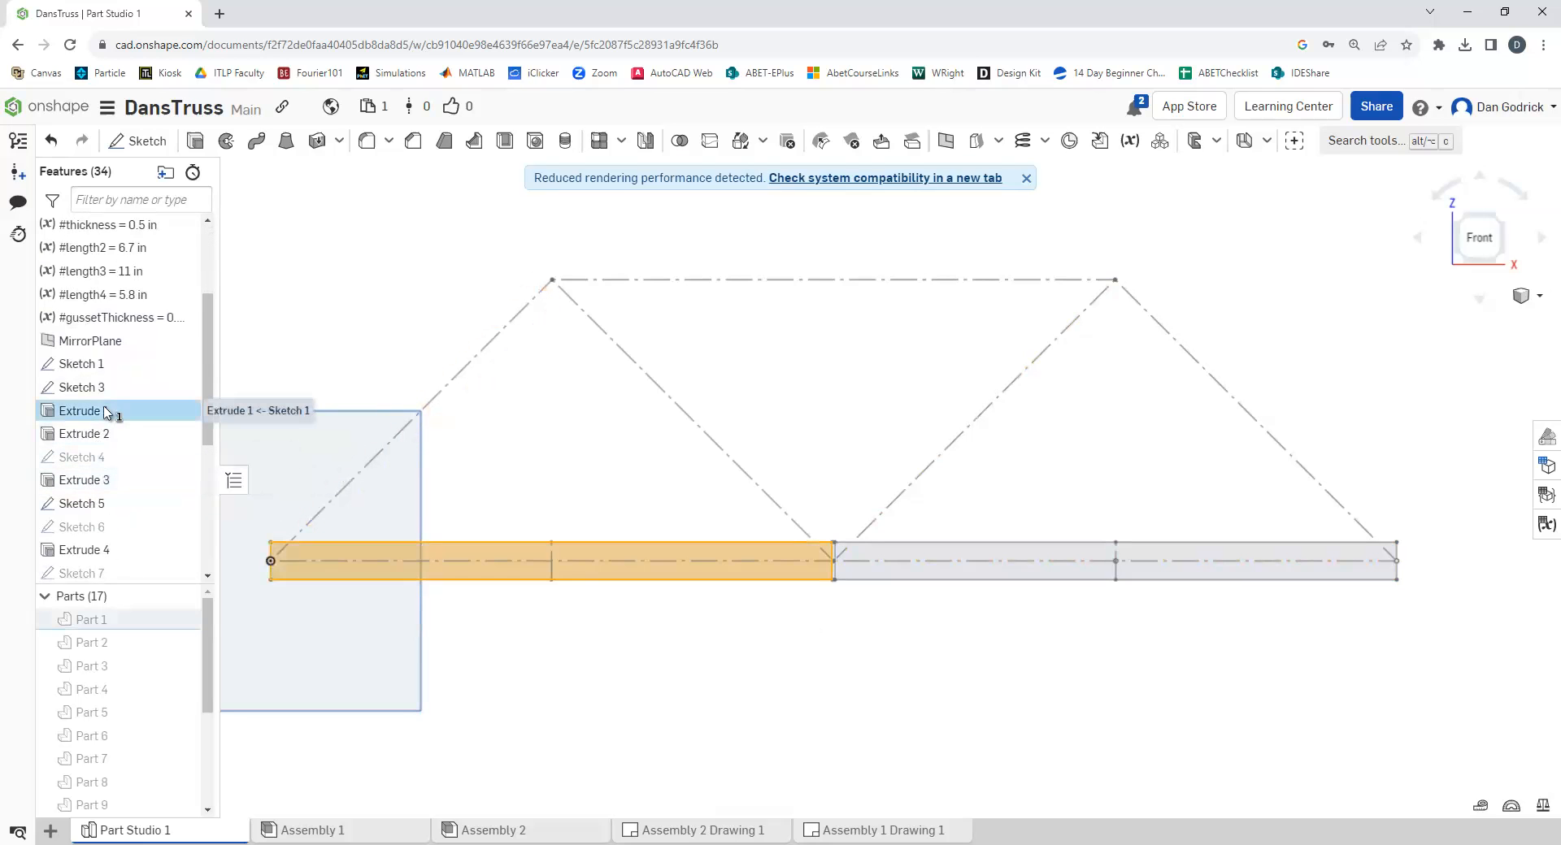
Review Extrude 1 and Extrude 2 with #thickness depth of 0.5 in, showing Part 1 beside the preview
{"action": "double_click", "coordinate": [79, 411]}
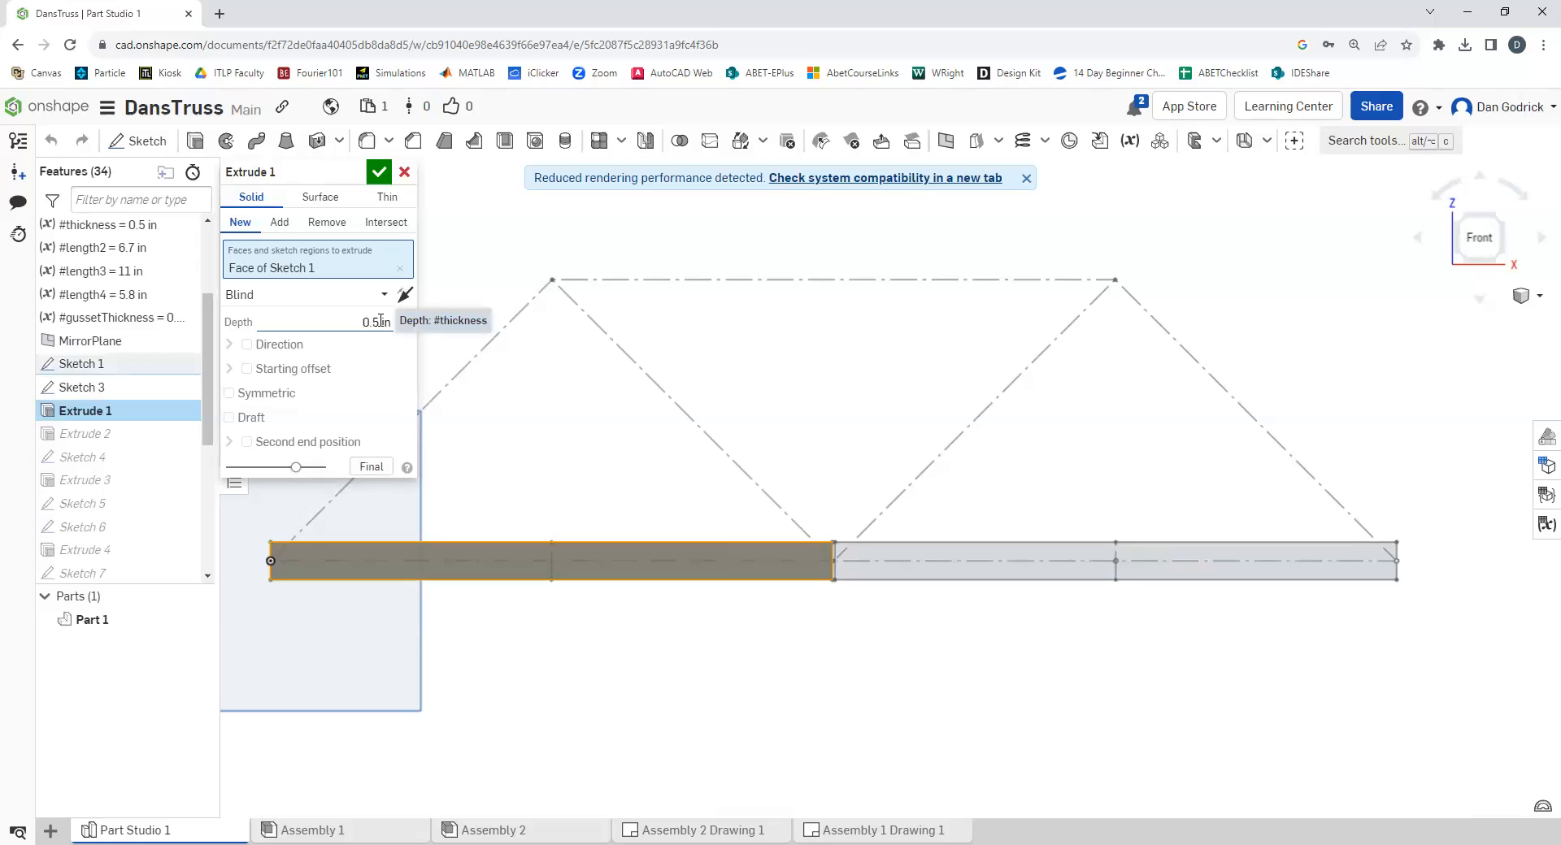
{"action": "mouse_move", "coordinate": [822, 752]}
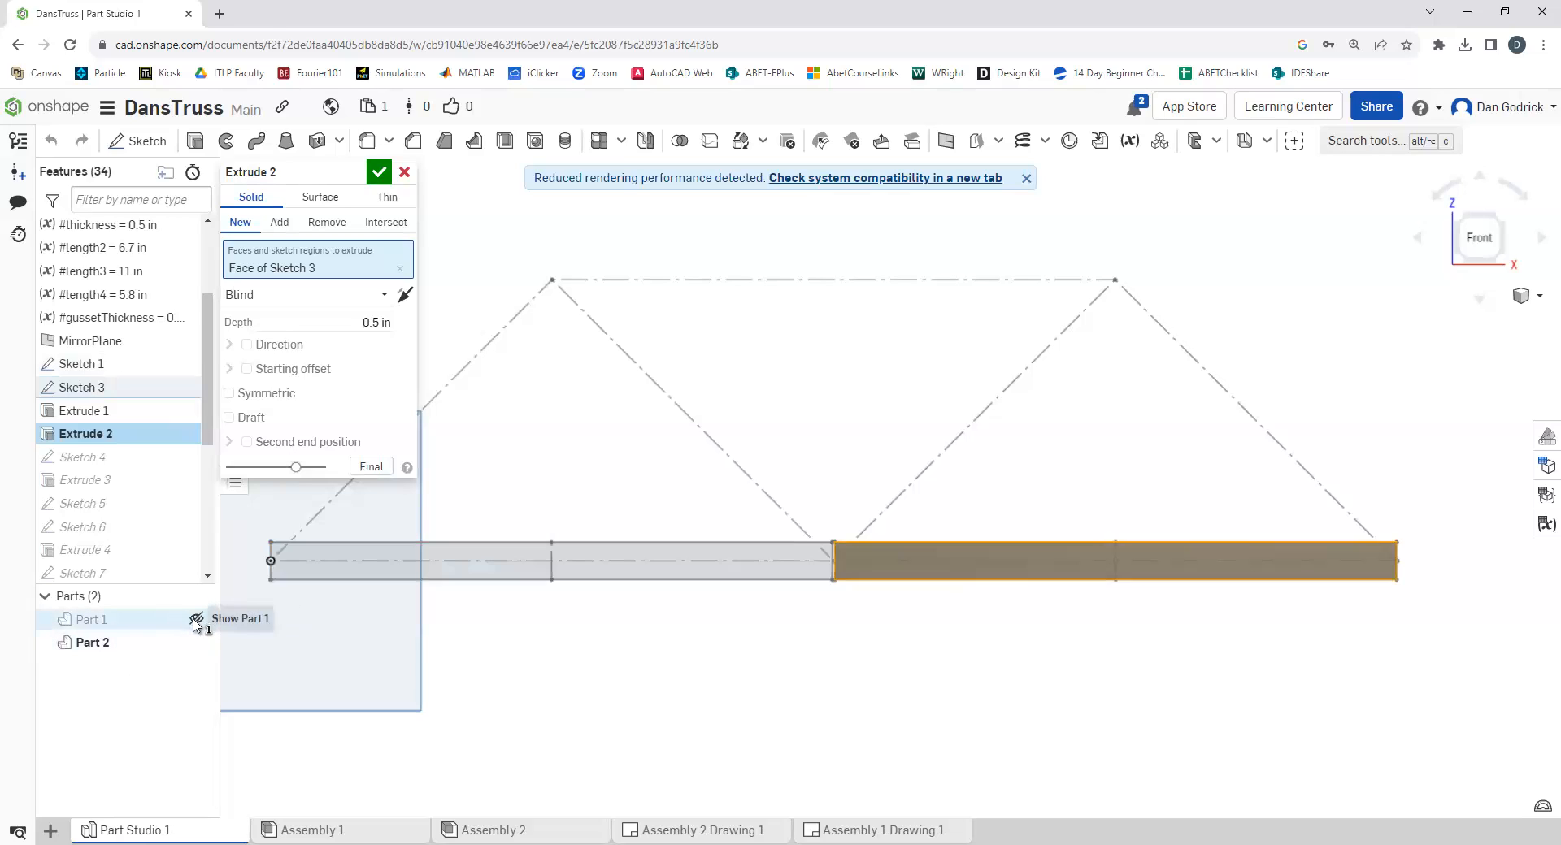
{"action": "left_click", "coordinate": [196, 619]}
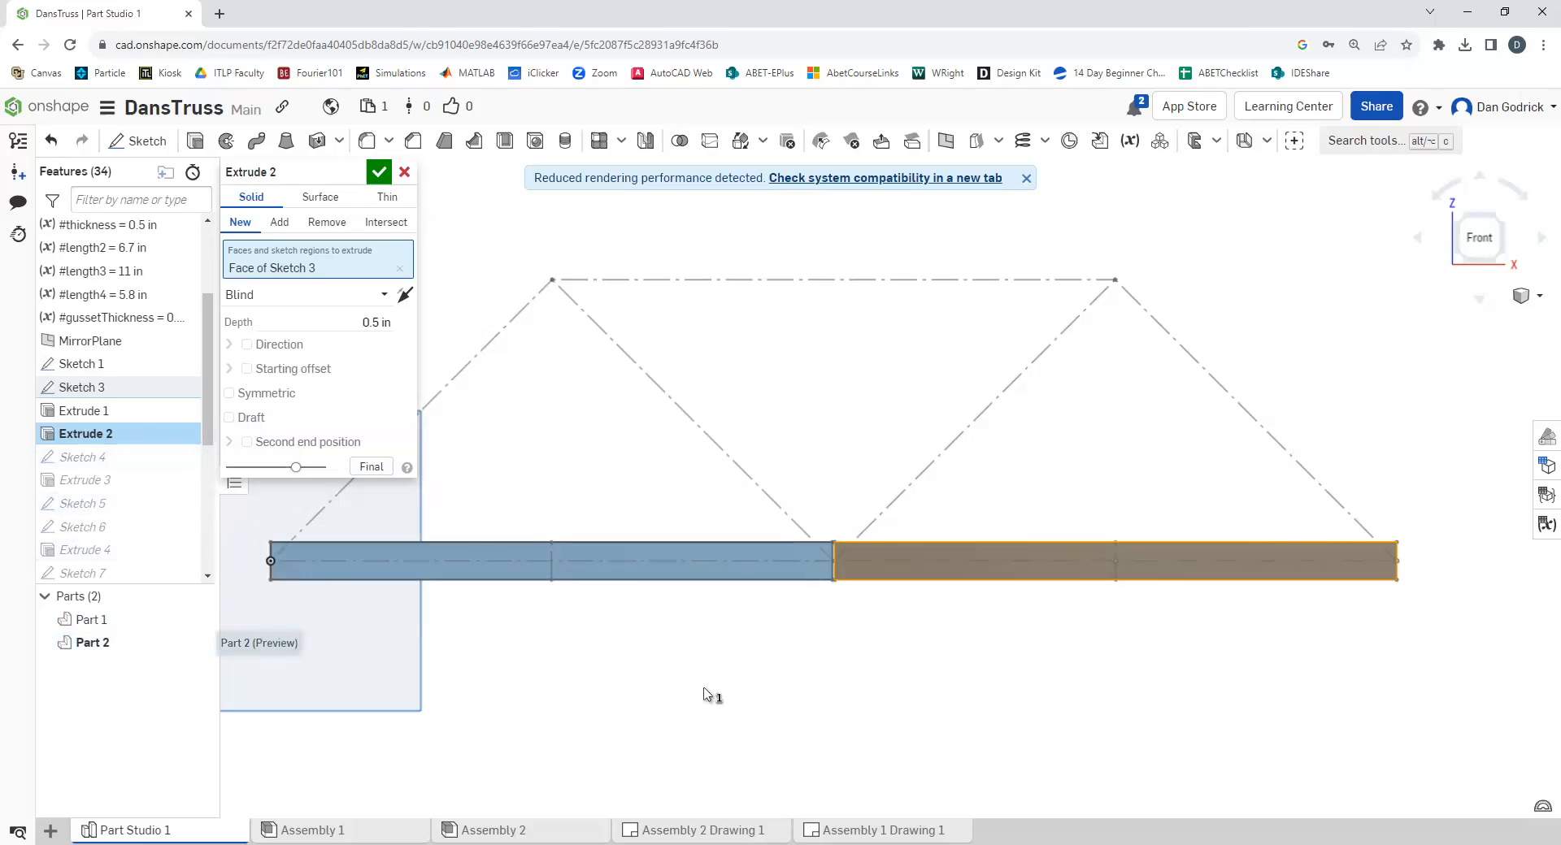
{"action": "mouse_move", "coordinate": [91, 619]}
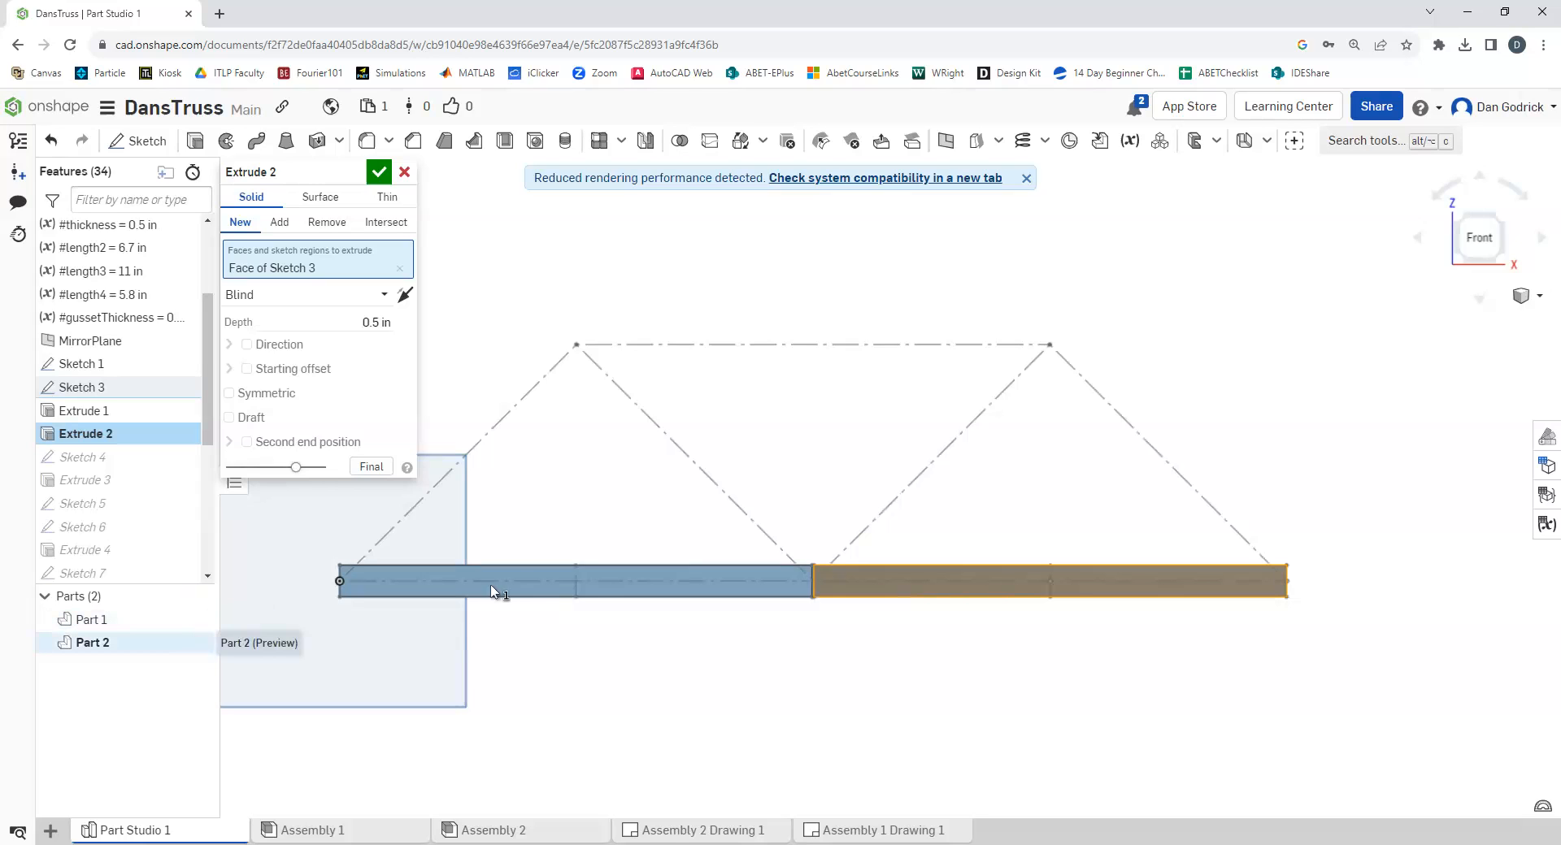
{"action": "left_click", "coordinate": [378, 171]}
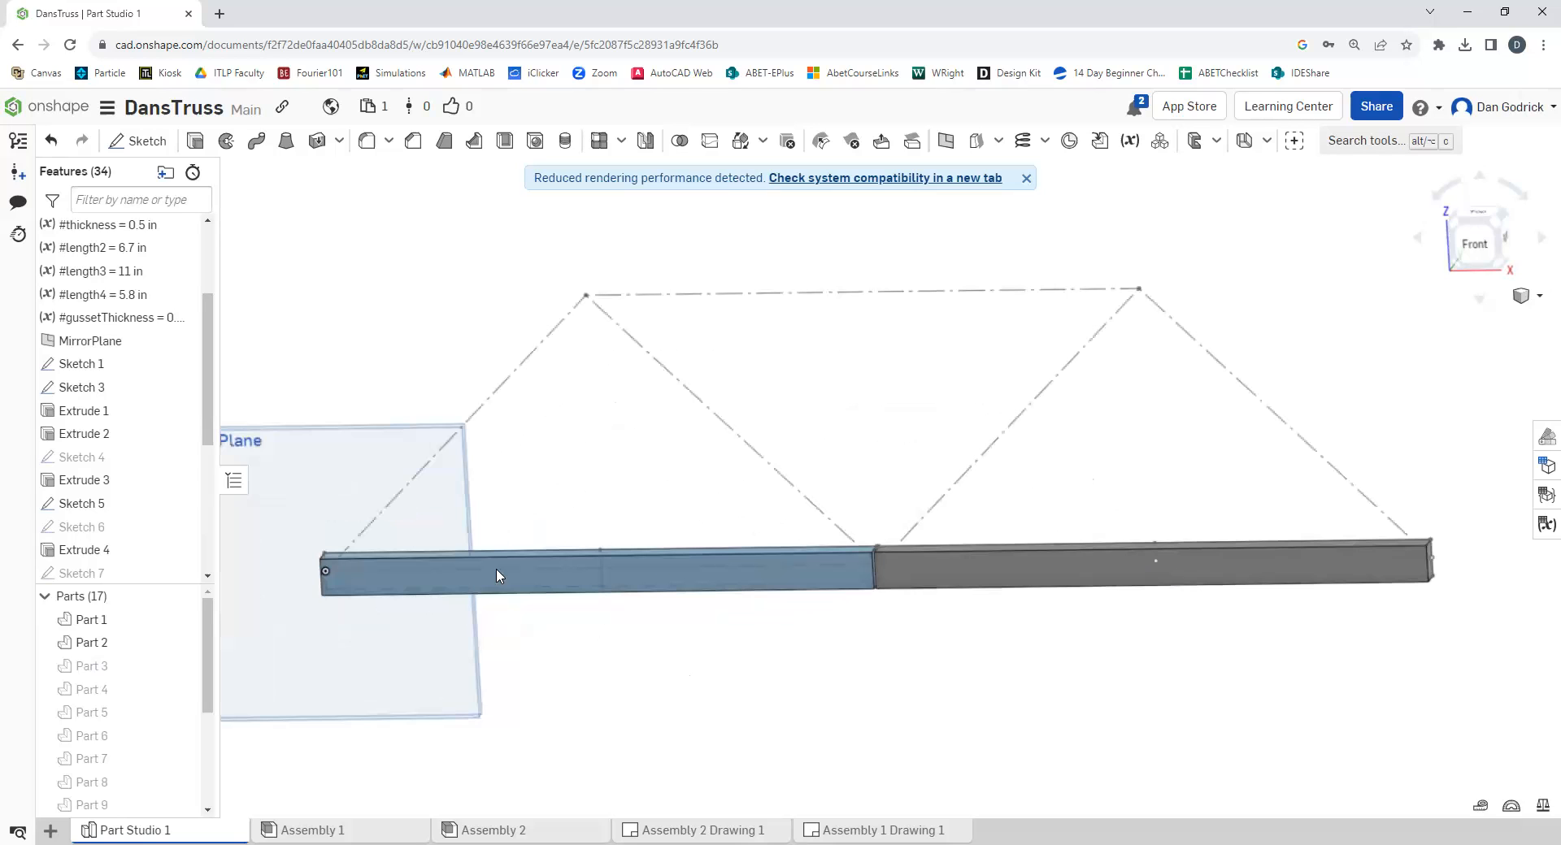
{"action": "mouse_move", "coordinate": [182, 462]}
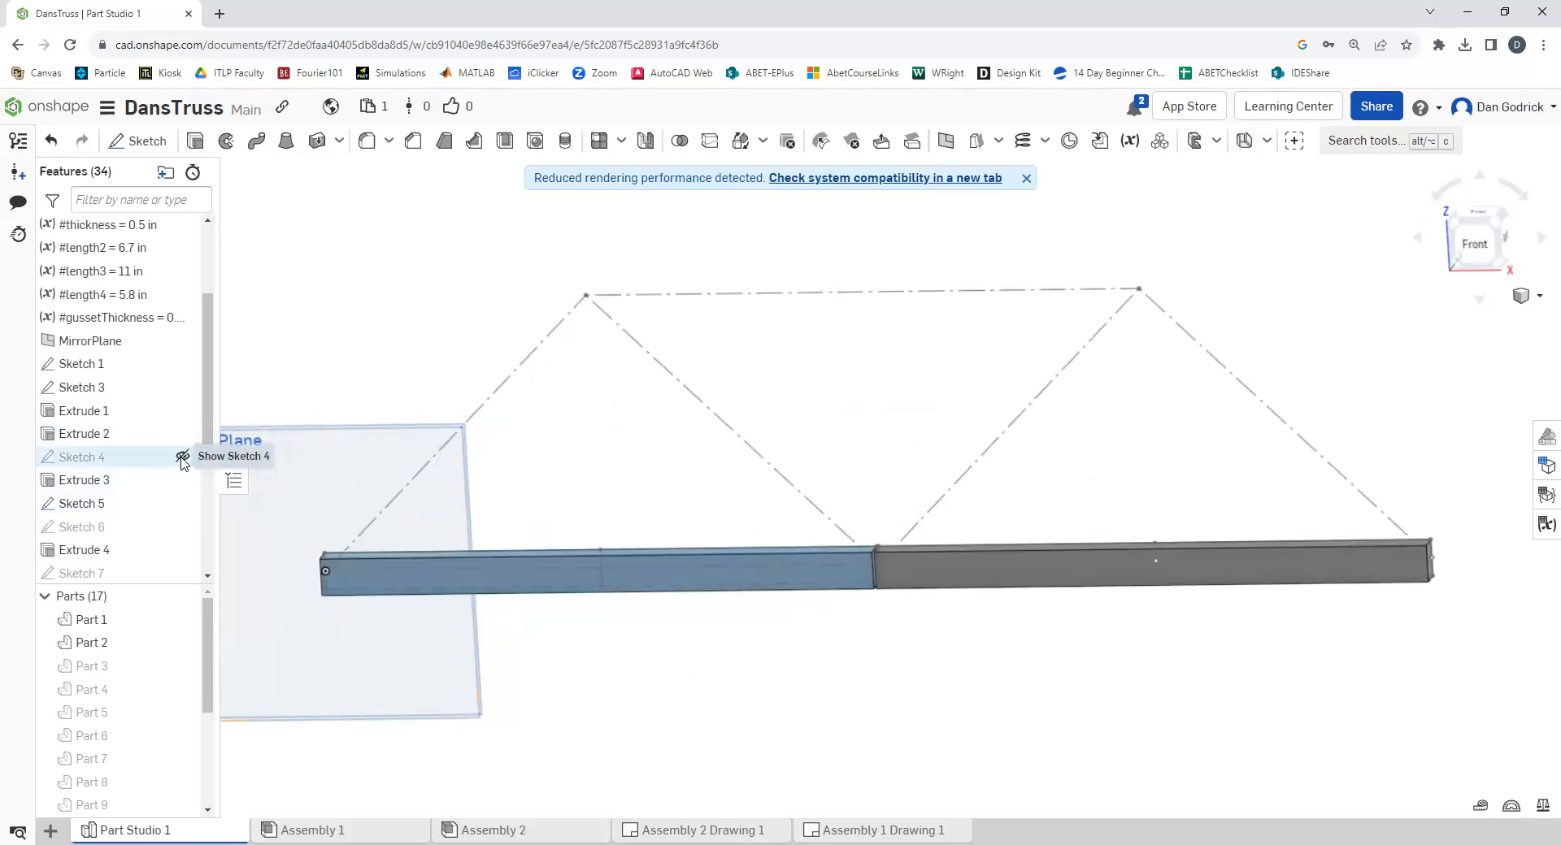
Toggle Sketch 4 and the diagonal and top-chord parts so the seven bare truss members are shown
{"action": "left_click", "coordinate": [184, 457]}
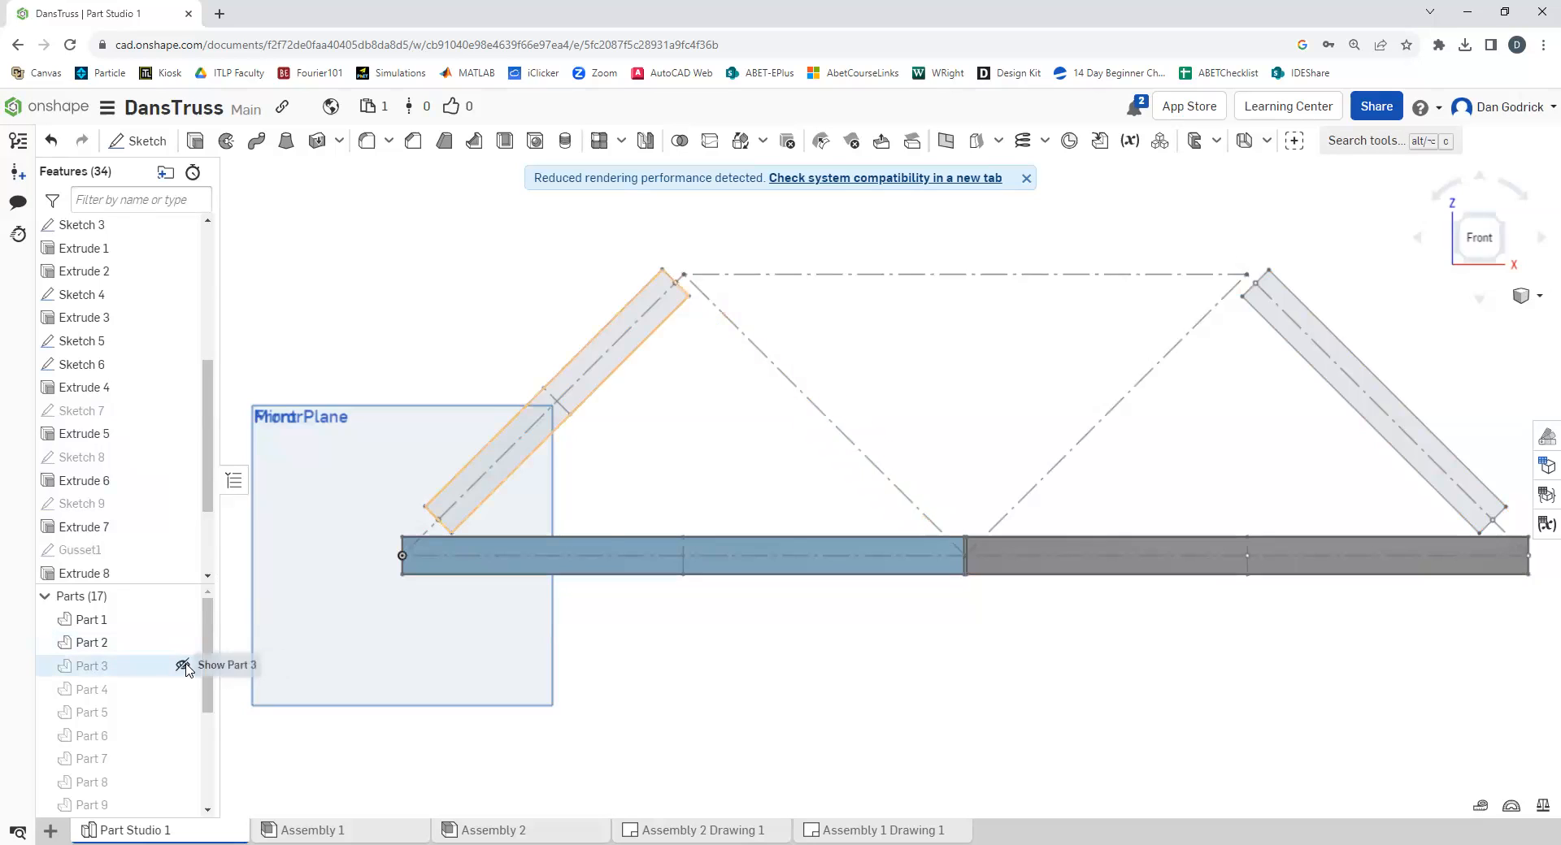
{"action": "left_click", "coordinate": [184, 665]}
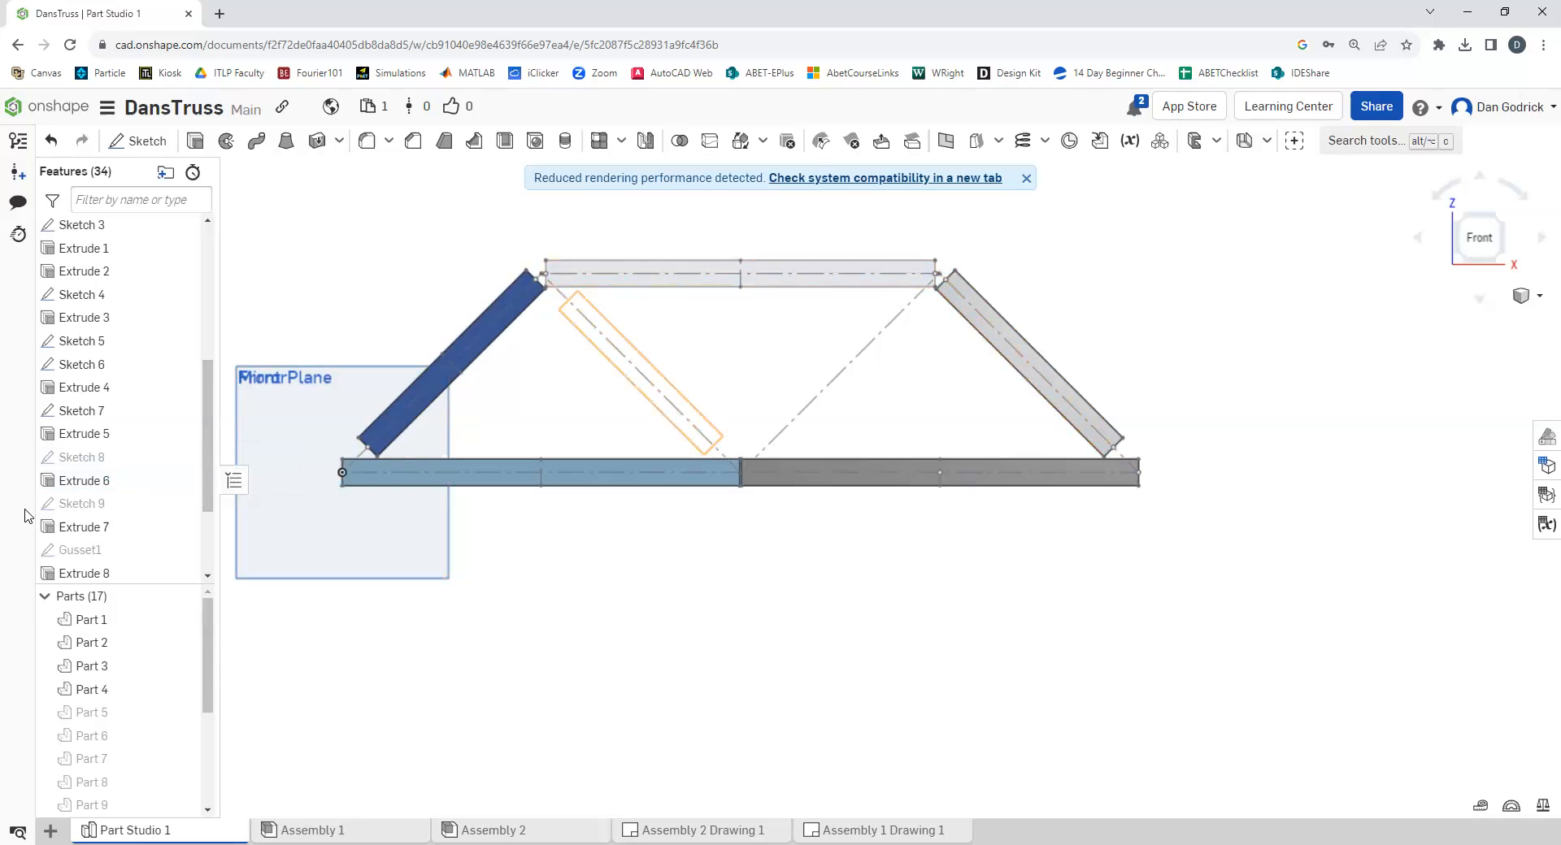
{"action": "left_click", "coordinate": [81, 502]}
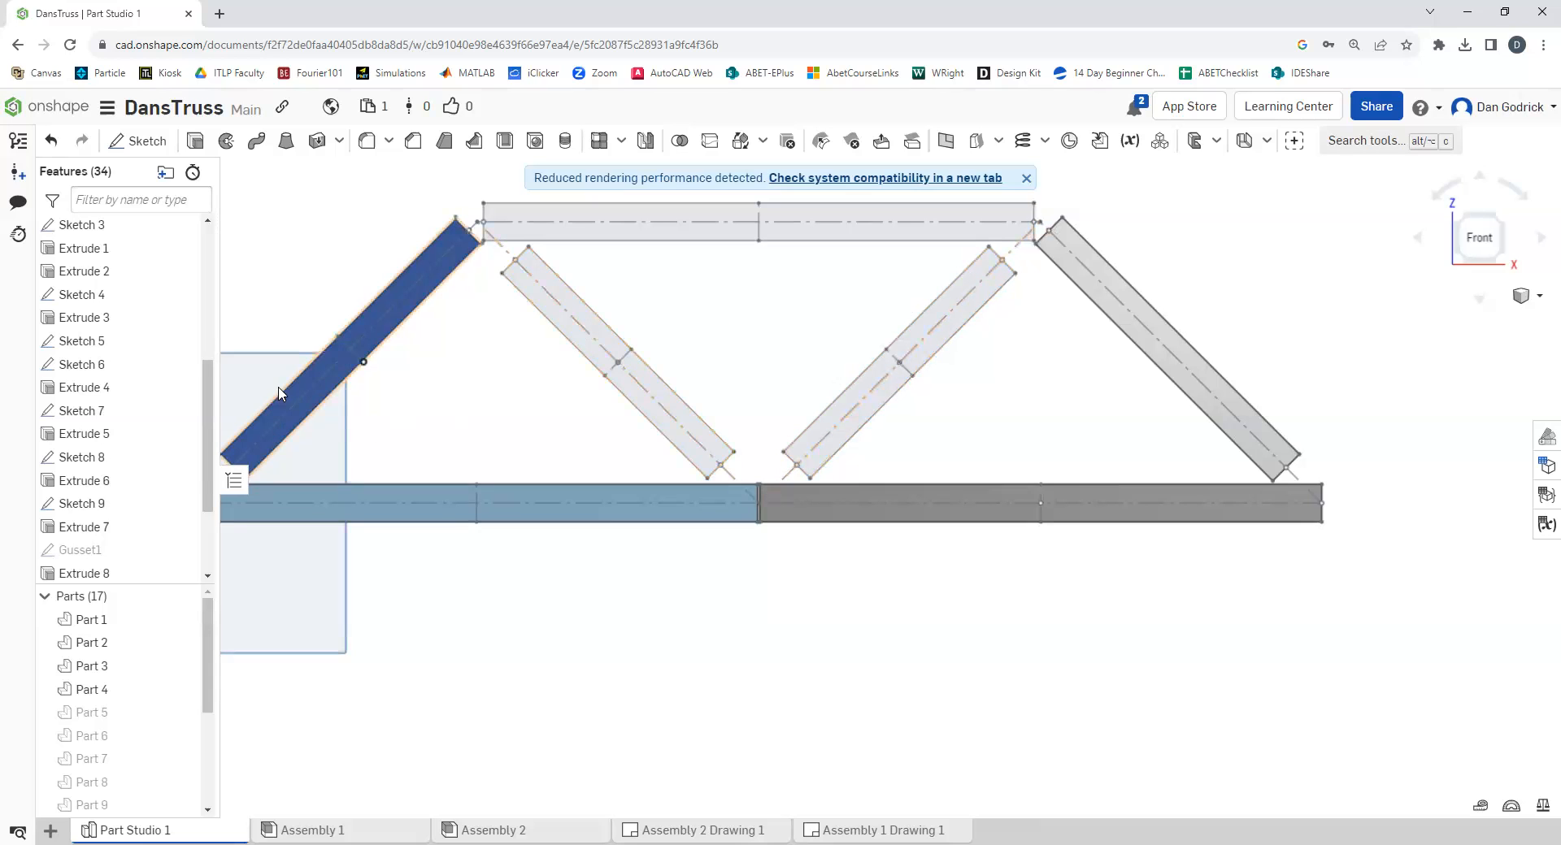
{"action": "left_click", "coordinate": [183, 701]}
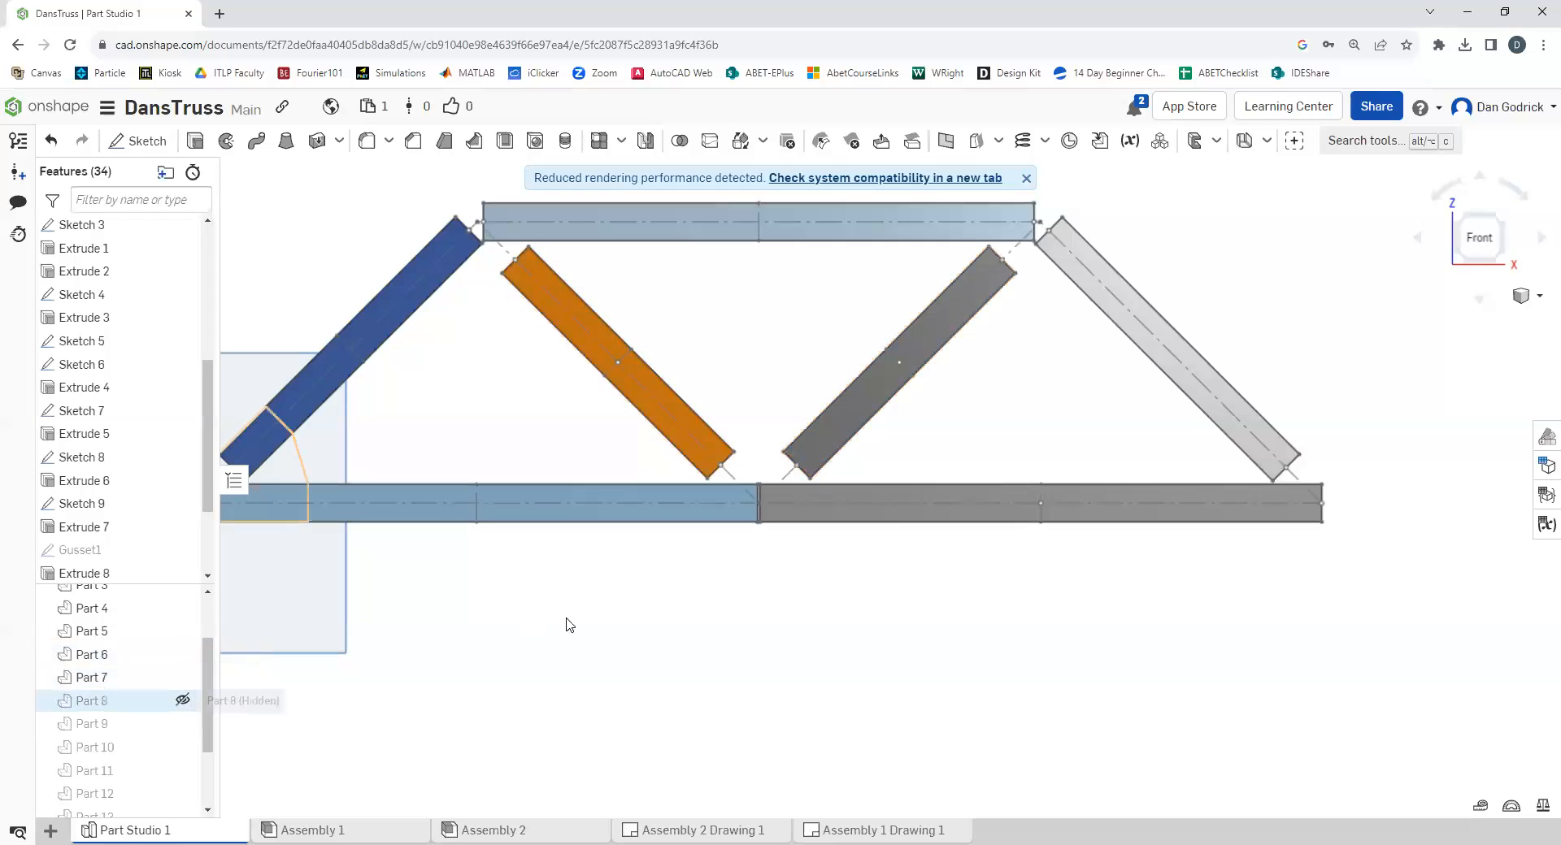
{"action": "mouse_move", "coordinate": [184, 670]}
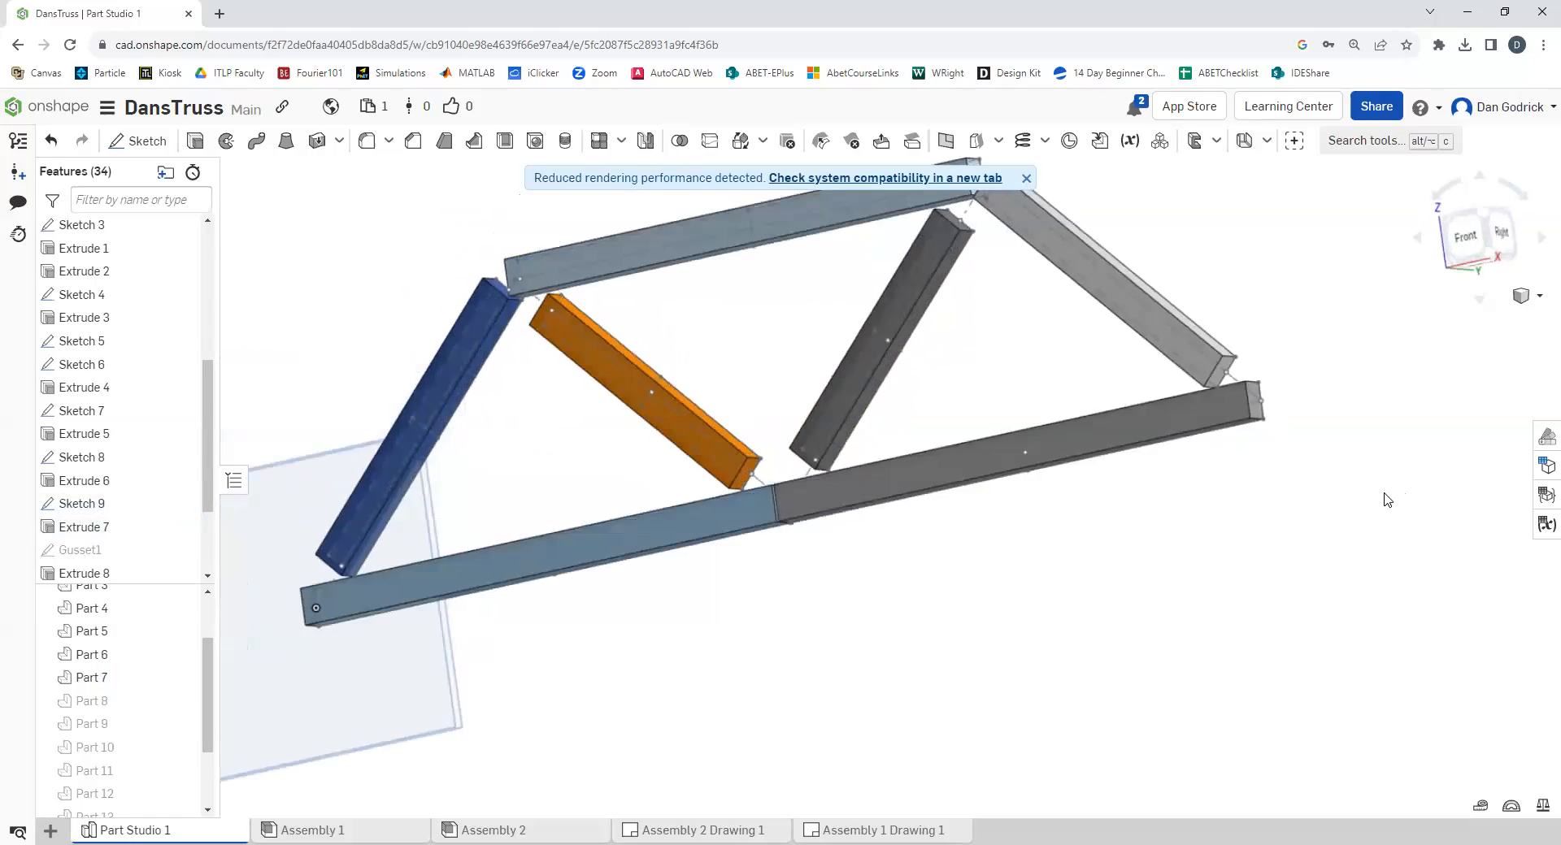
Return the truss to the straight-on Front view via the view cube
{"action": "left_click", "coordinate": [1464, 238]}
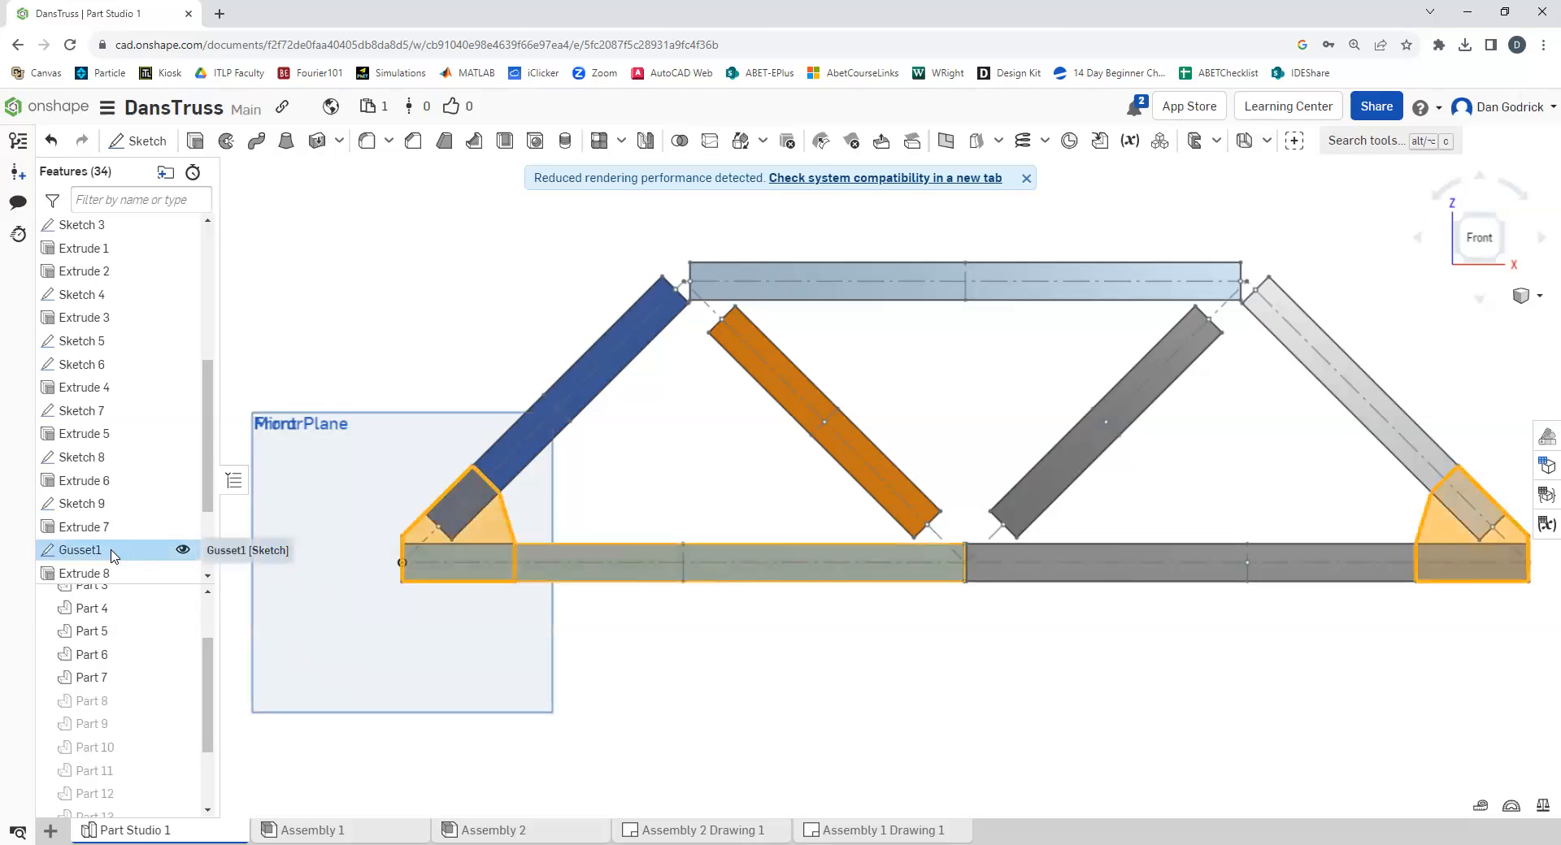
{"action": "double_click", "coordinate": [79, 549]}
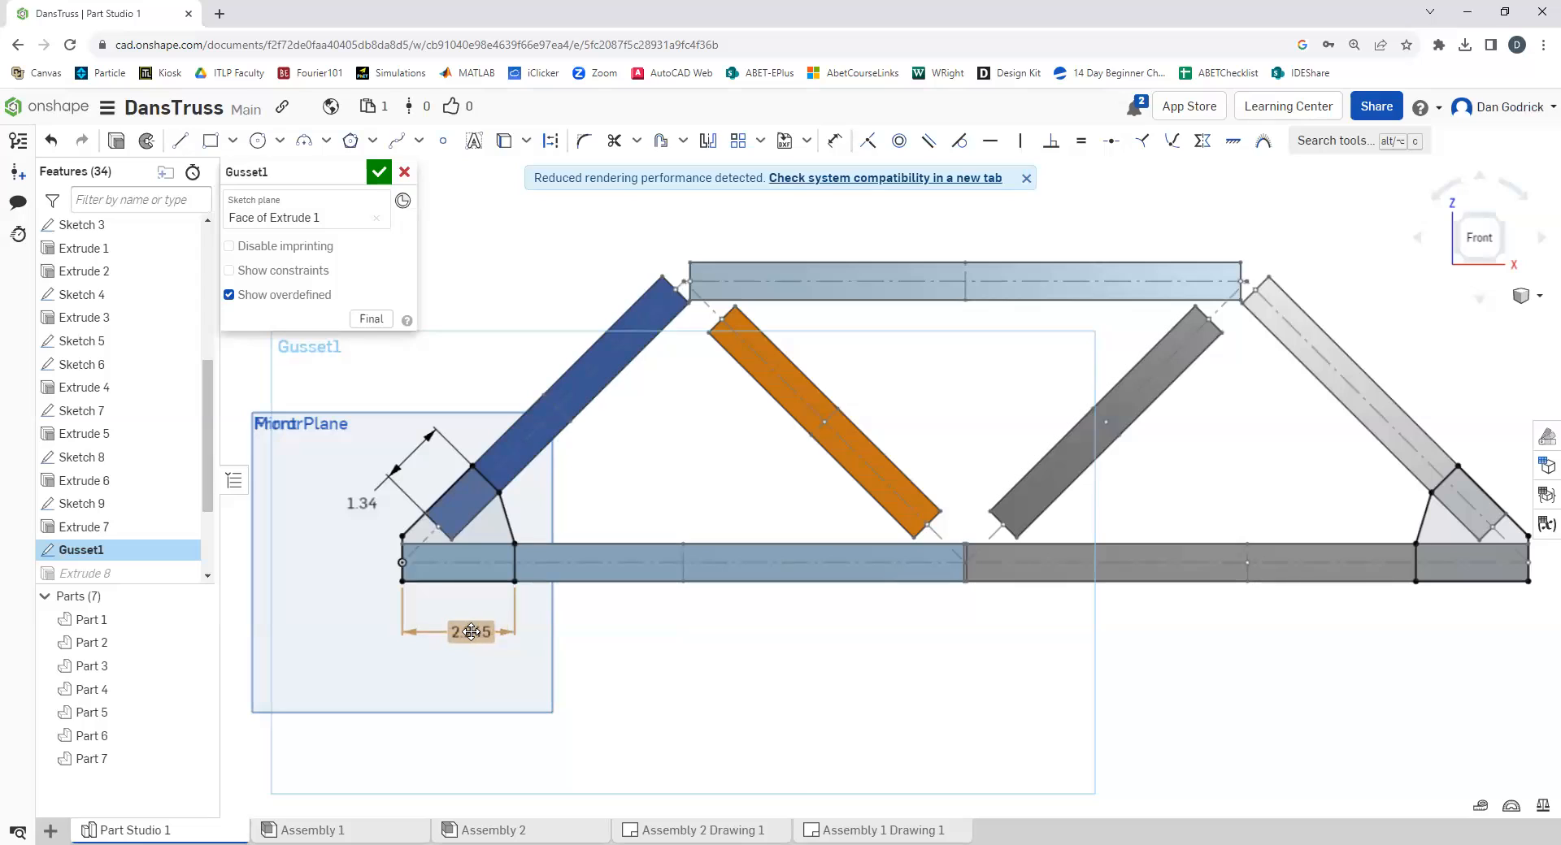
{"action": "left_click", "coordinate": [747, 664]}
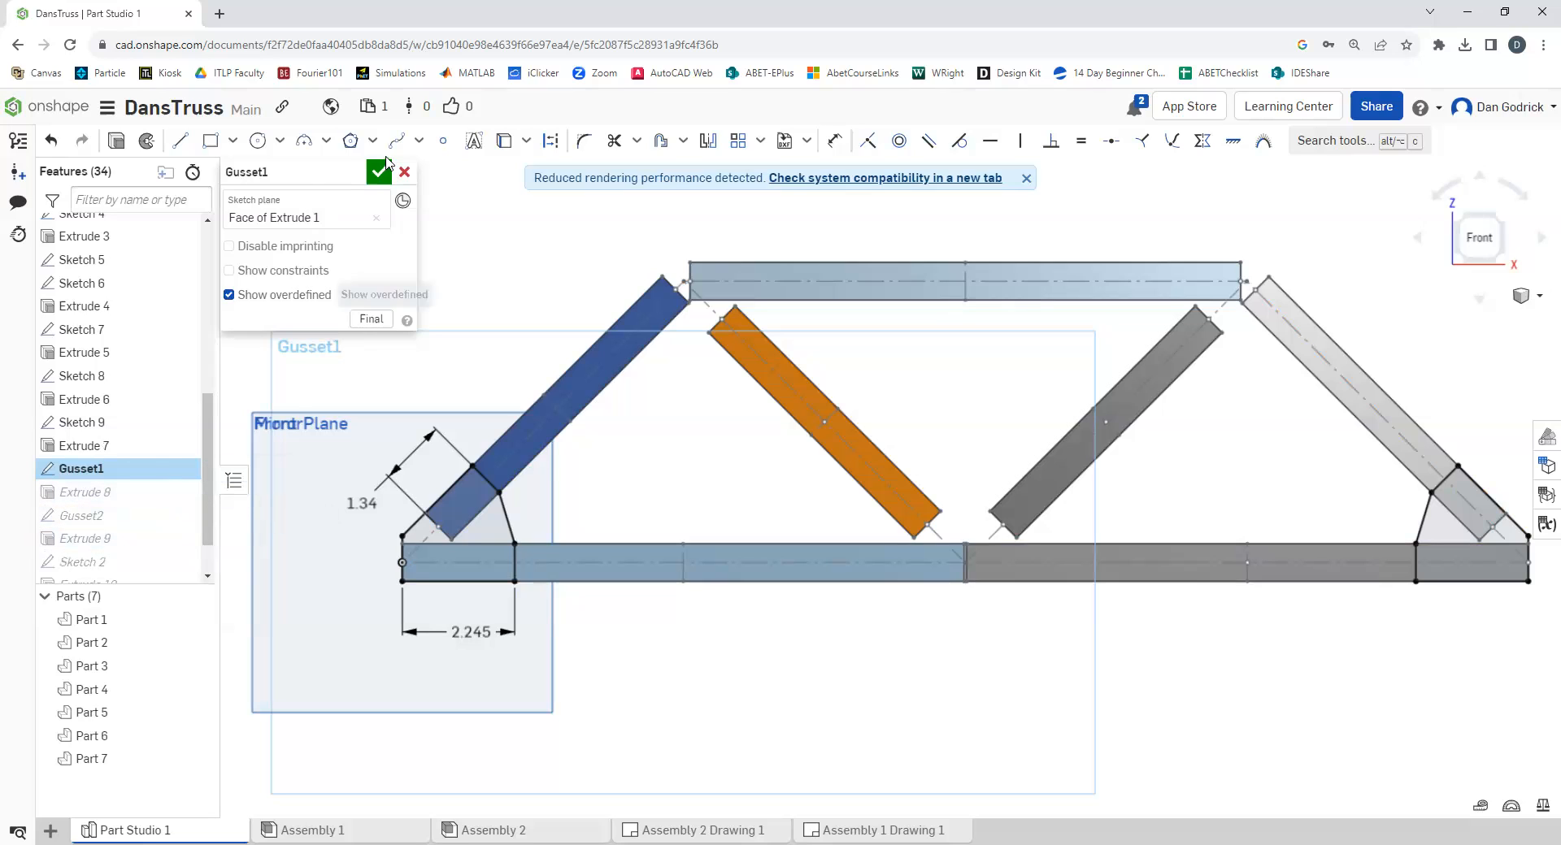
{"action": "left_click", "coordinate": [378, 170]}
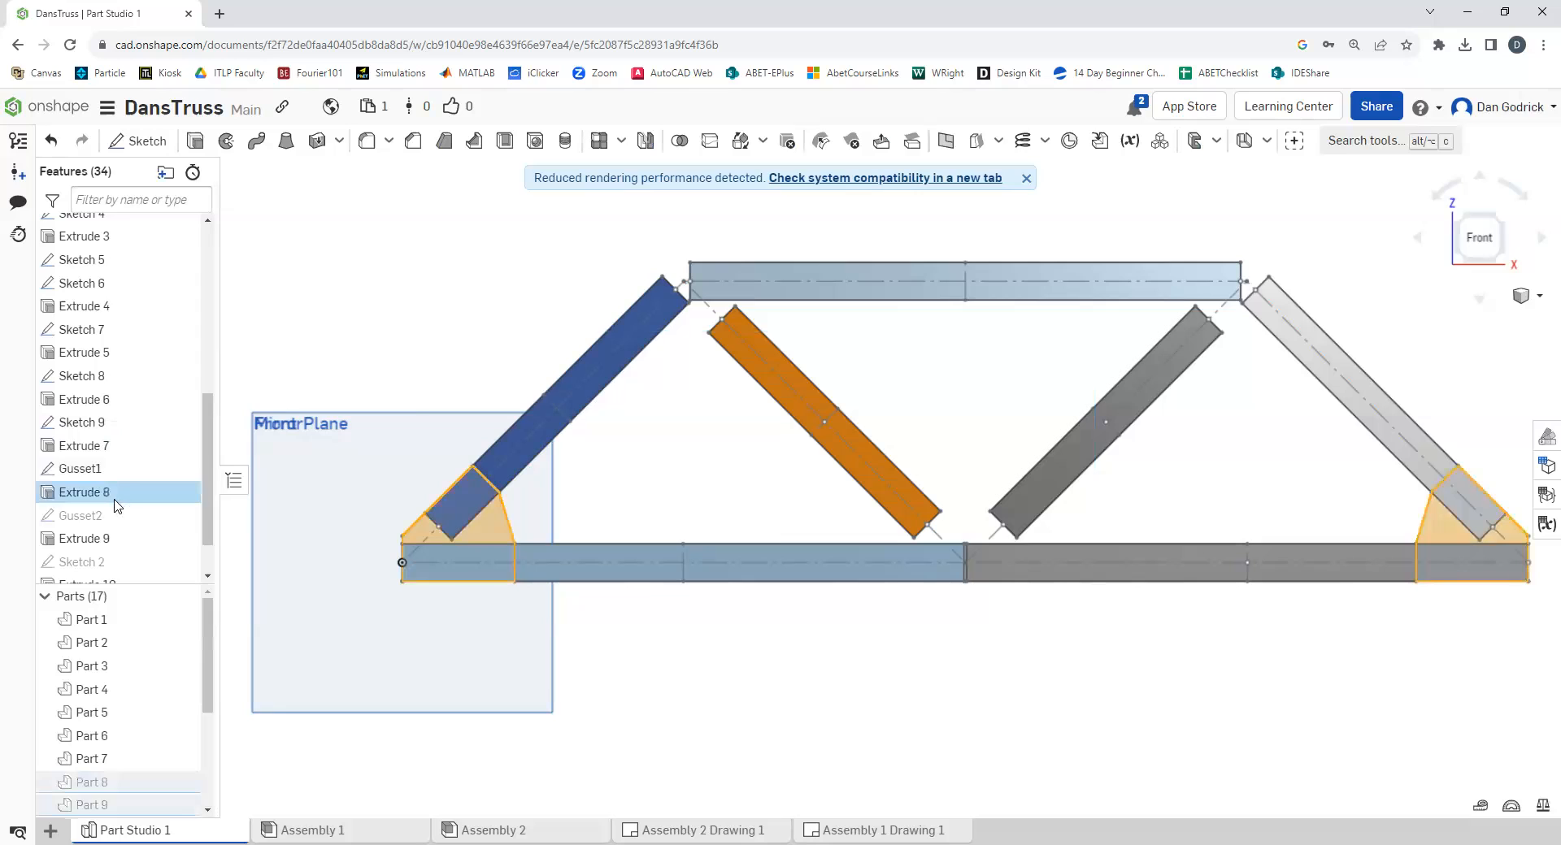
Accept the Extrude 8 gusset extrusion unchanged and unhide the front gusset plates over the joints
{"action": "double_click", "coordinate": [82, 493]}
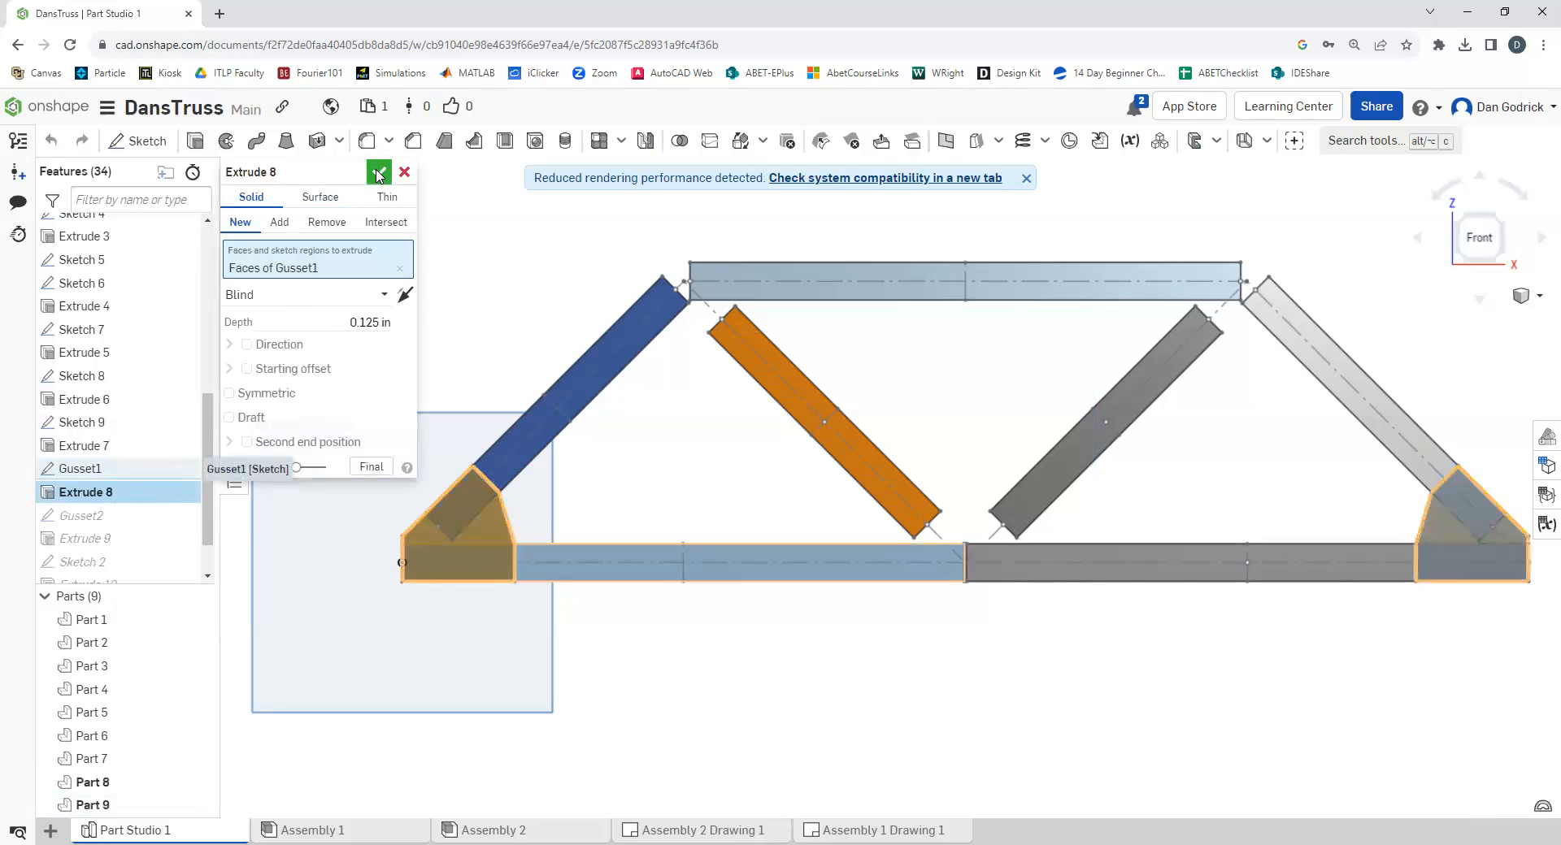
{"action": "left_click", "coordinate": [379, 171]}
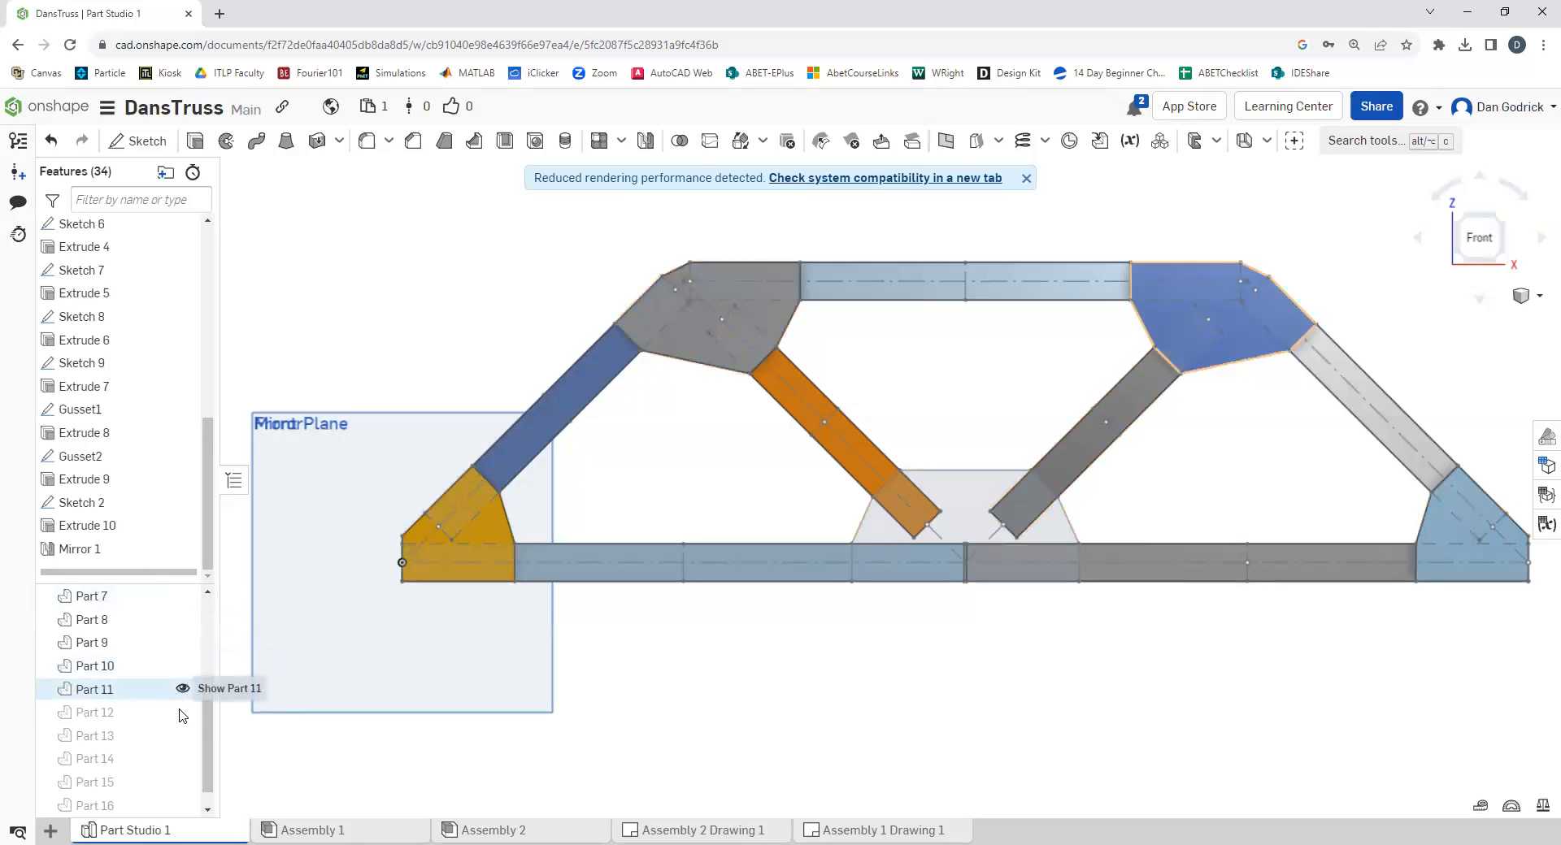
{"action": "left_click", "coordinate": [182, 688]}
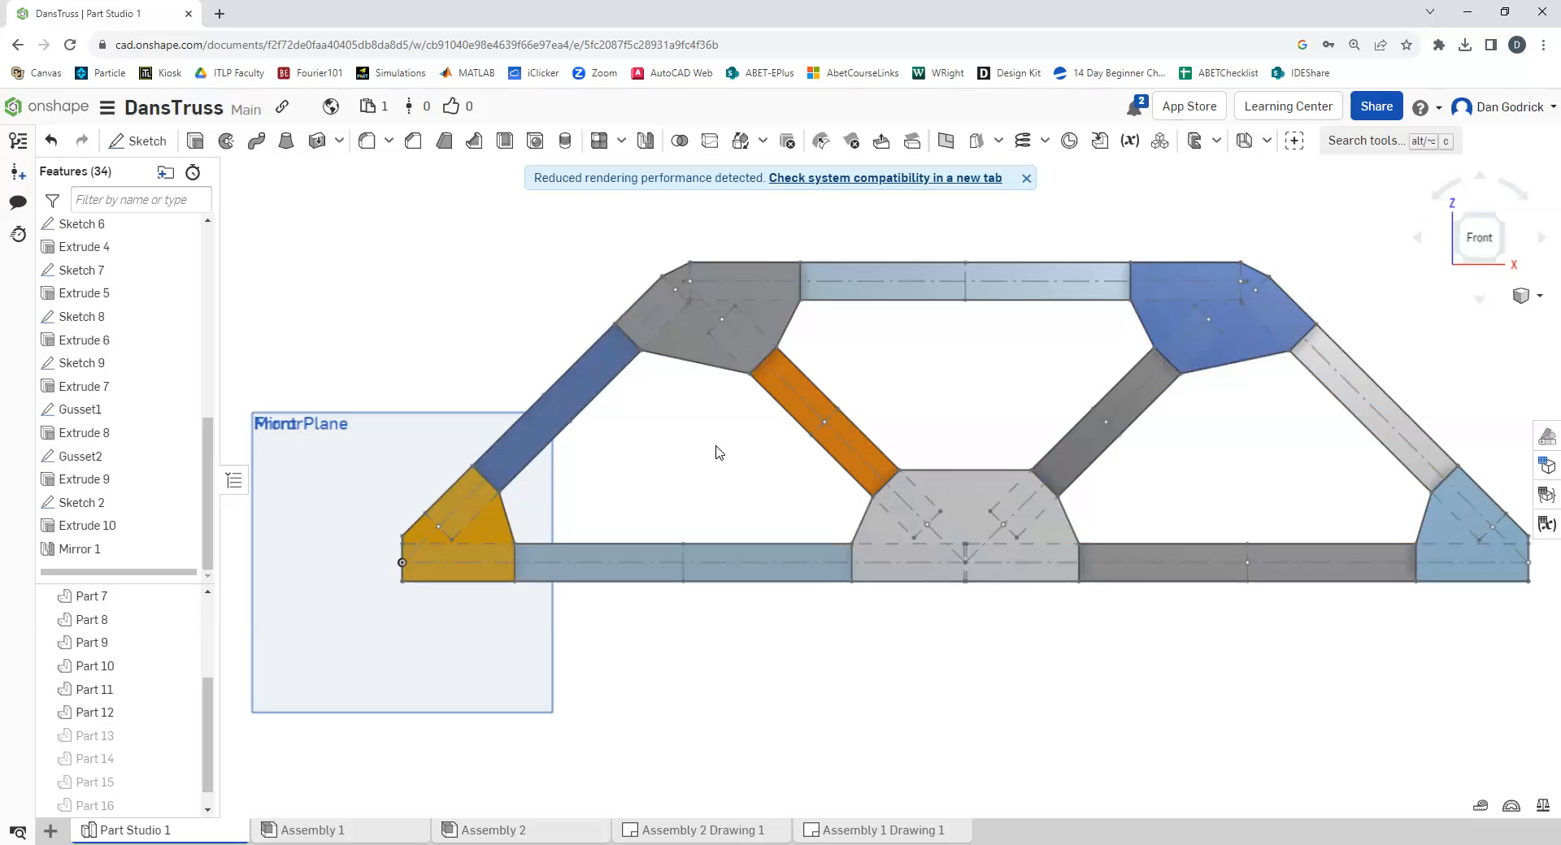
{"action": "mouse_move", "coordinate": [803, 687]}
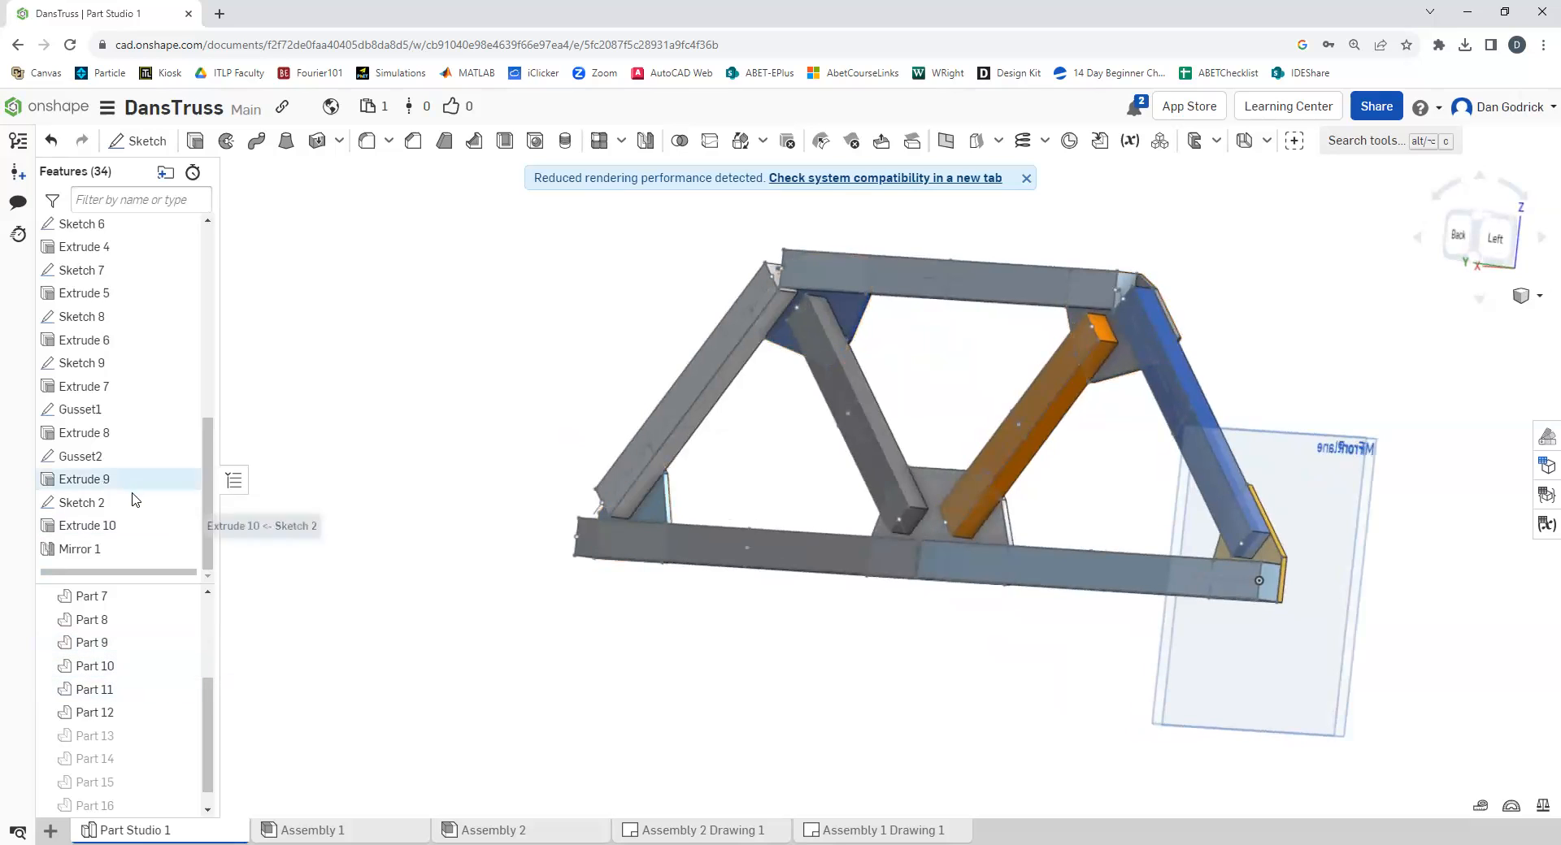
{"action": "mouse_move", "coordinate": [82, 502]}
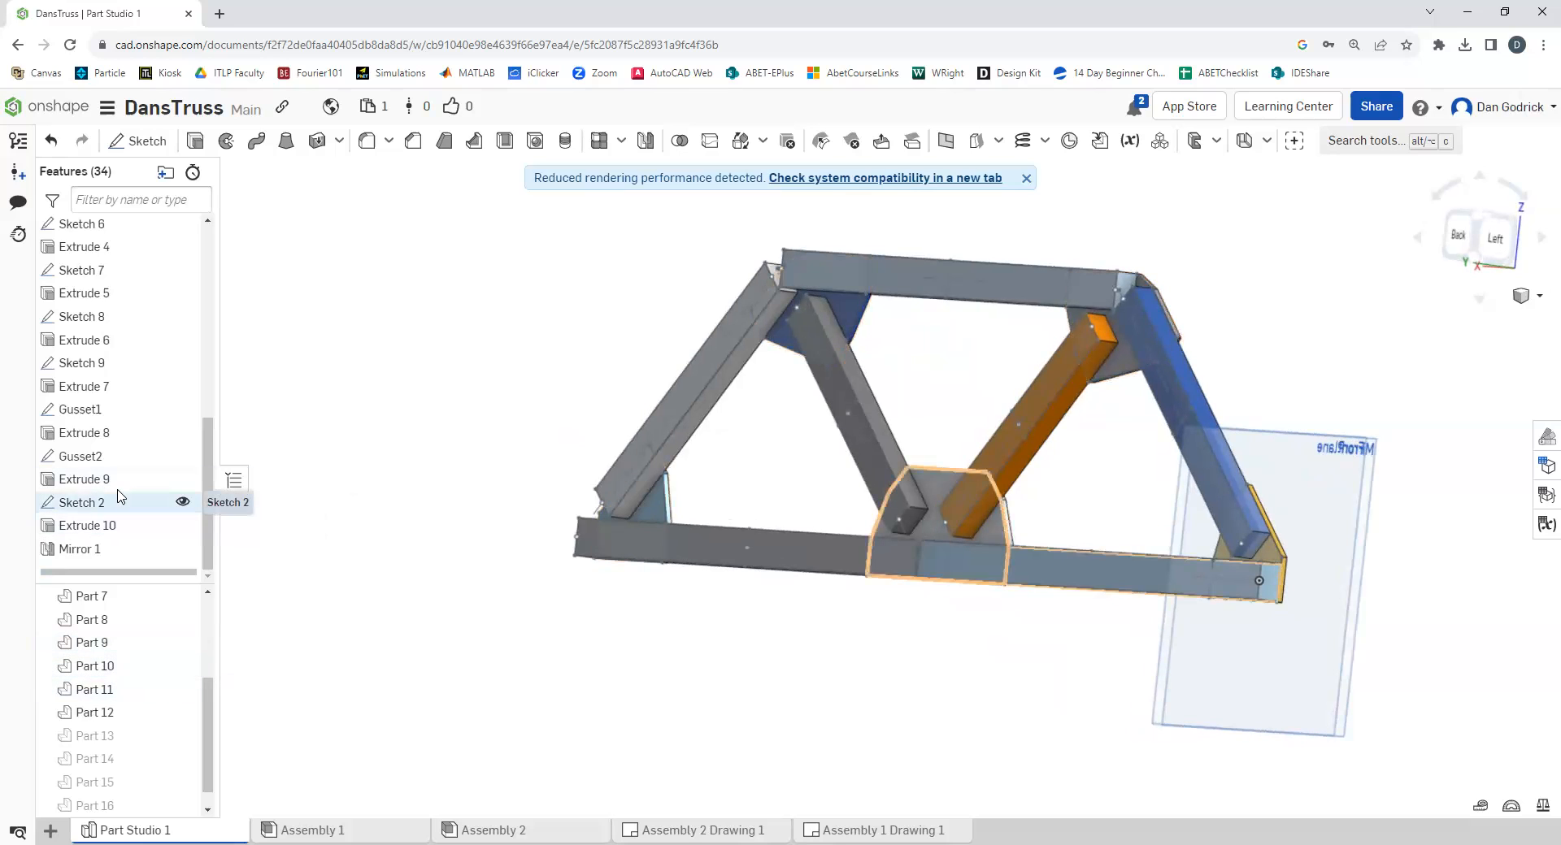
Unhide the mirrored back gusset plates, Parts 13–17, and return to the Front view
{"action": "left_click", "coordinate": [80, 548]}
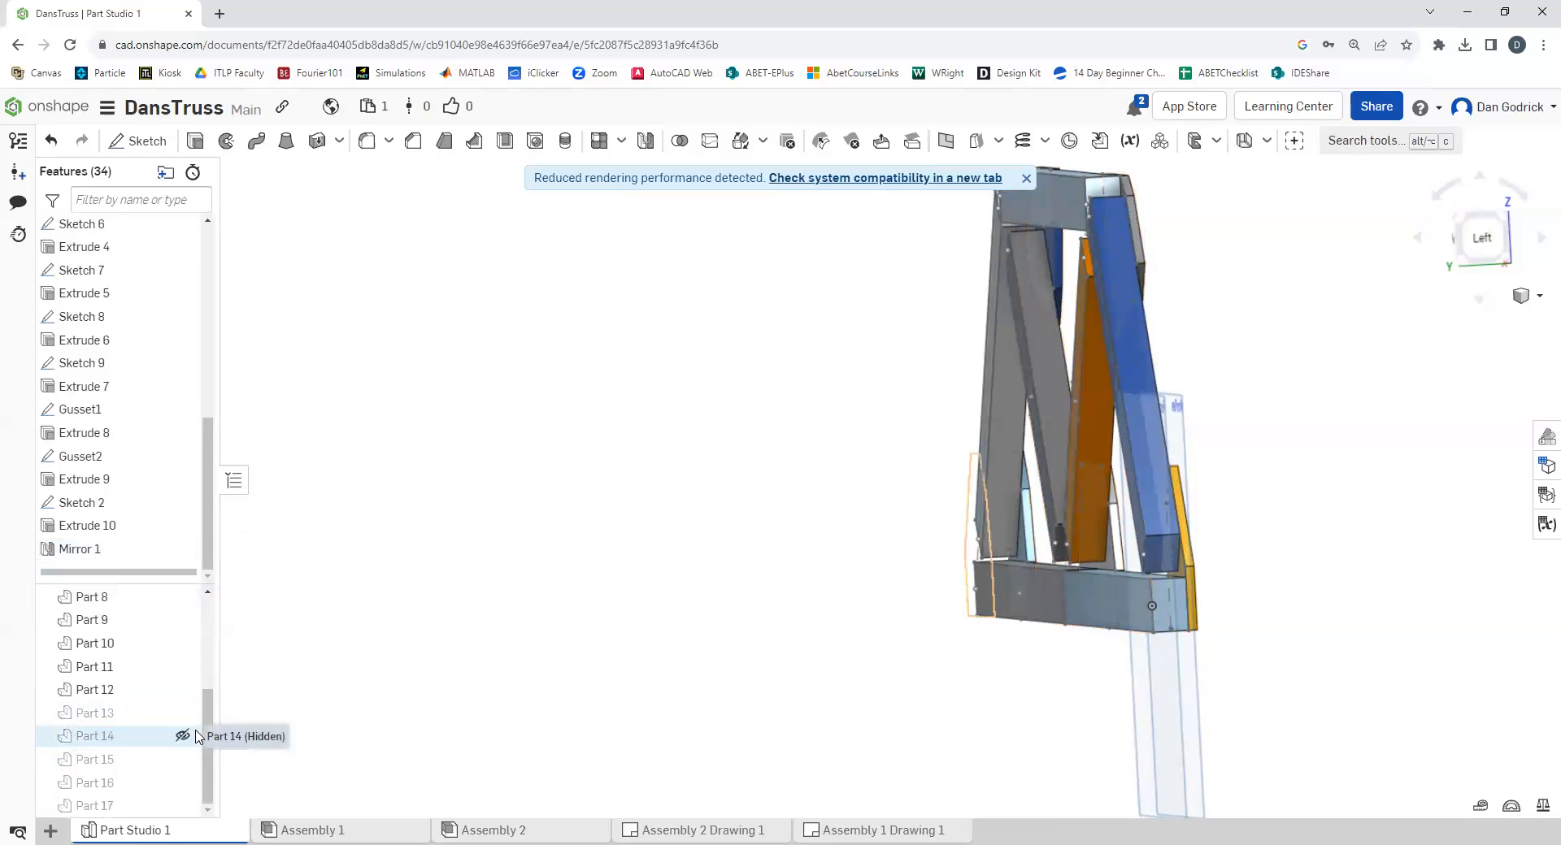
{"action": "left_click", "coordinate": [182, 737]}
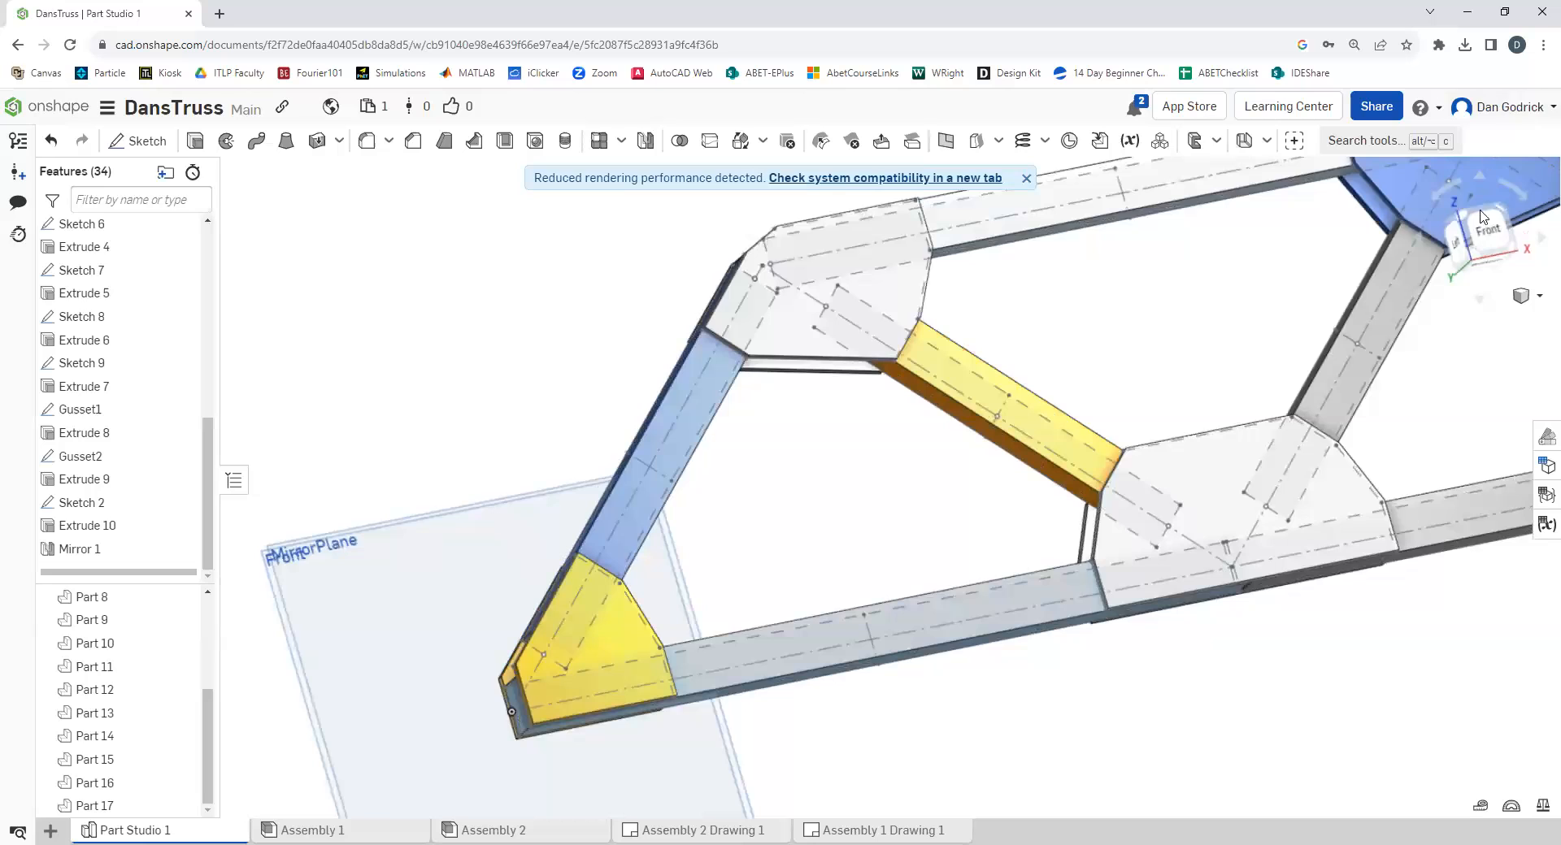
{"action": "left_click", "coordinate": [1478, 237]}
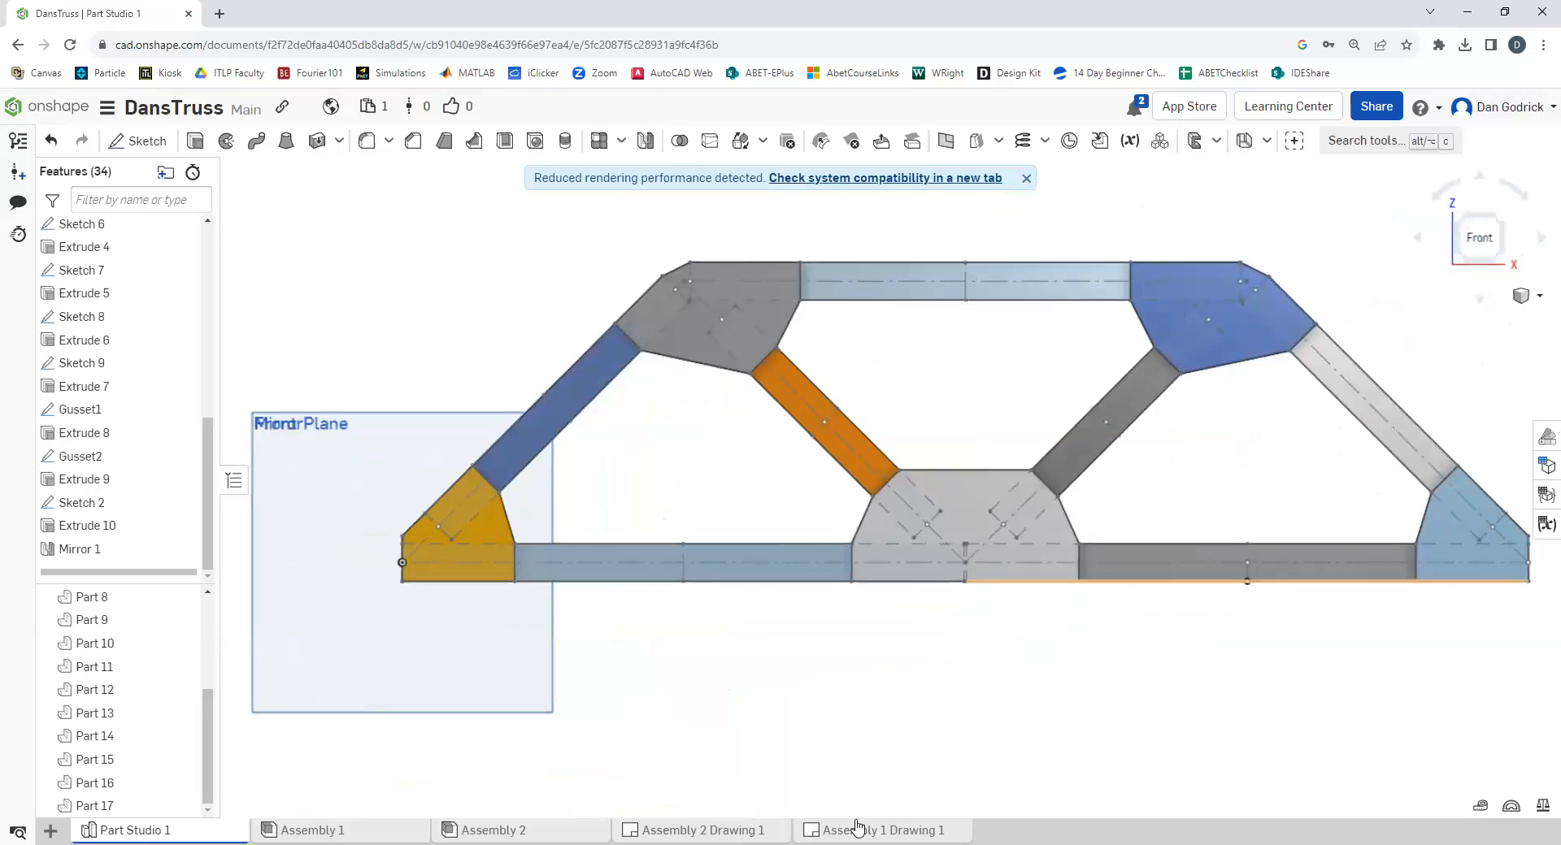
{"action": "mouse_move", "coordinate": [879, 830]}
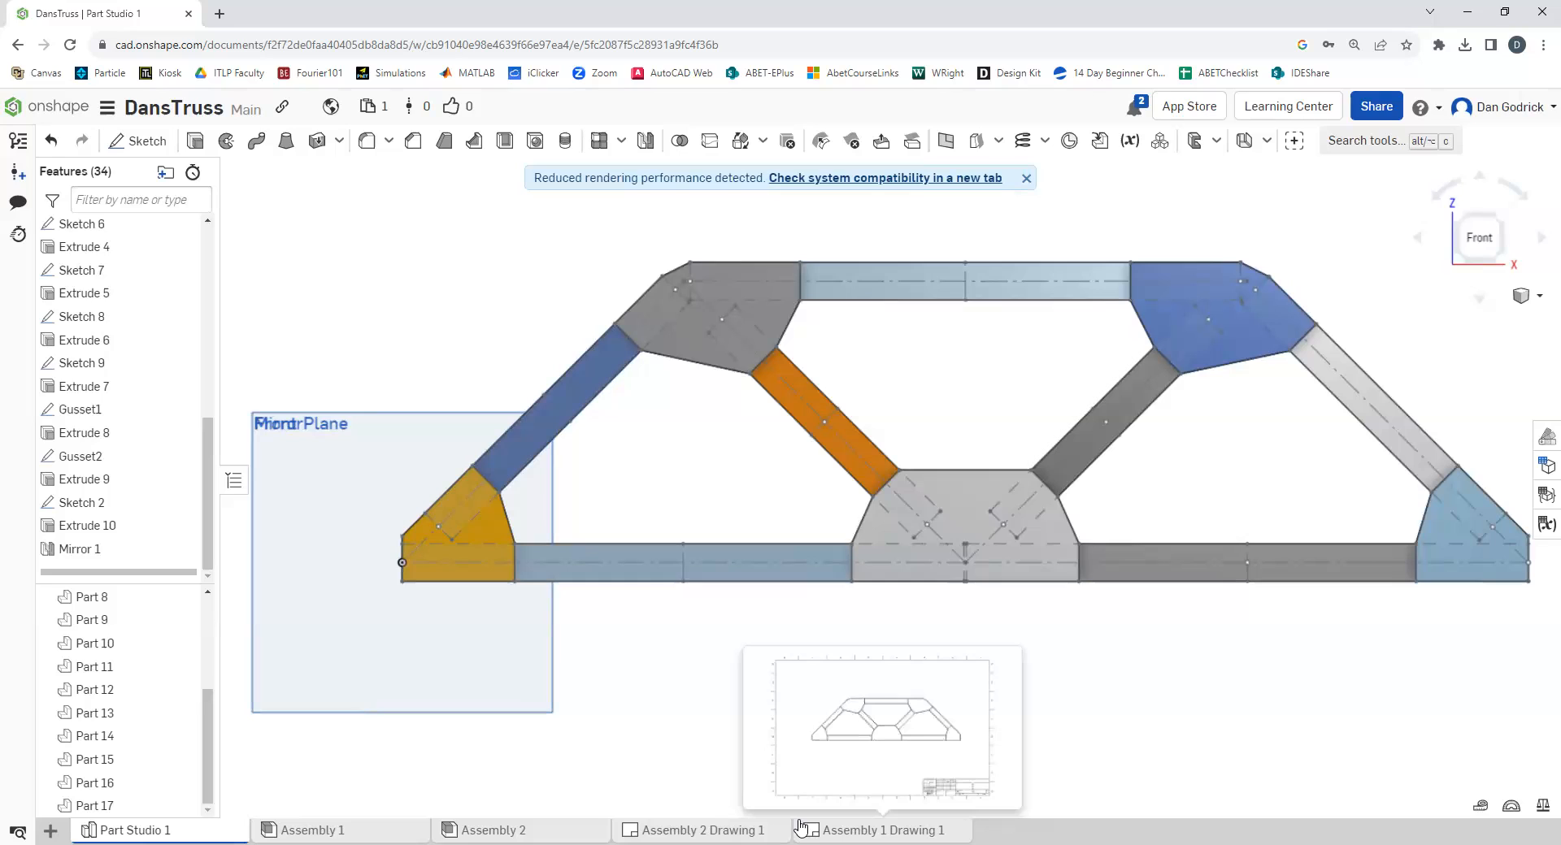
View the Assembly 1 drawing of the truss, then switch to the Assembly 1 model with its 17 parts
{"action": "left_click", "coordinate": [879, 829]}
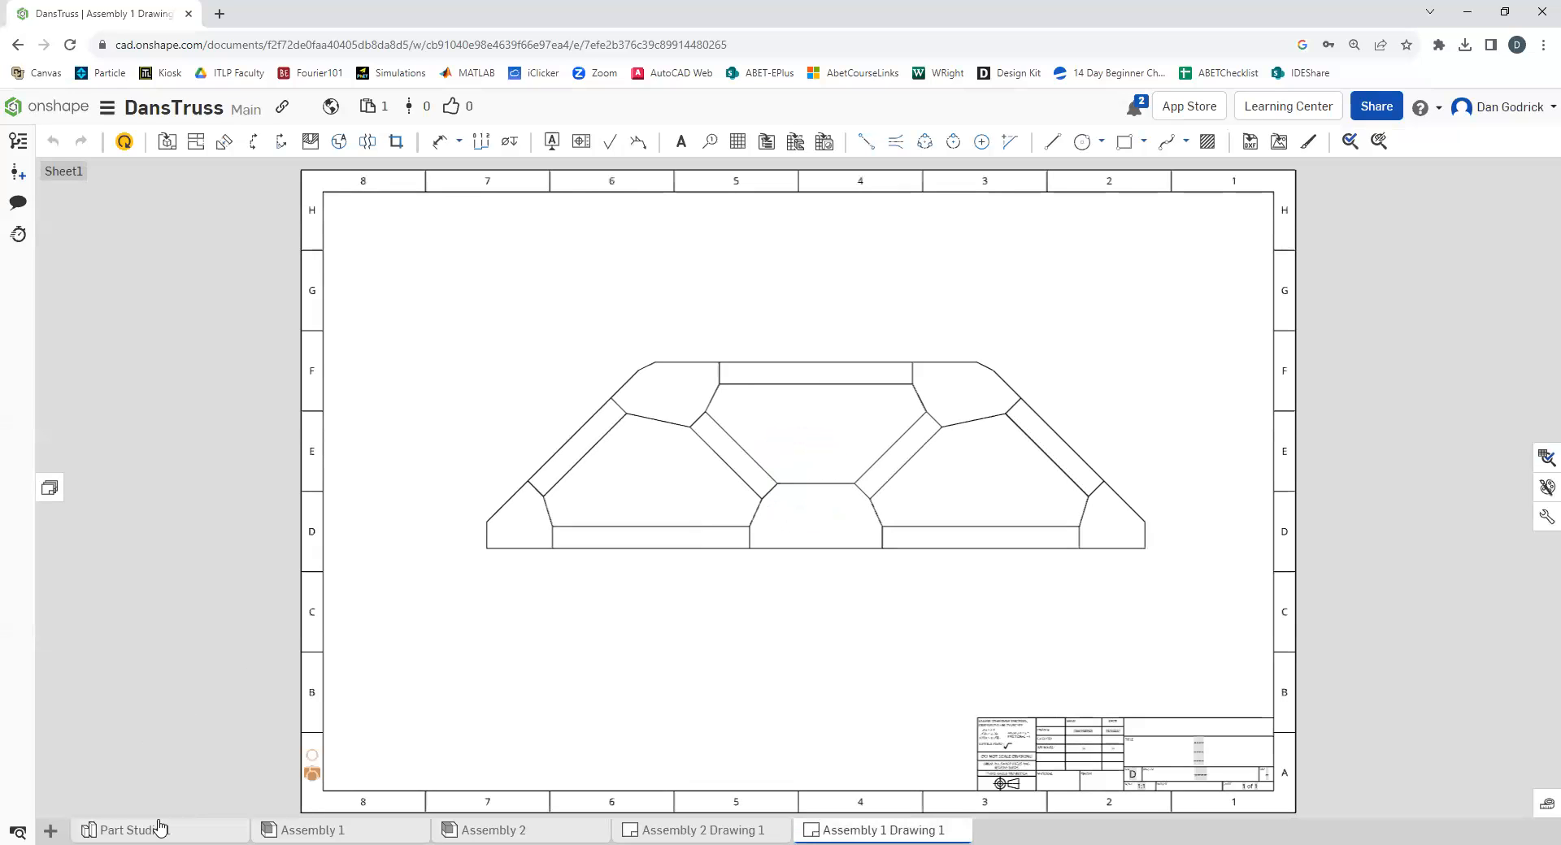
{"action": "left_click", "coordinate": [130, 829]}
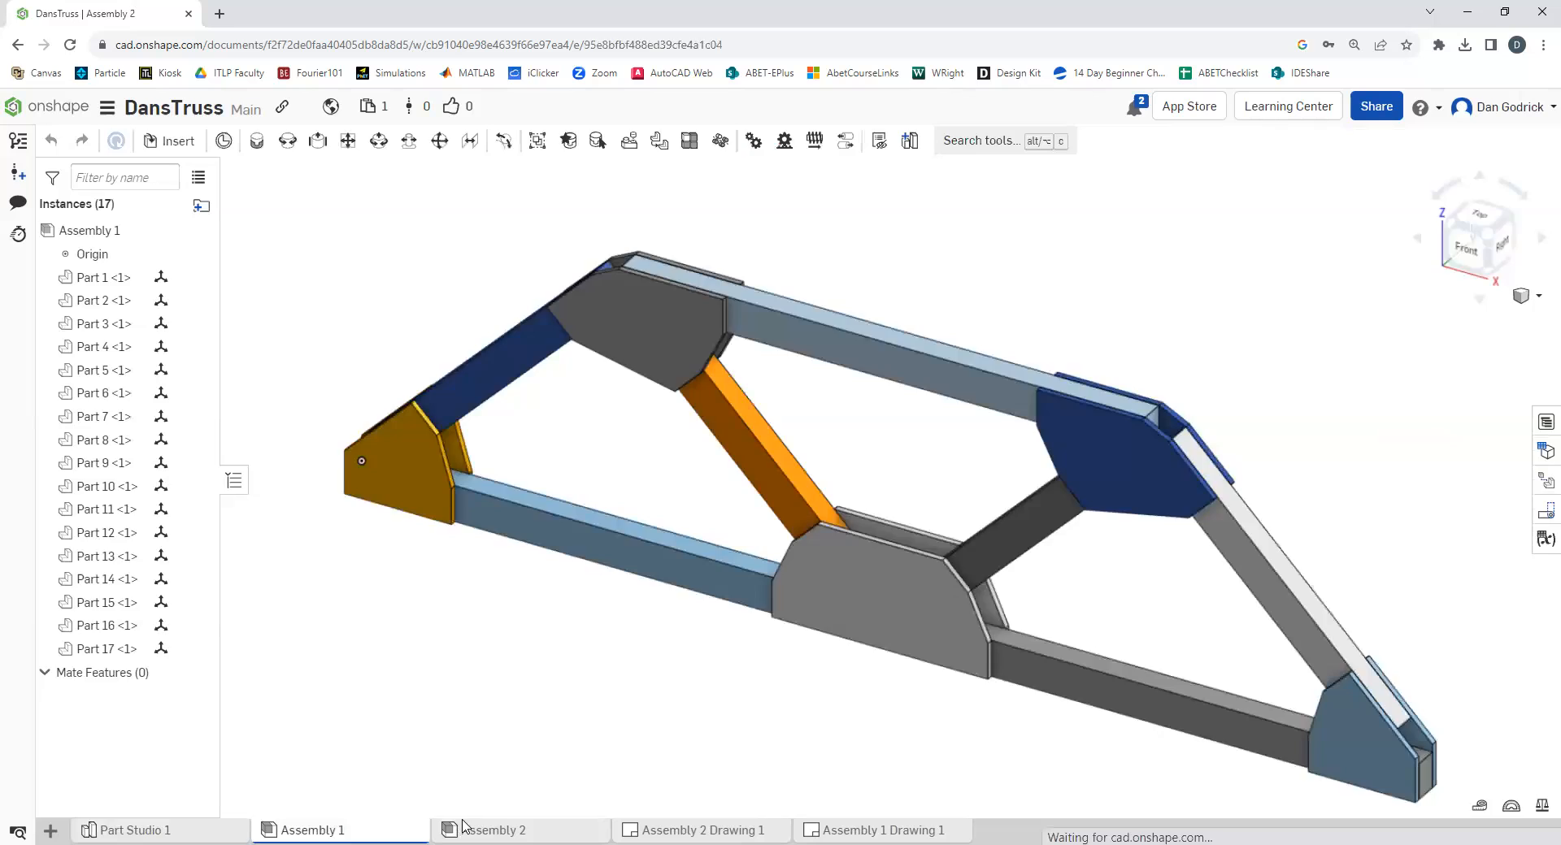
Check the context options for Assembly 2 and Assembly 1, then return to the Assembly 1 drawing
{"action": "right_click", "coordinate": [495, 829]}
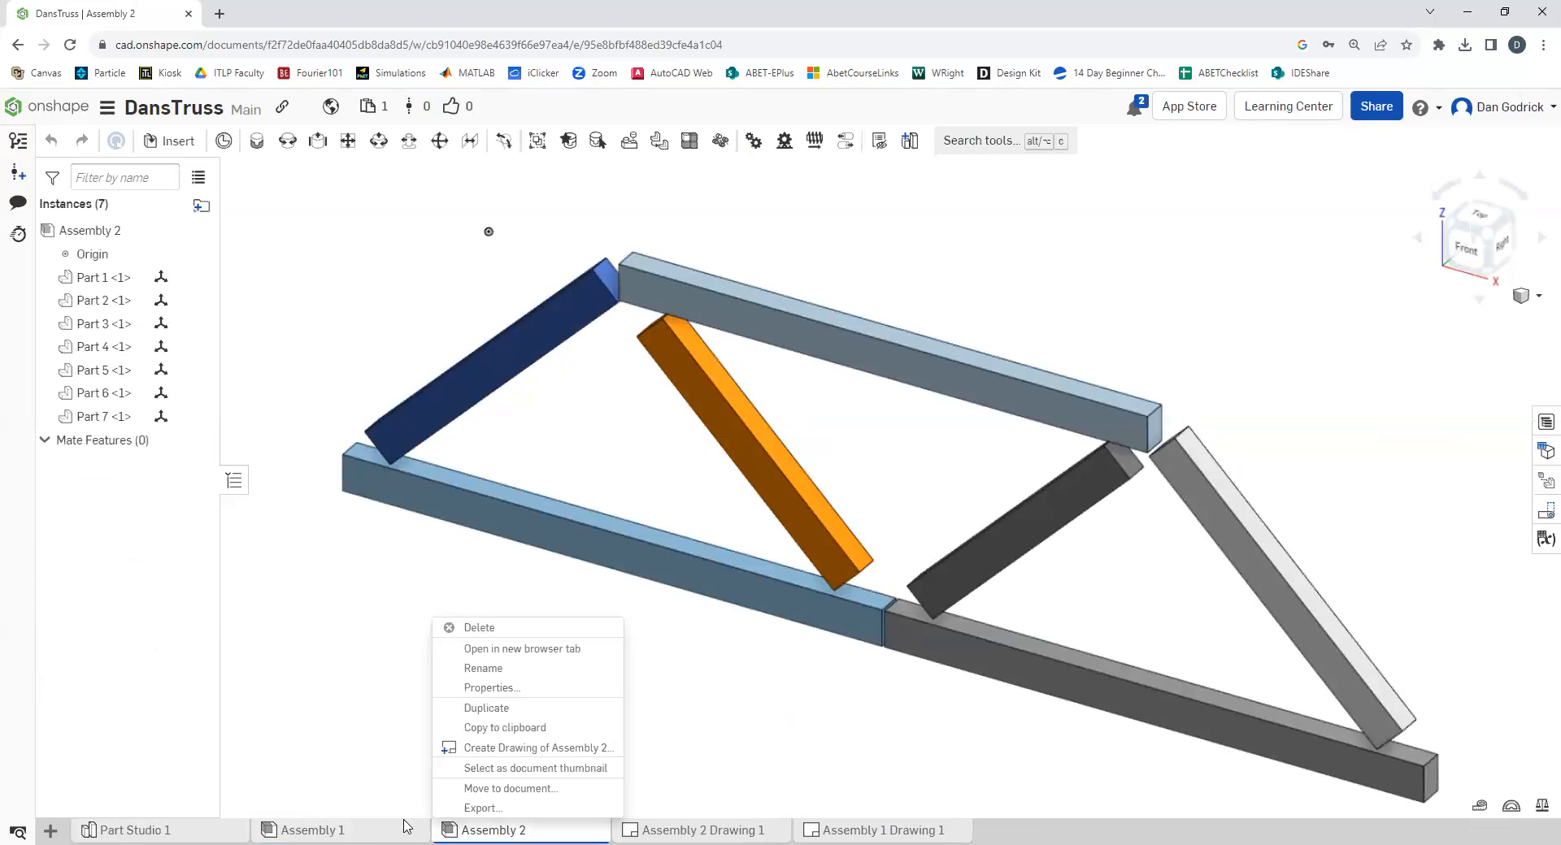
{"action": "right_click", "coordinate": [312, 829]}
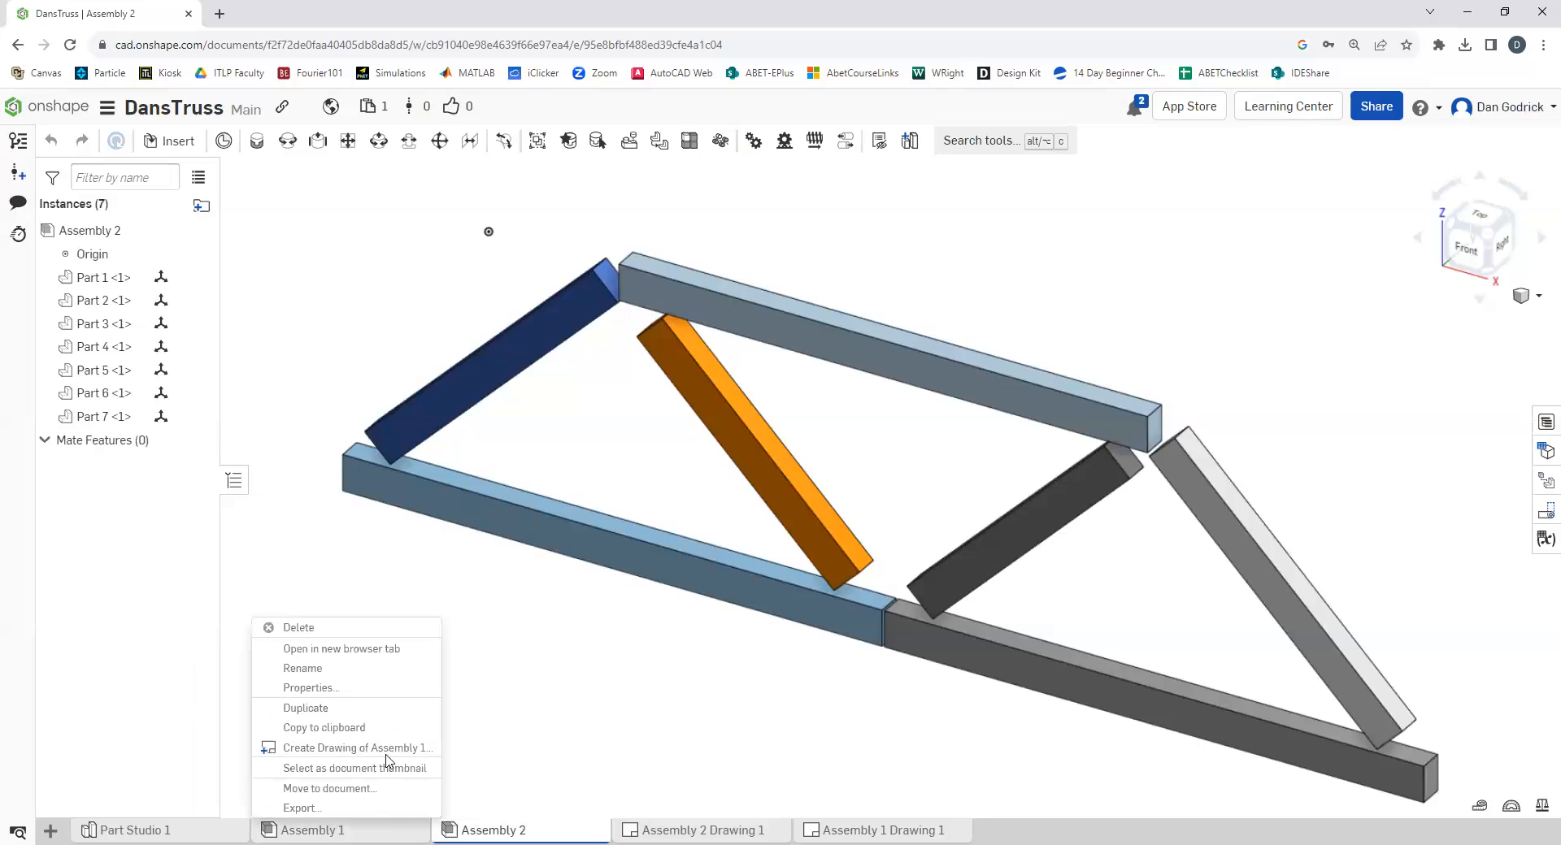
{"action": "mouse_move", "coordinate": [790, 759]}
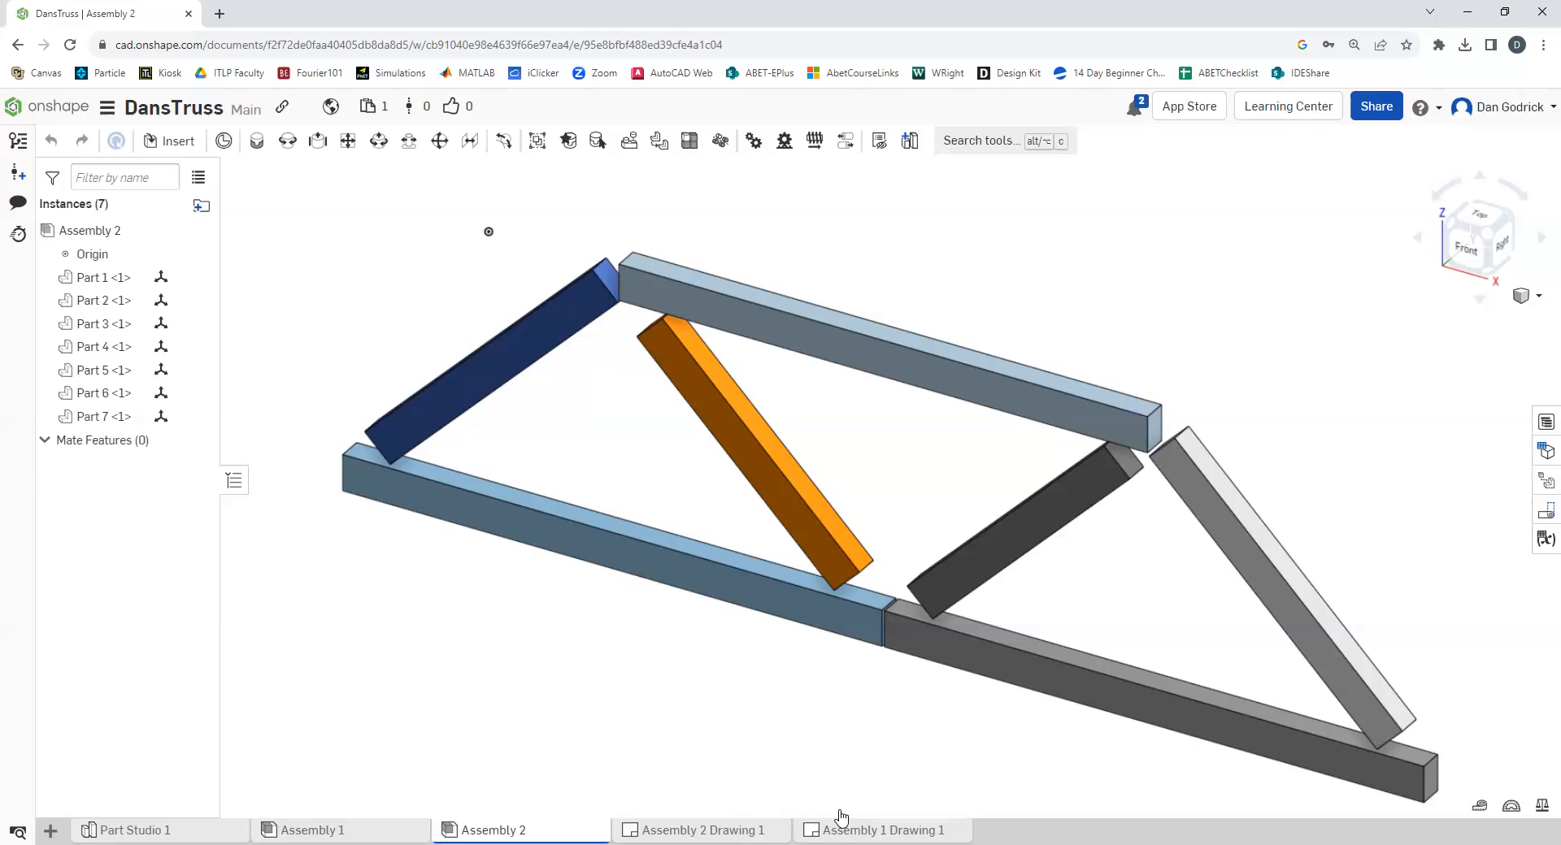
{"action": "left_click", "coordinate": [881, 830]}
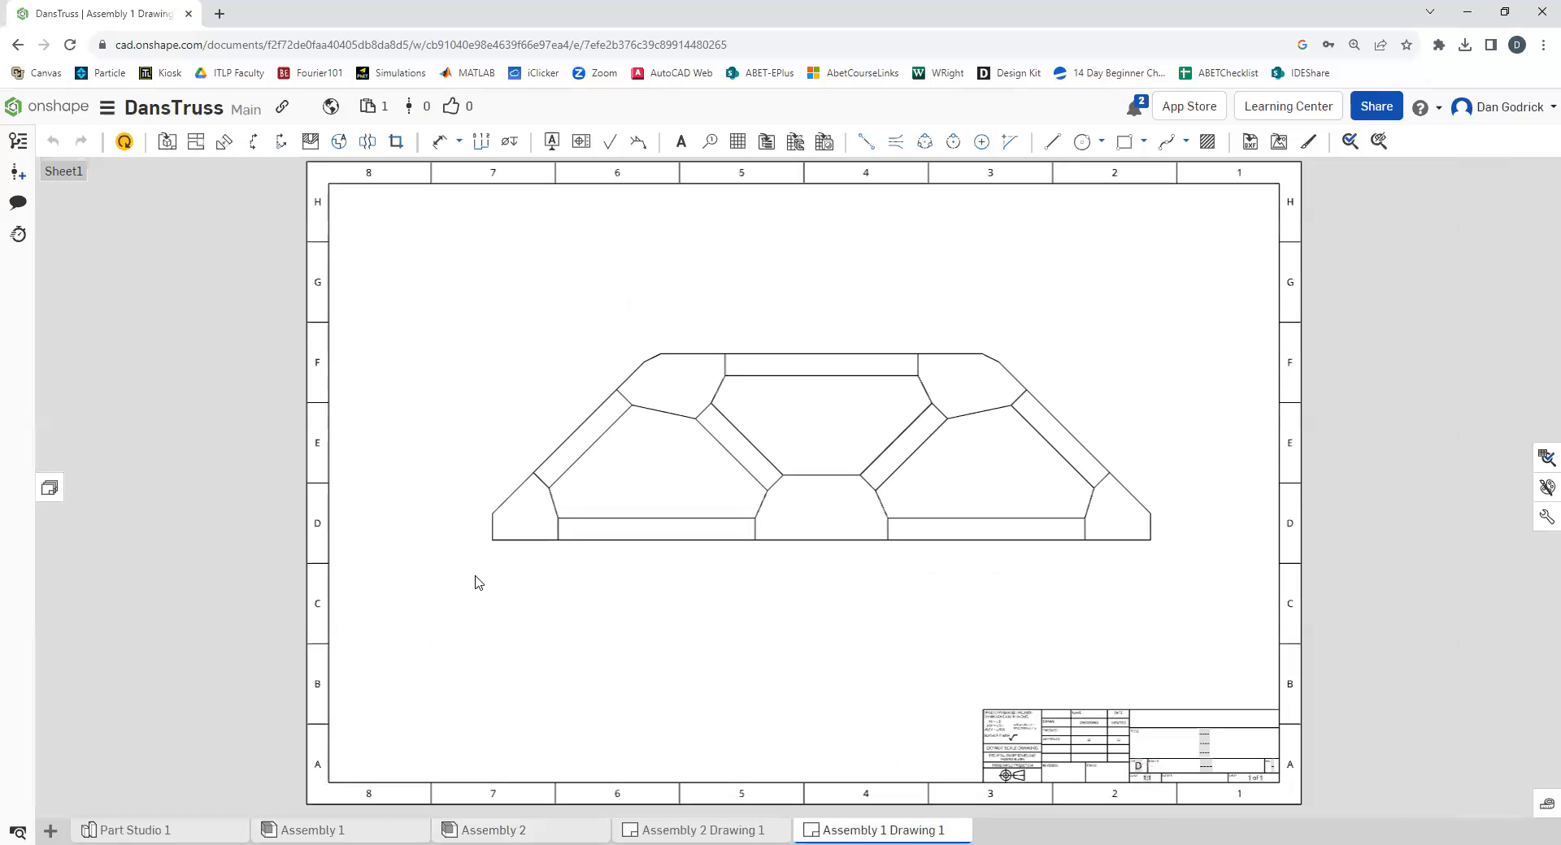
{"action": "mouse_move", "coordinate": [1416, 447]}
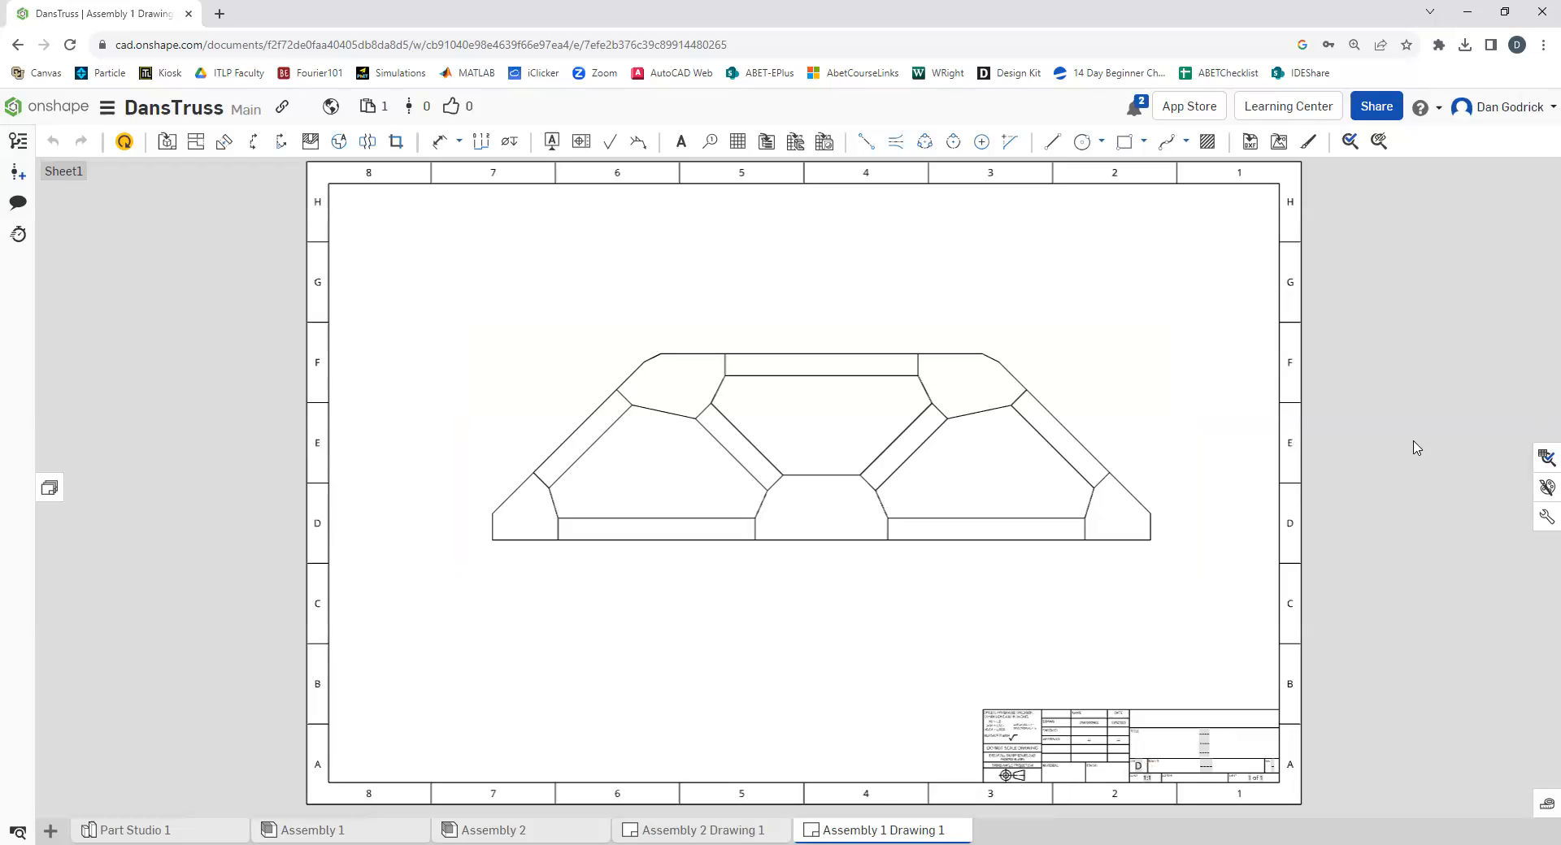
{"action": "mouse_move", "coordinate": [1385, 458]}
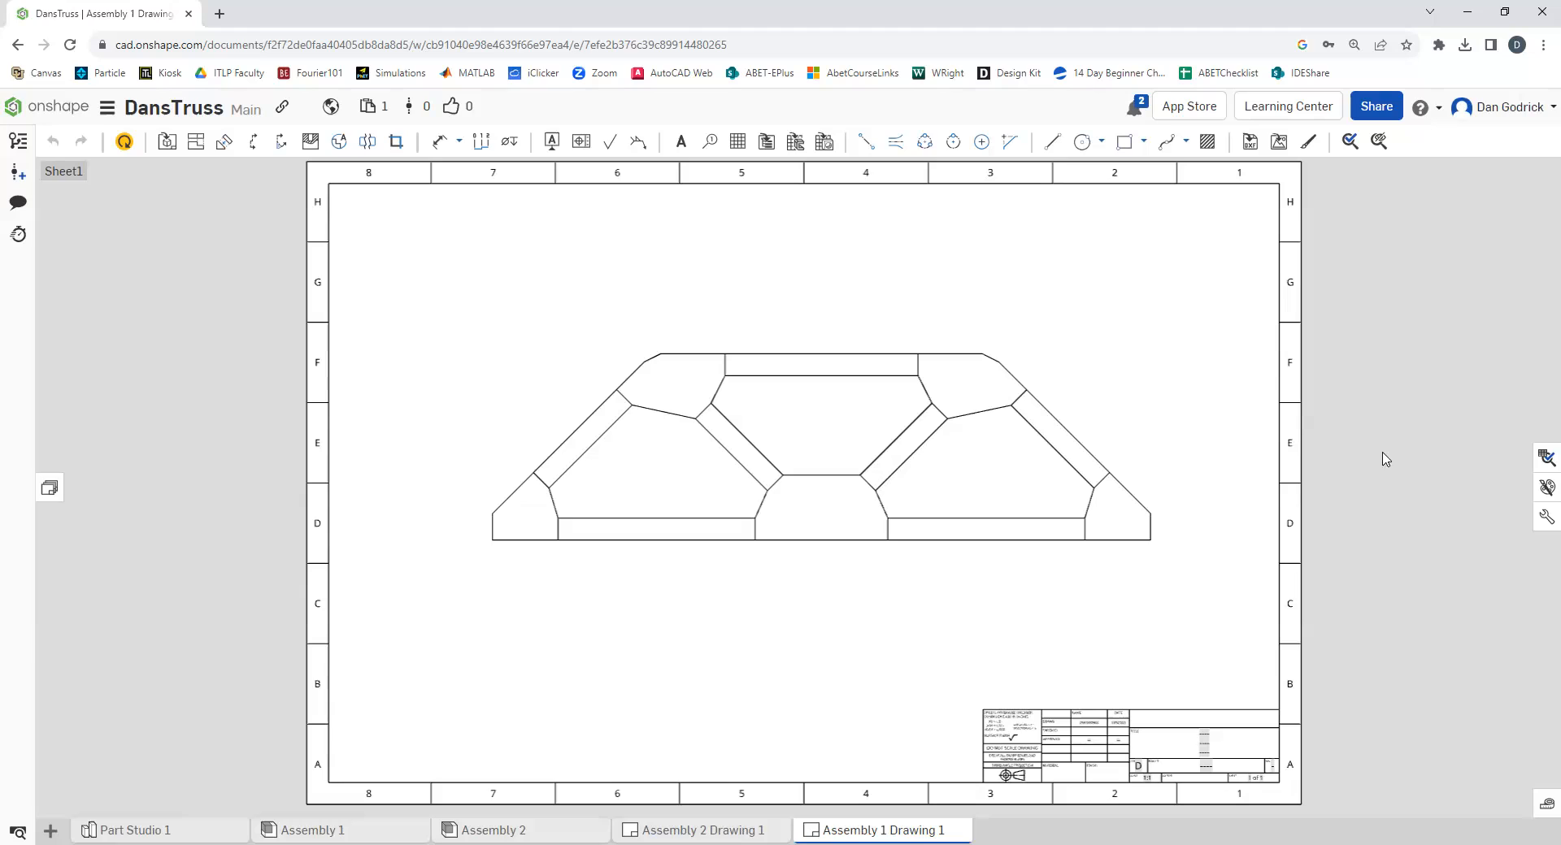
{"action": "mouse_move", "coordinate": [1351, 469]}
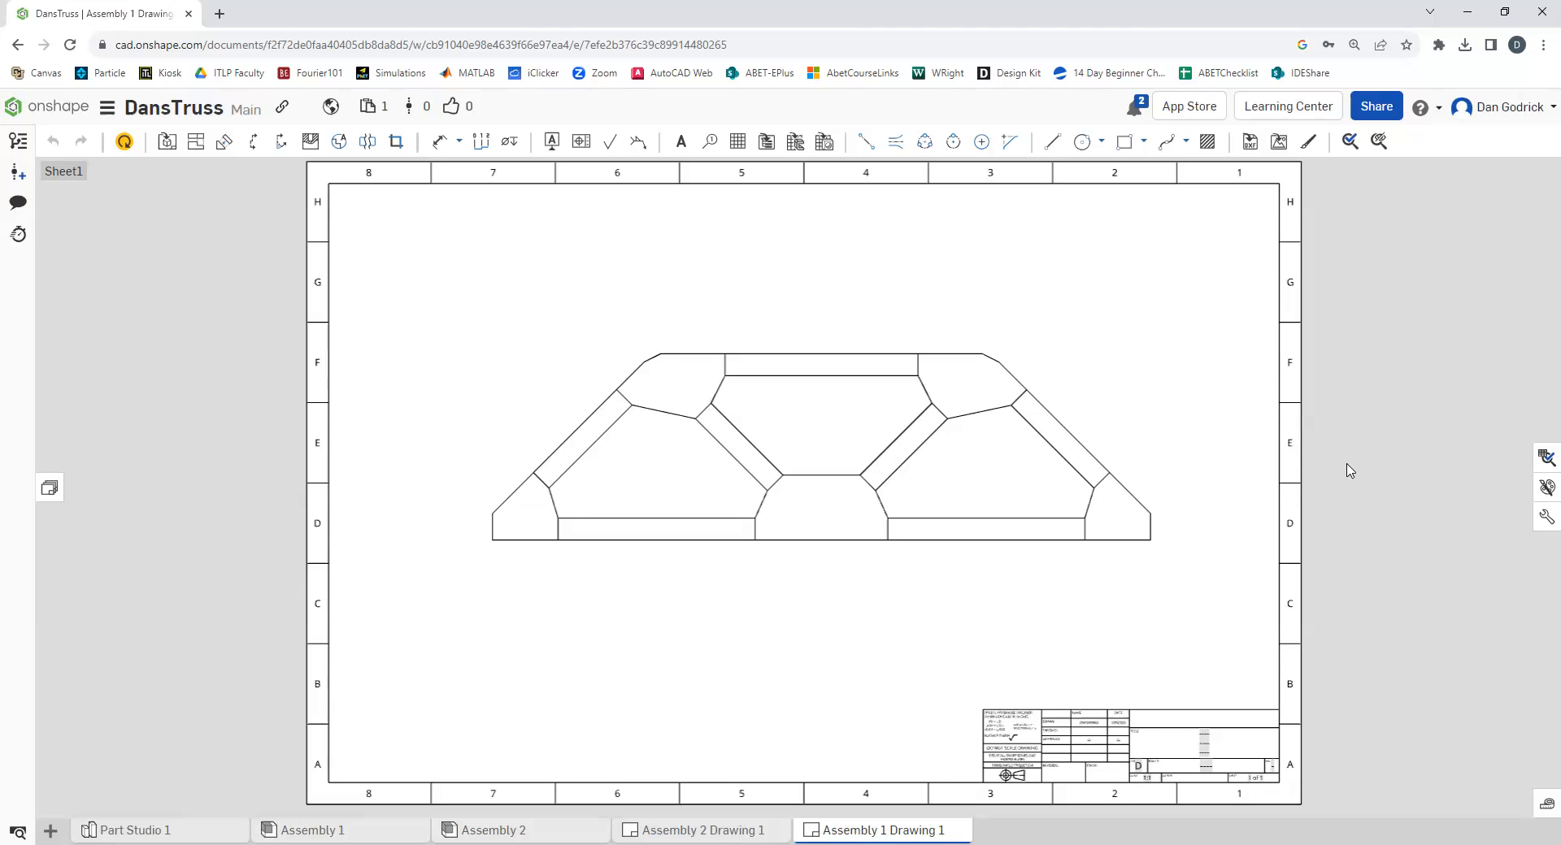
{"action": "mouse_move", "coordinate": [1390, 500]}
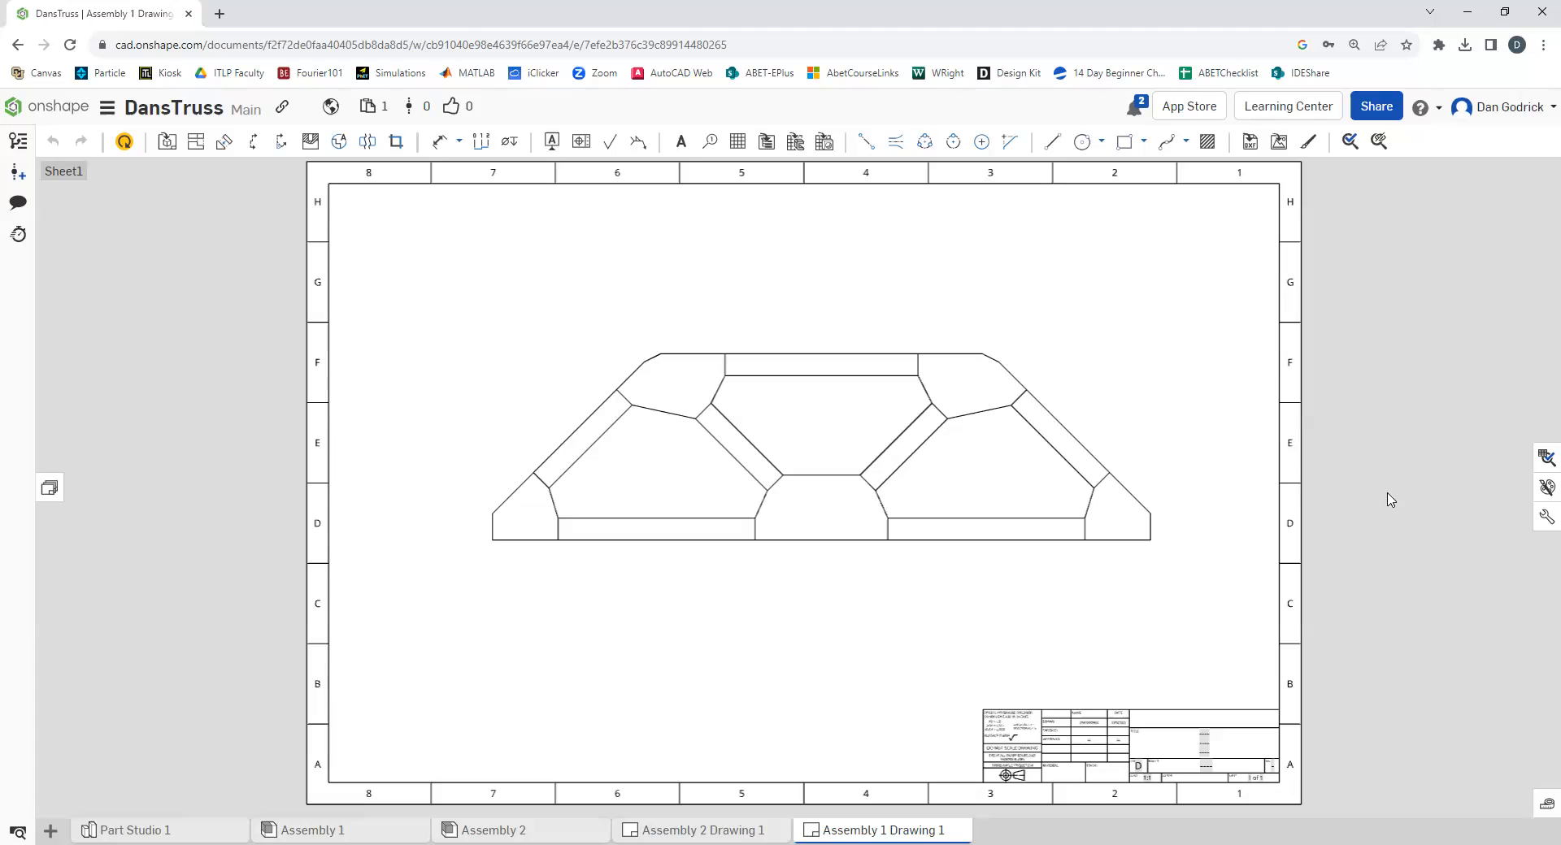